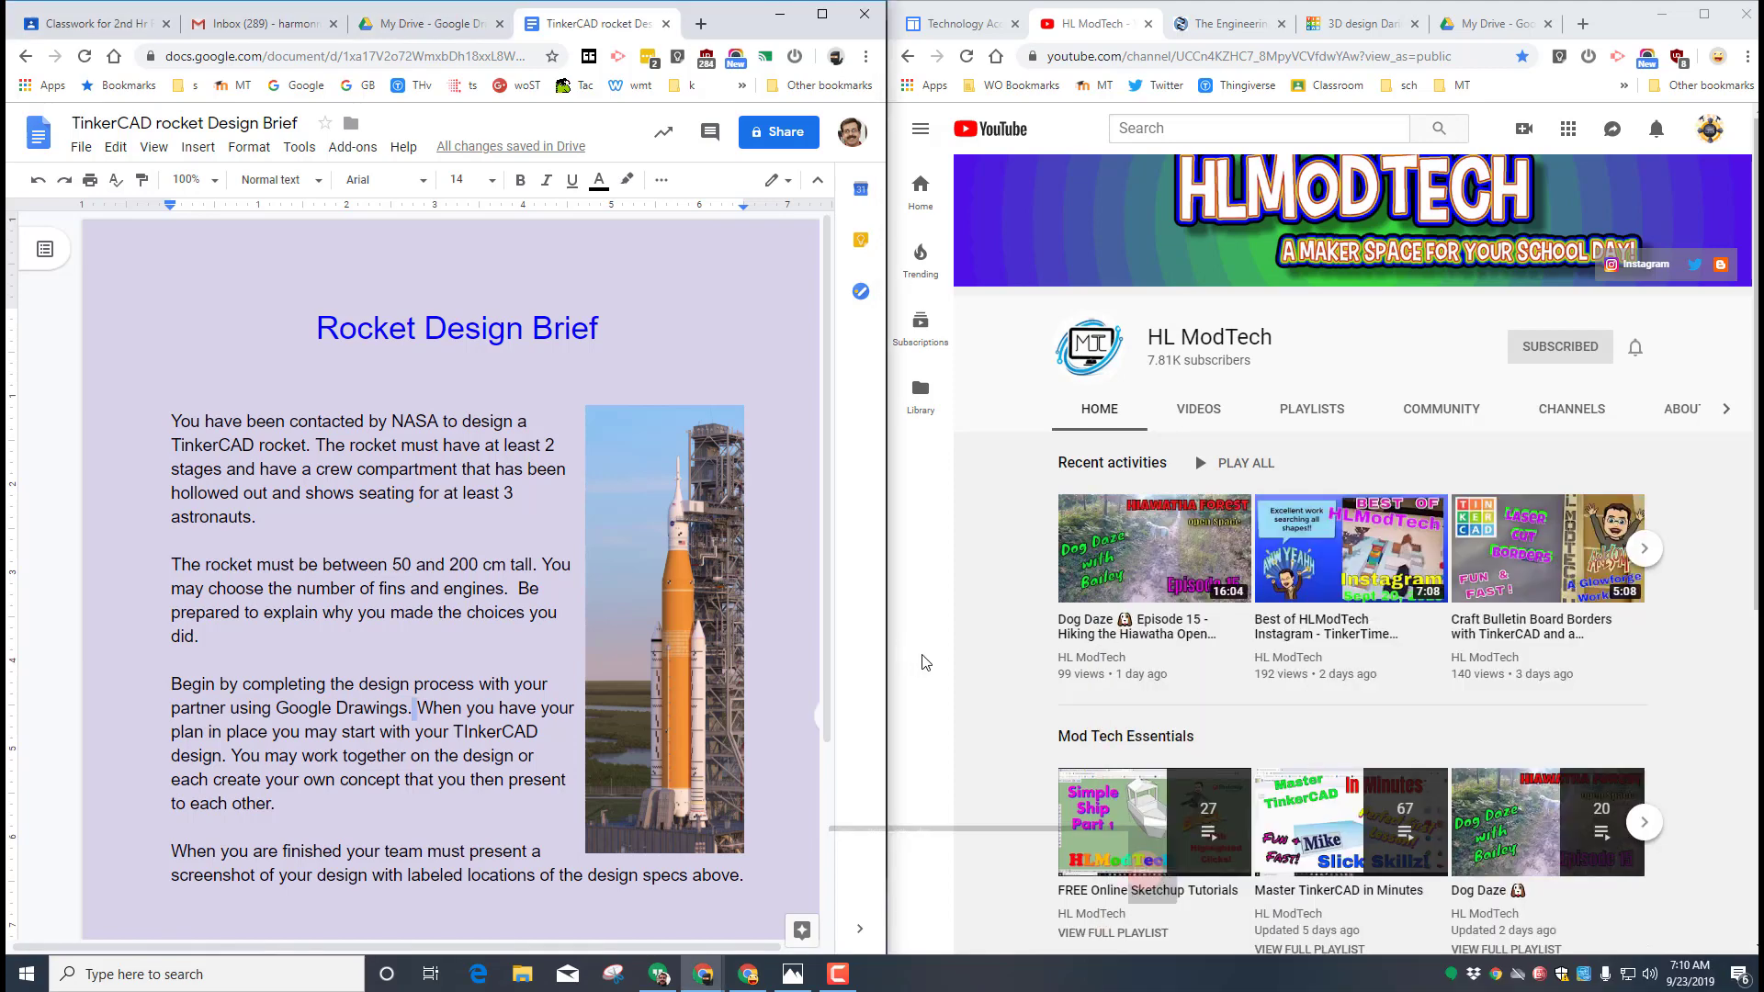
# - Create a new blank Google Drawings file from My Drive
pyautogui.click(1451, 22)
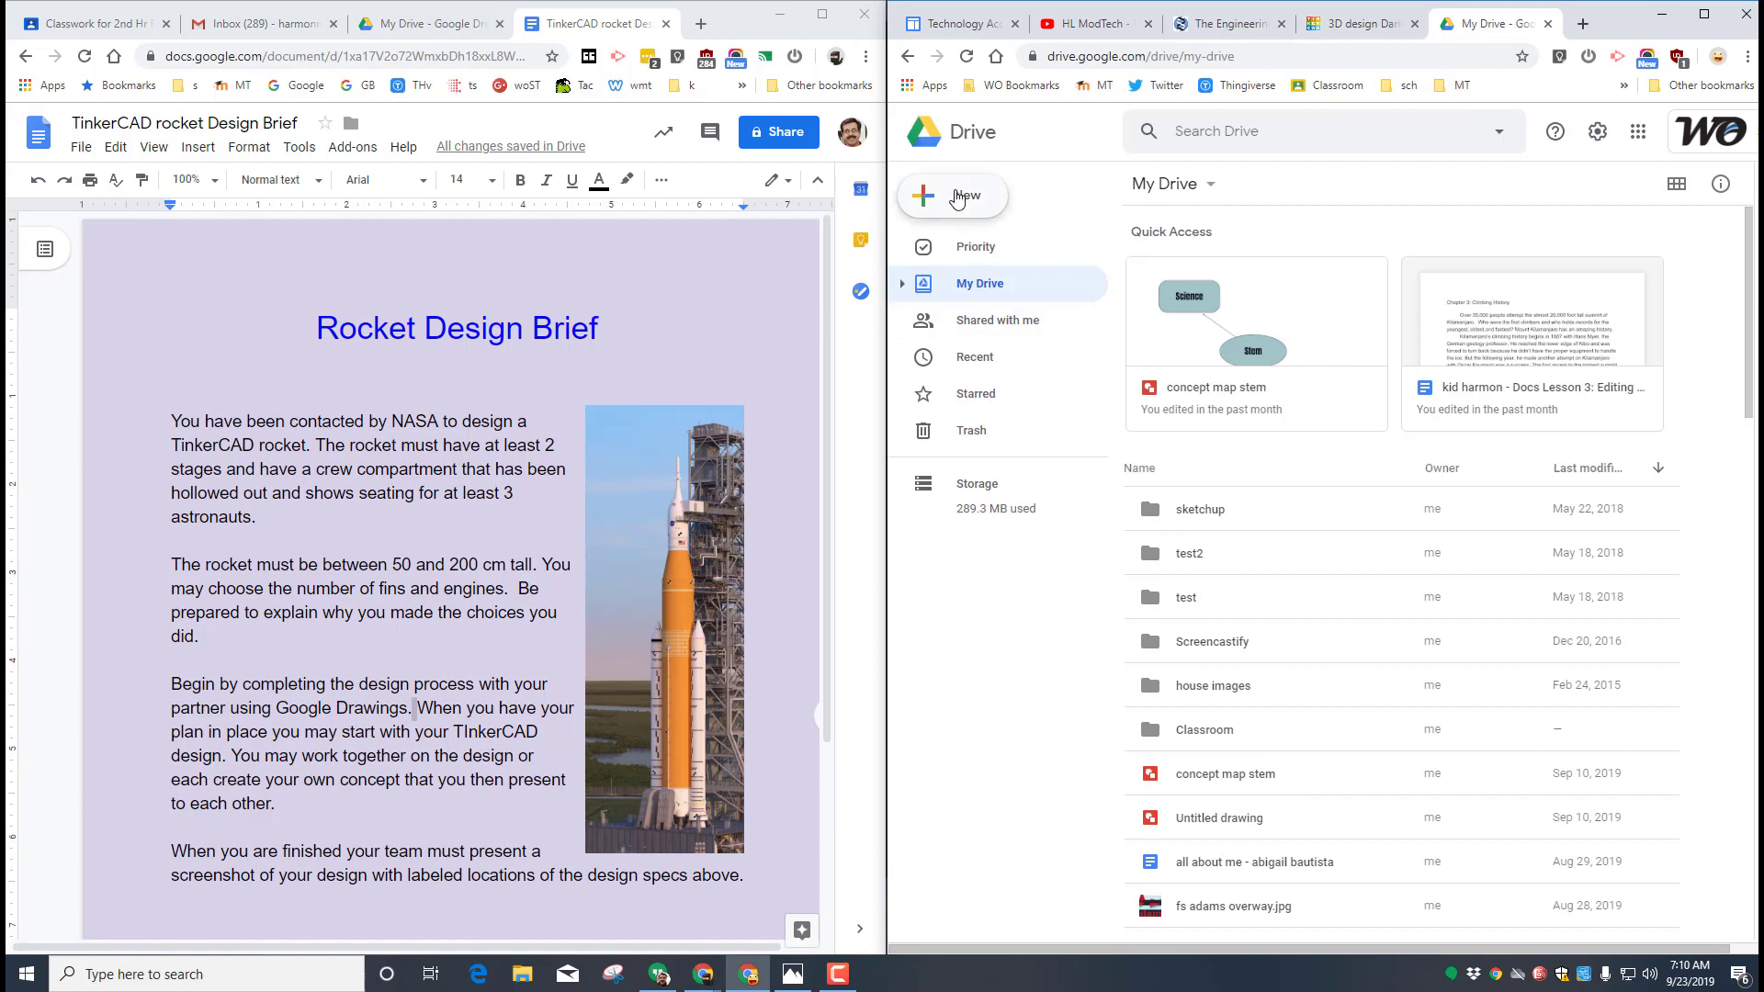
pyautogui.click(952, 196)
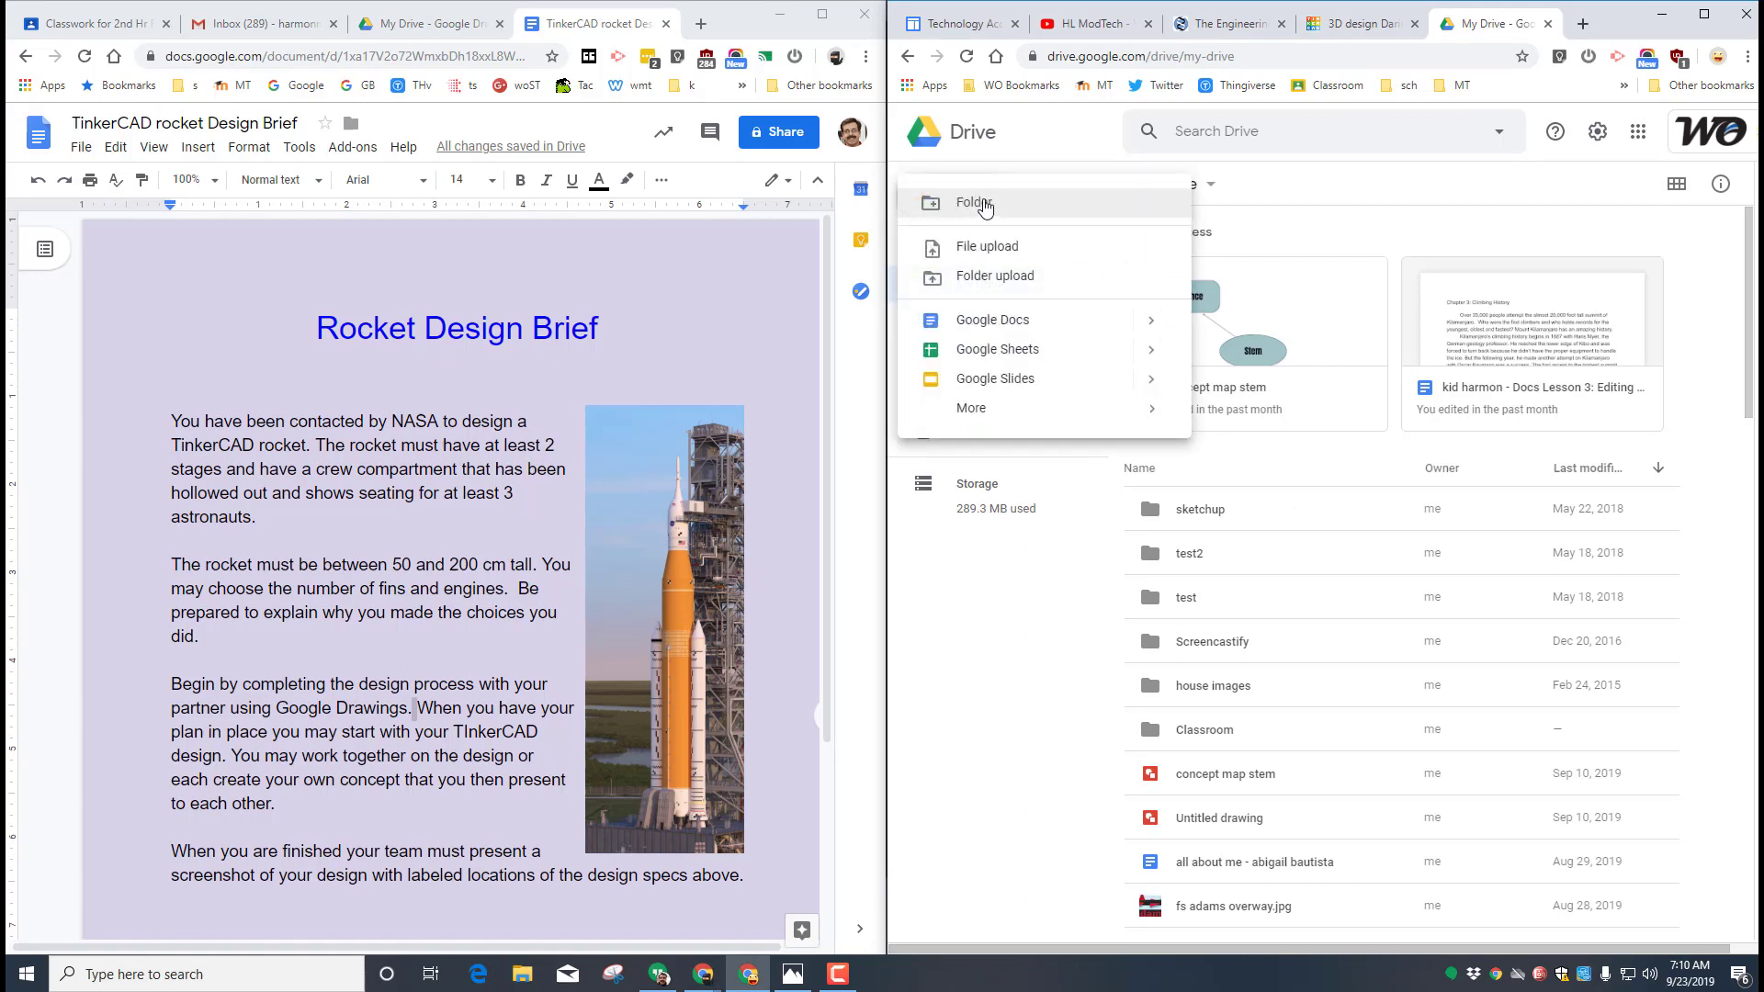
pyautogui.click(971, 407)
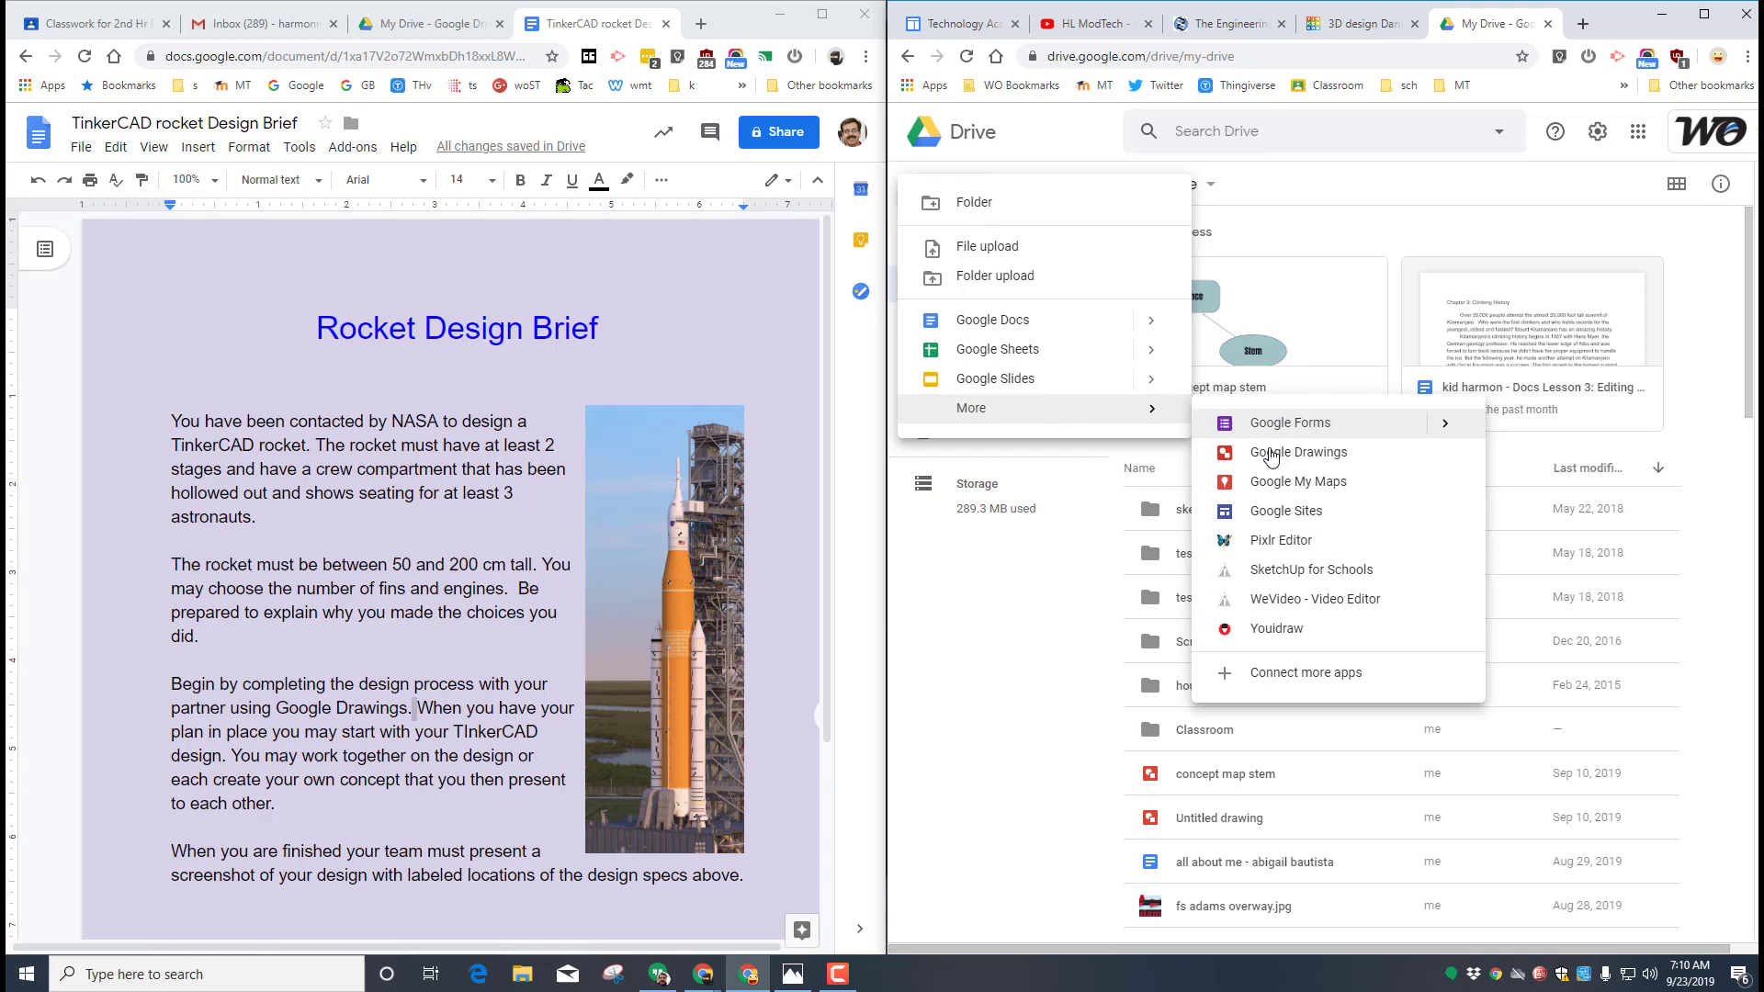
pyautogui.click(1297, 451)
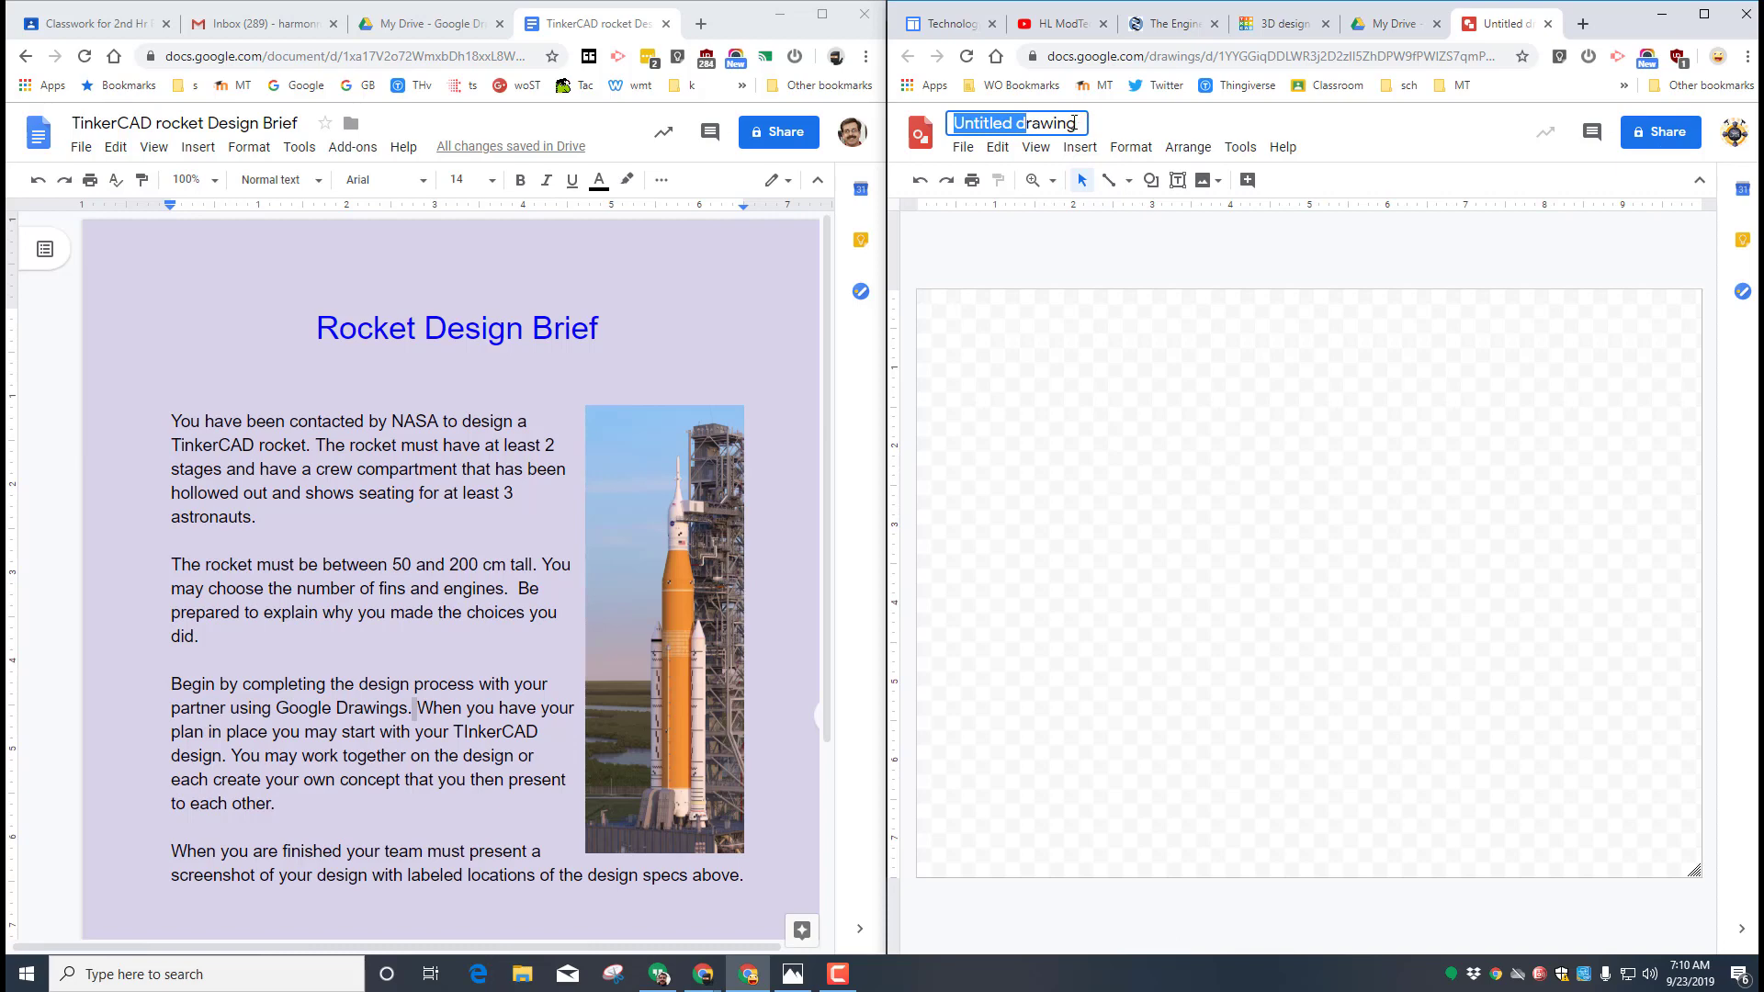
# - Title the untitled drawing 'rocket mike and joe'
pyautogui.write('rocket mike and joe')
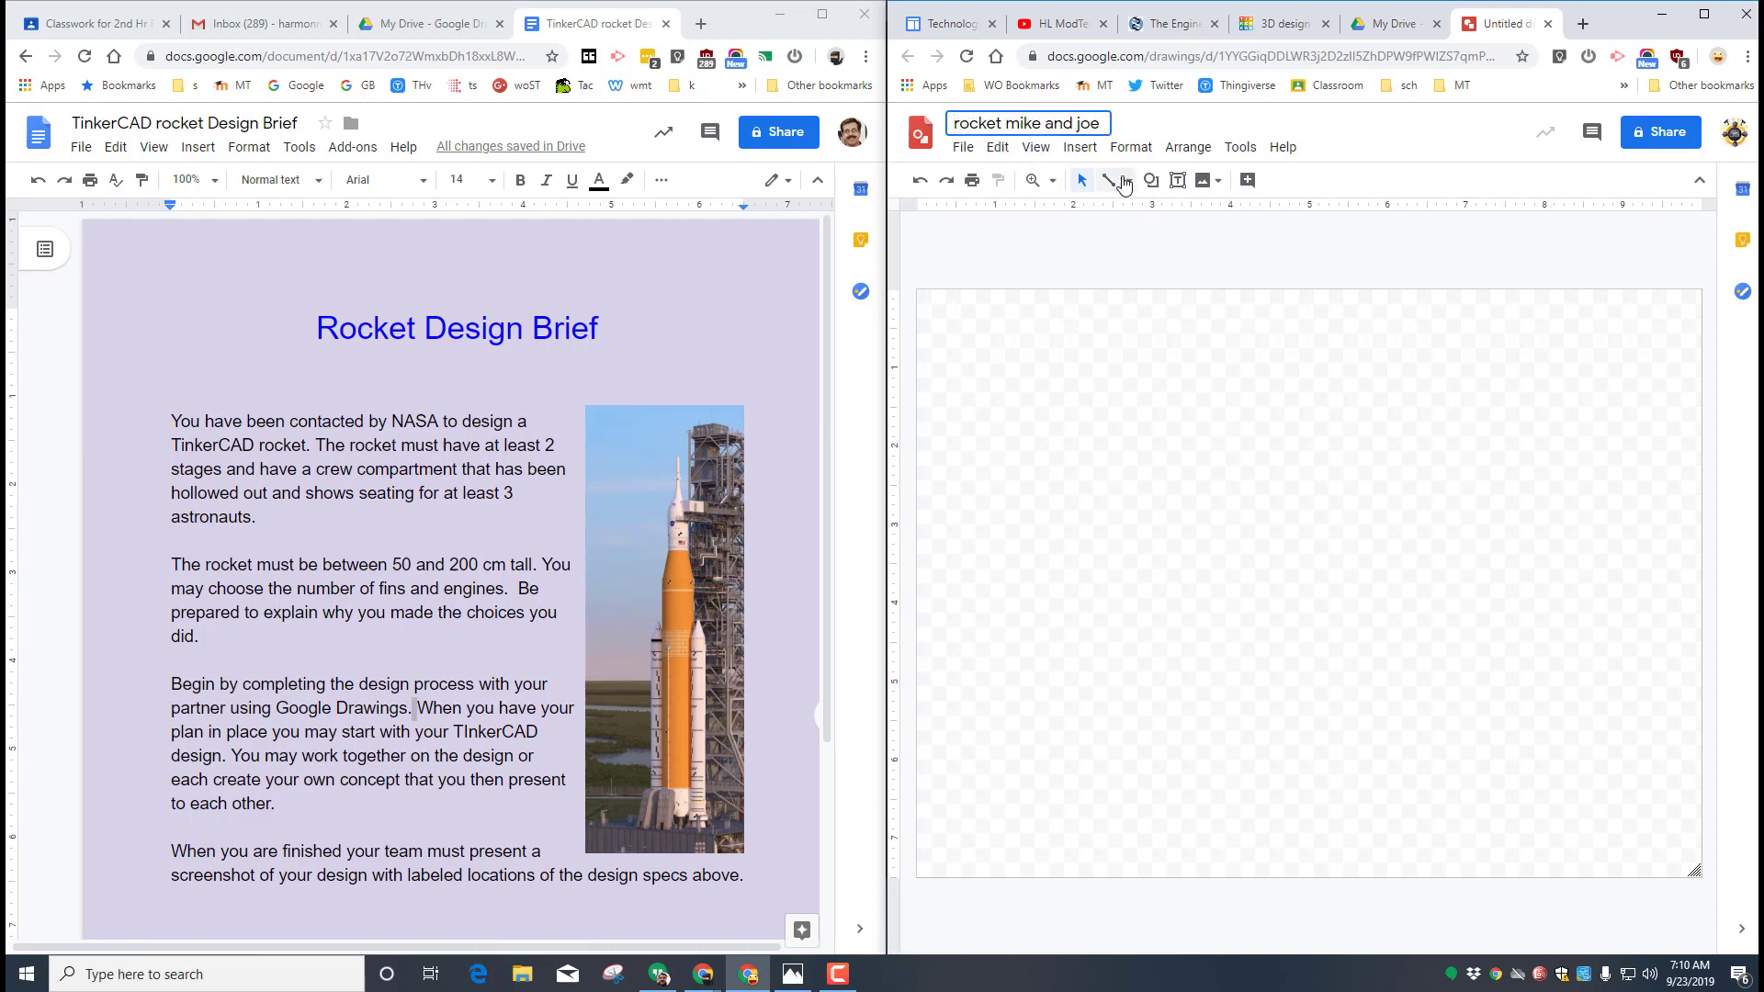
pyautogui.moveTo(1119, 388)
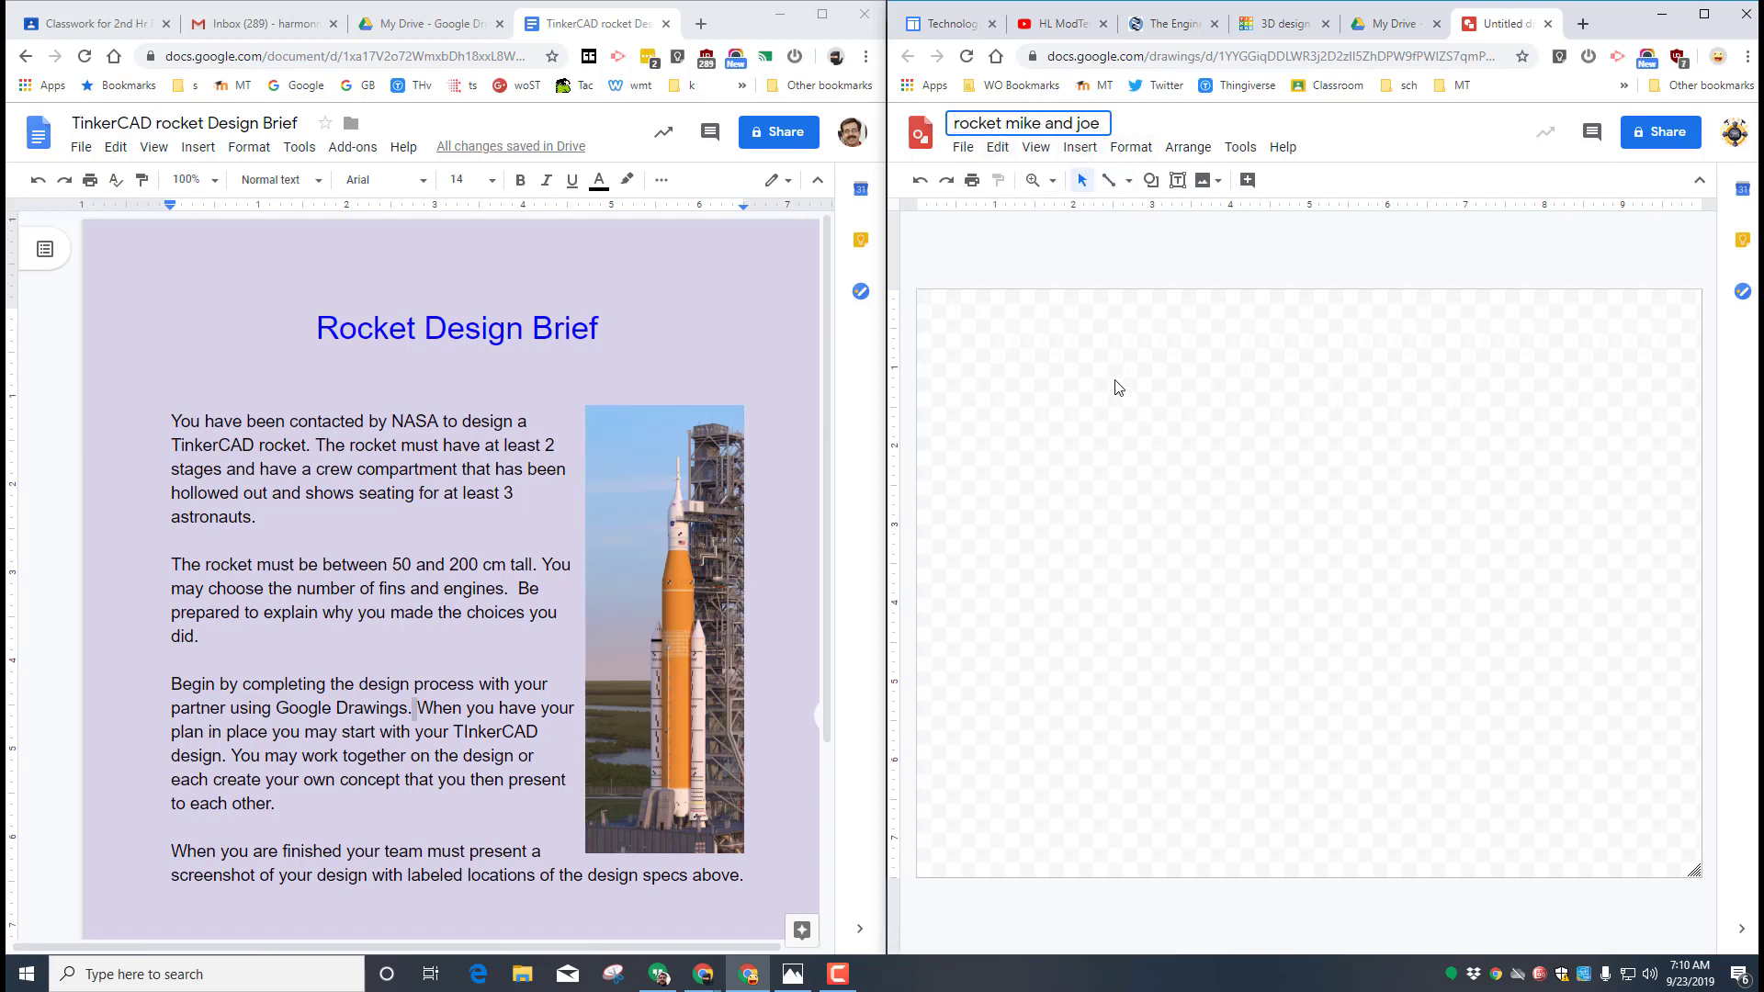
pyautogui.click(1067, 339)
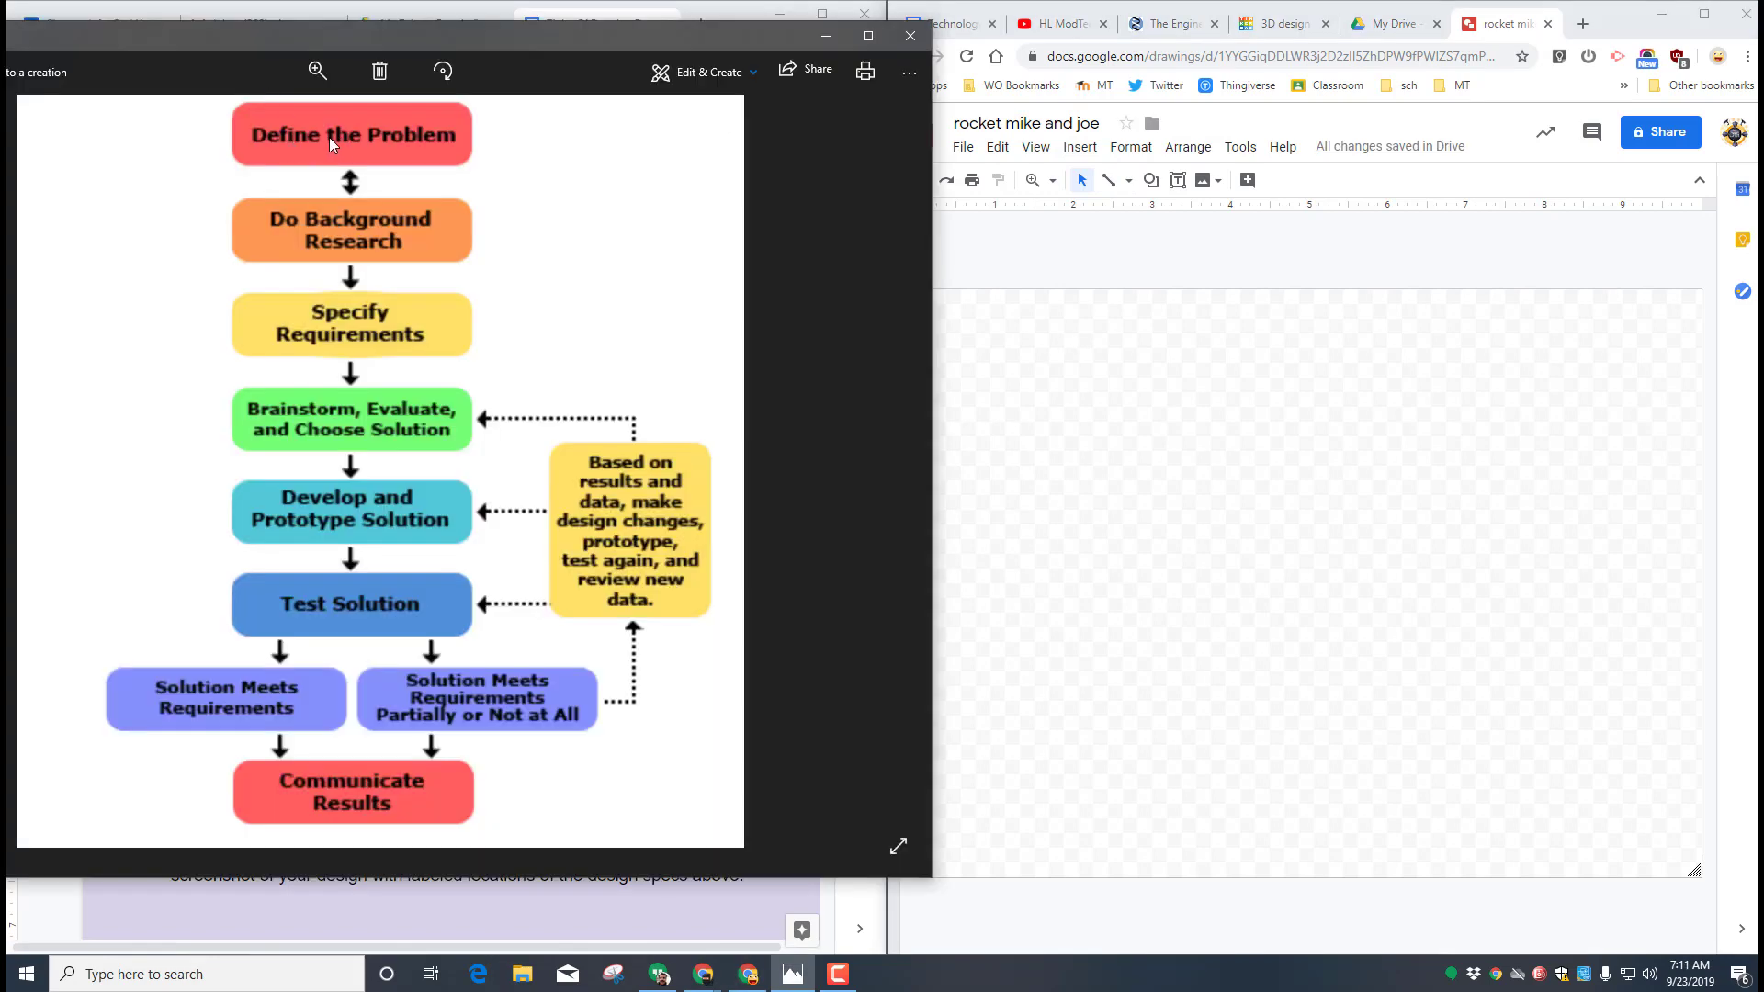
pyautogui.moveTo(313, 349)
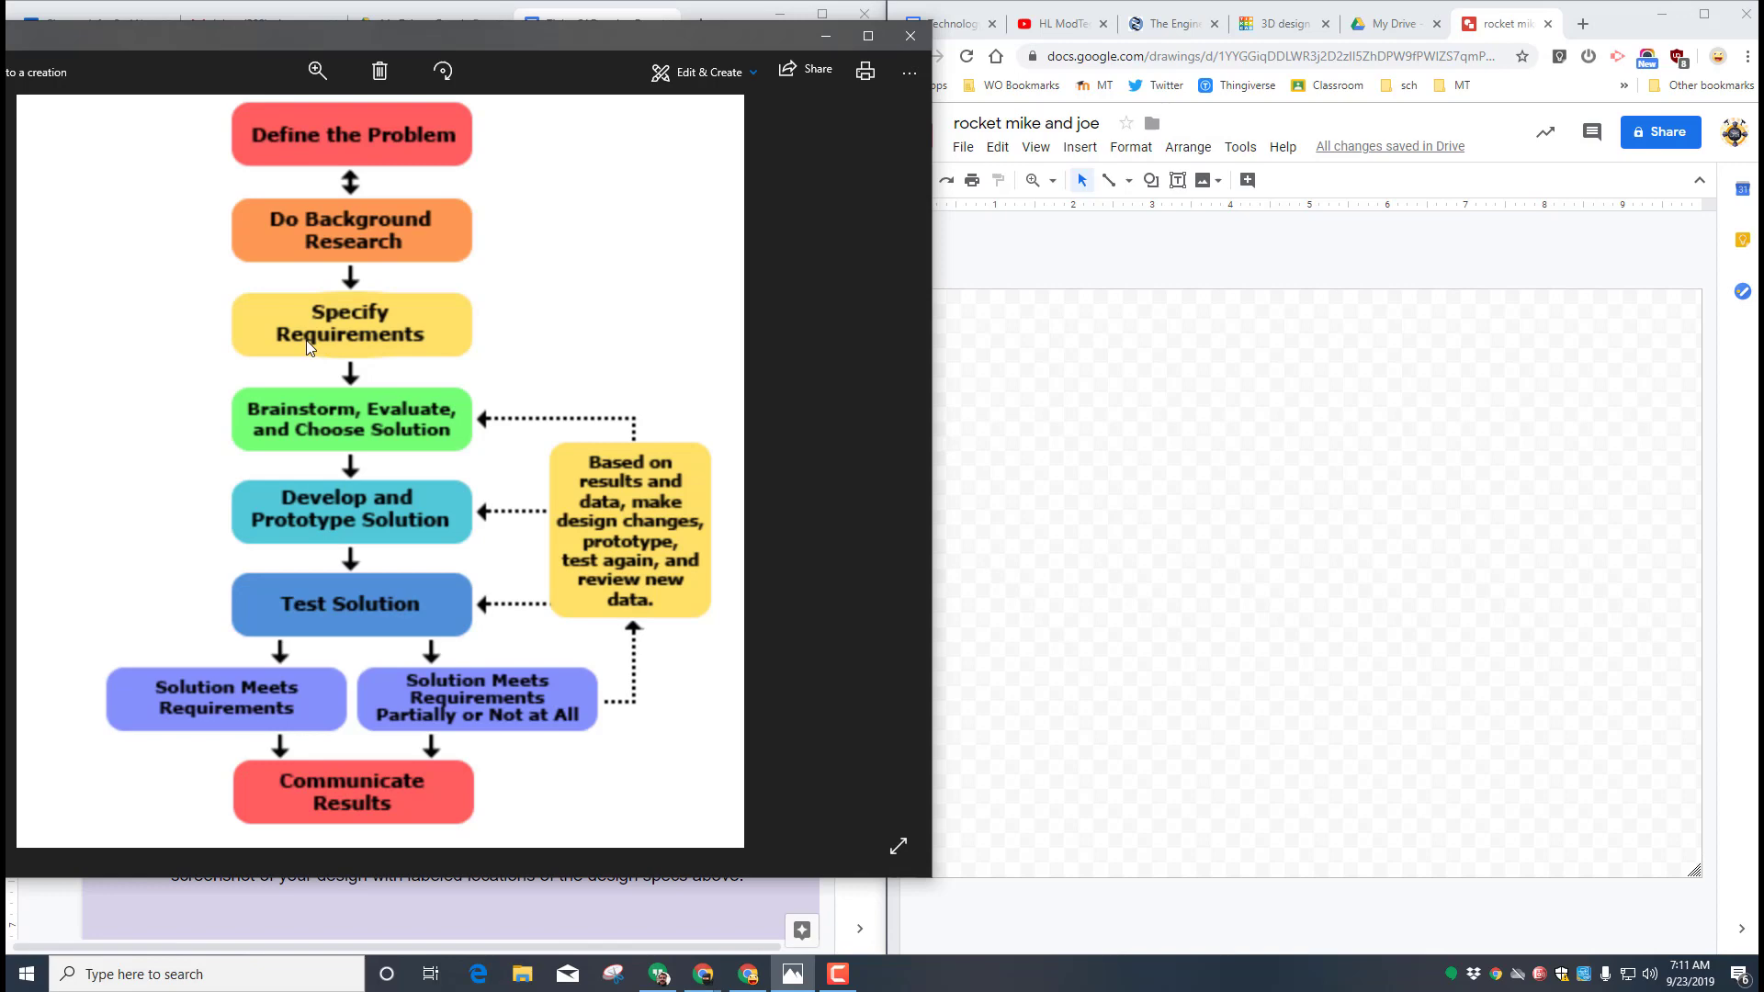
pyautogui.moveTo(346, 420)
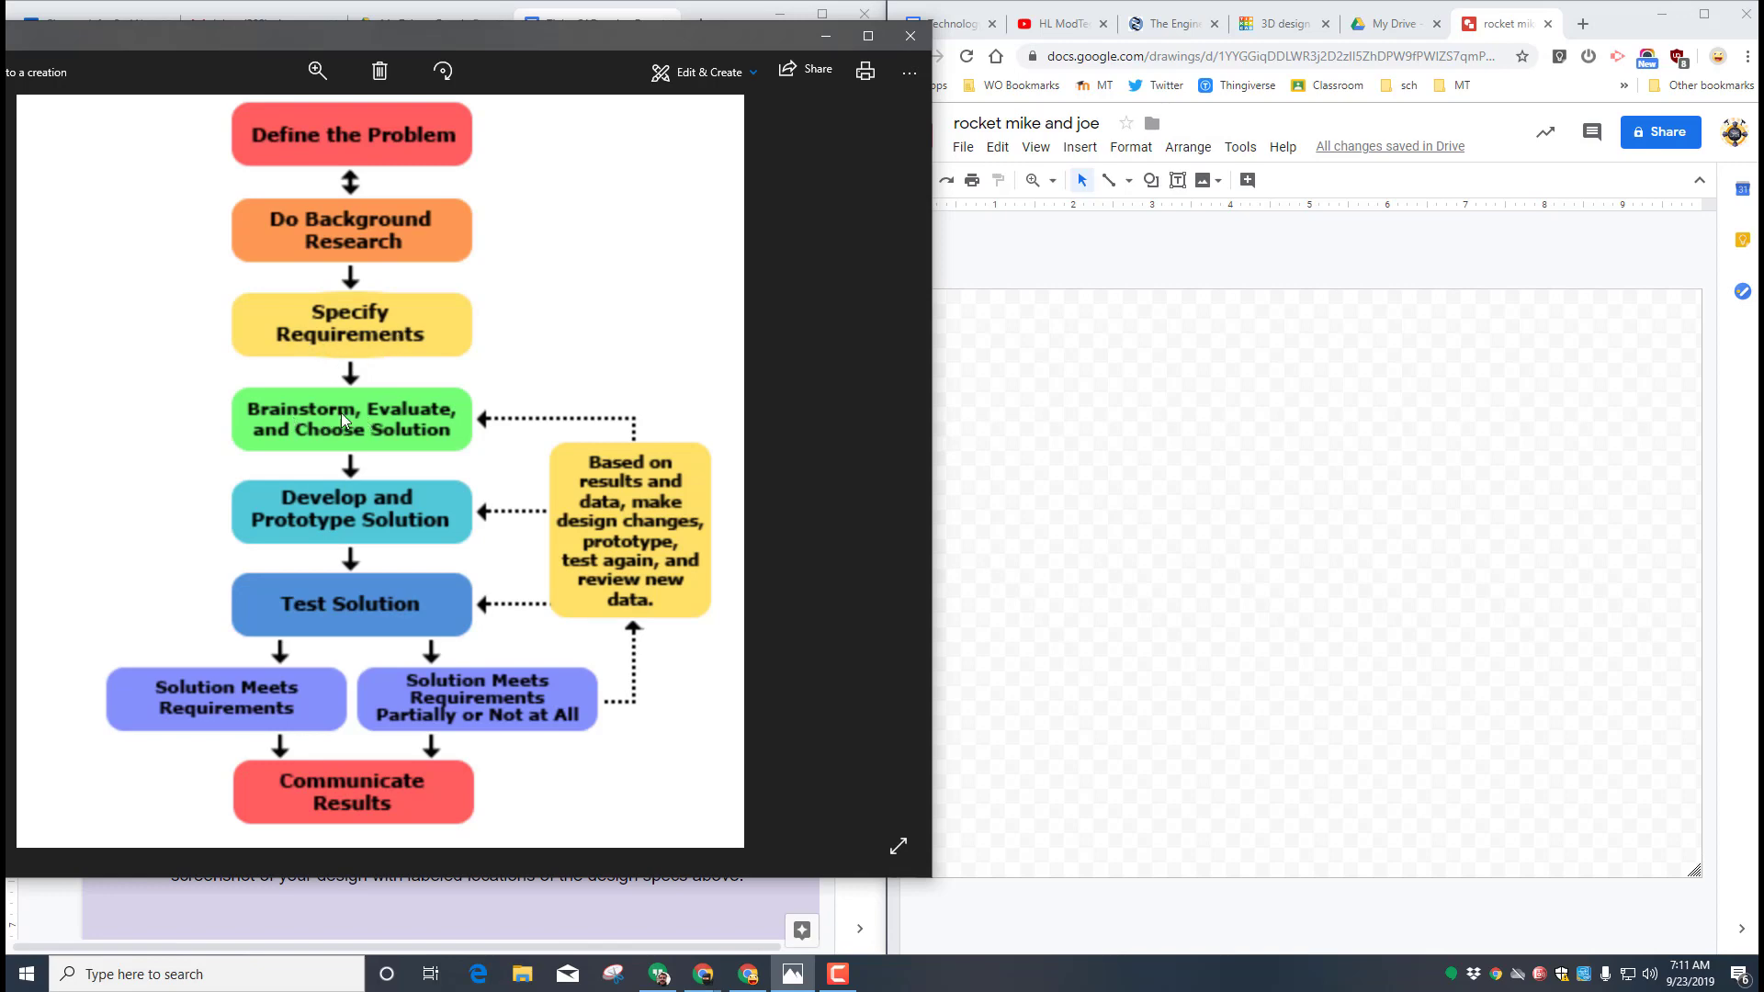
pyautogui.moveTo(335, 518)
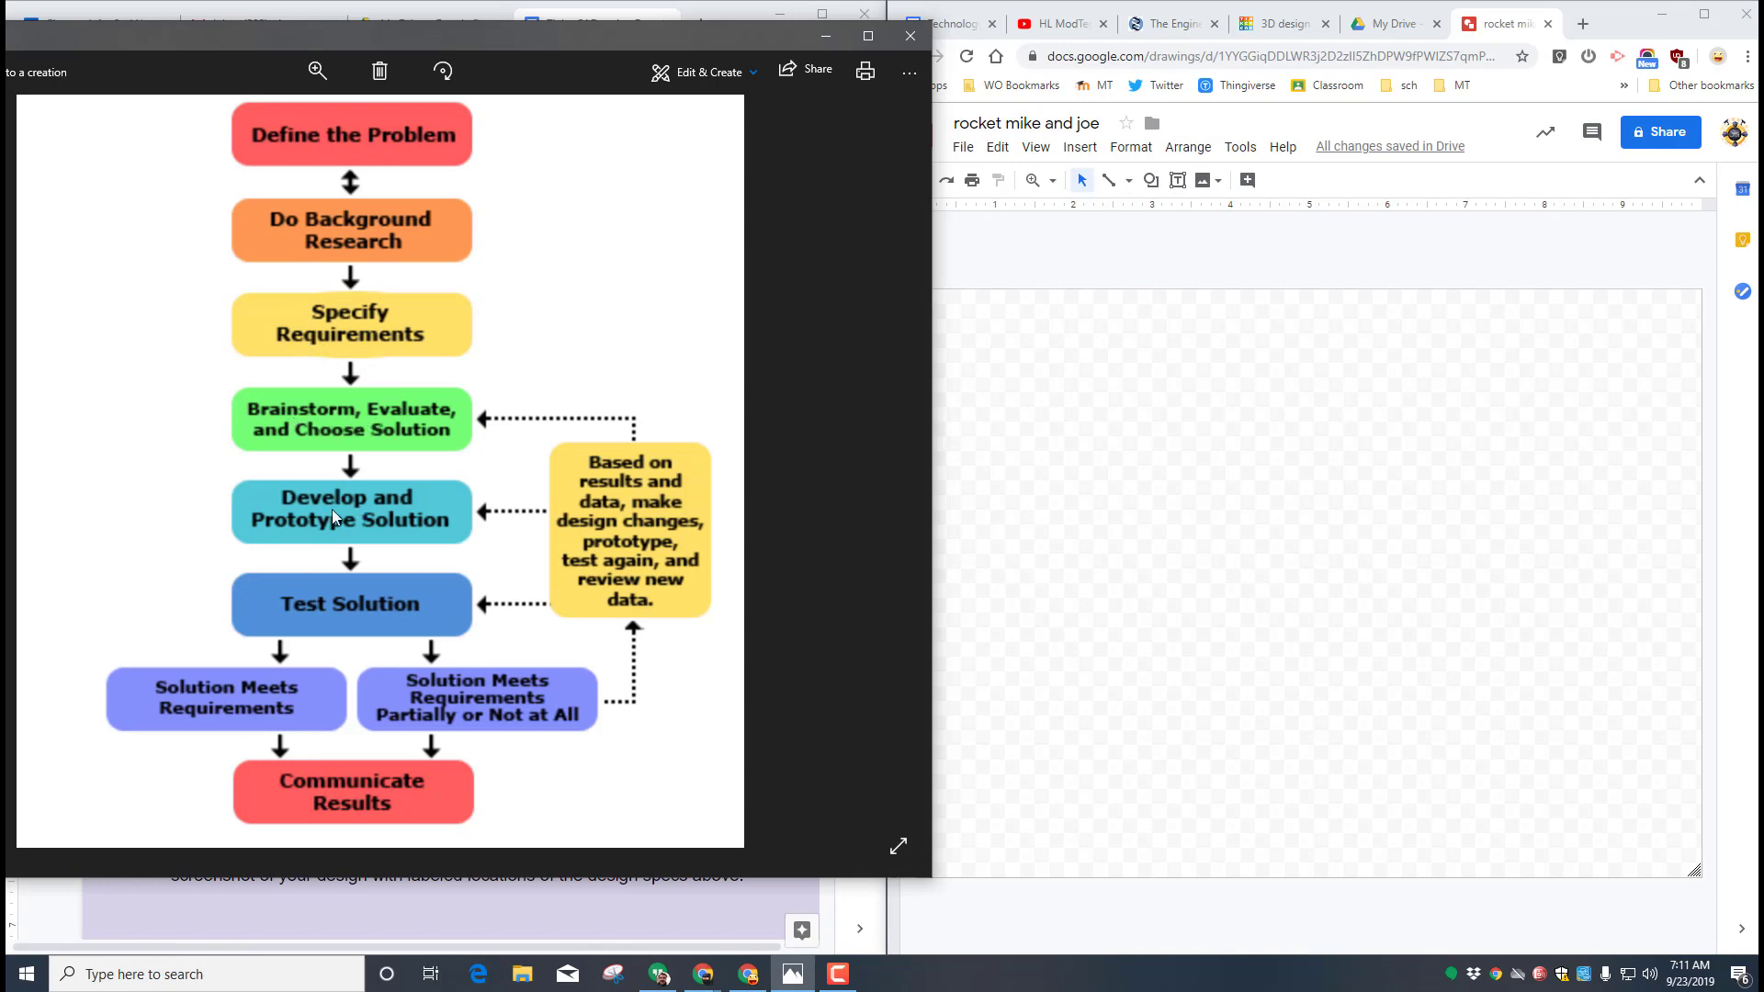
pyautogui.moveTo(402, 508)
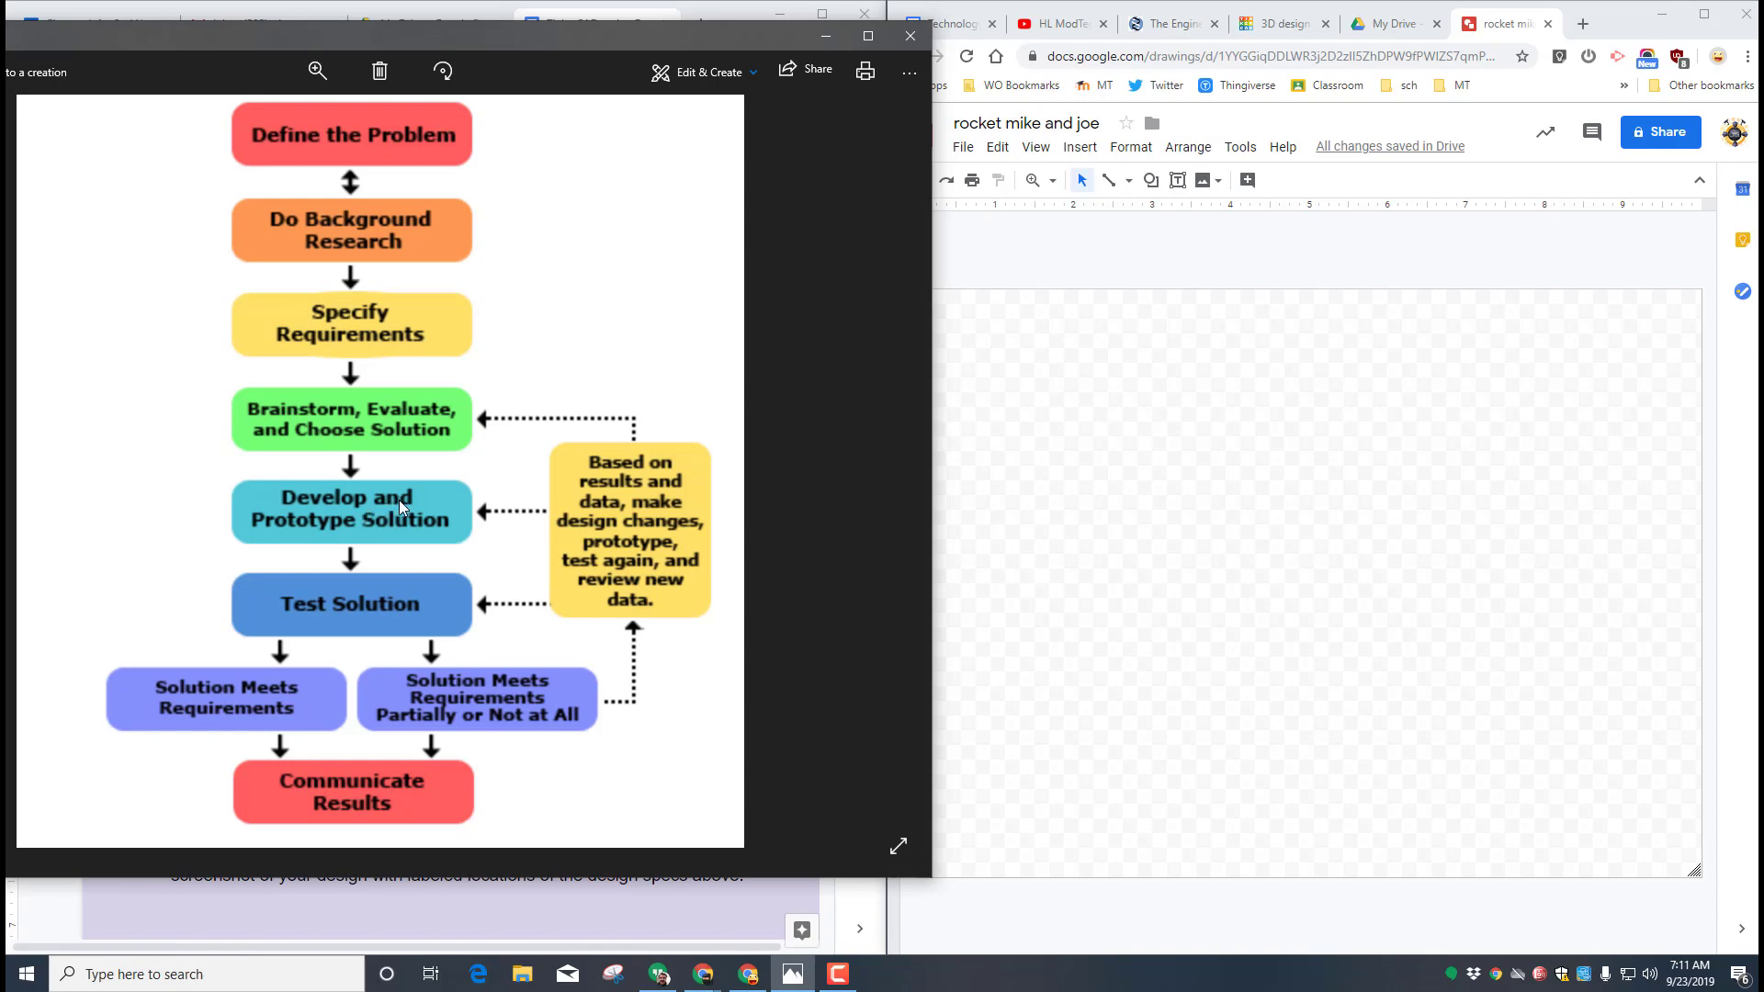
pyautogui.moveTo(445, 672)
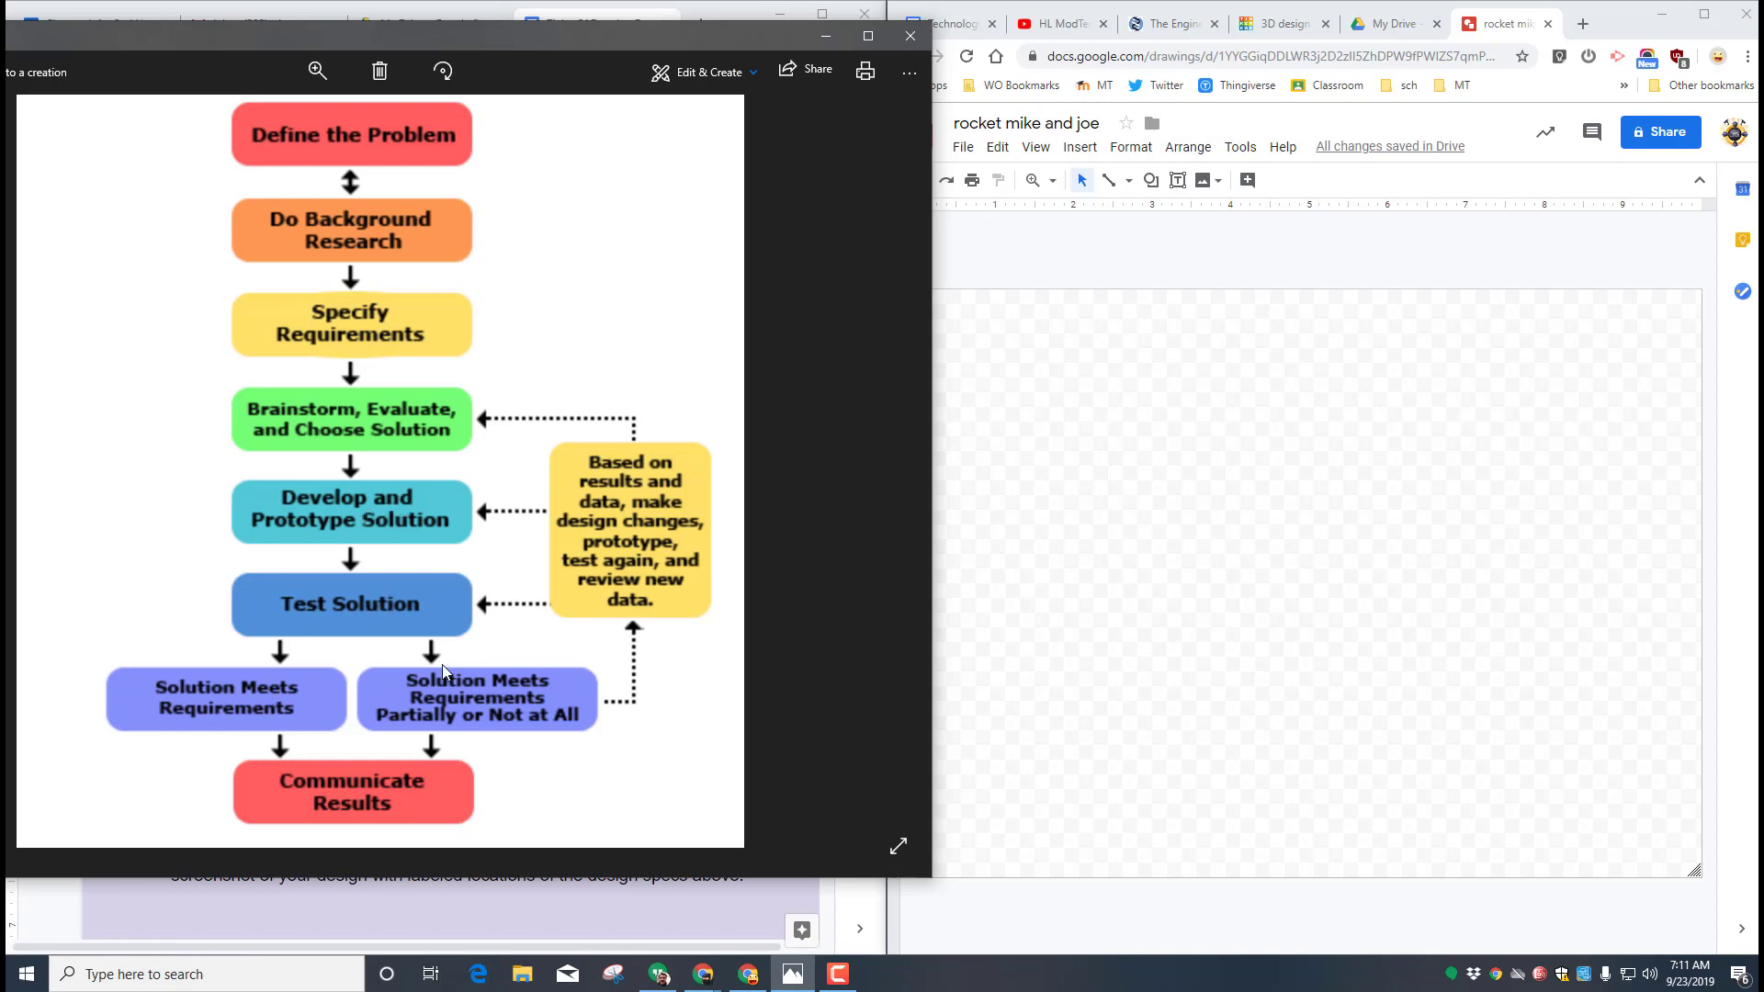
pyautogui.moveTo(352, 600)
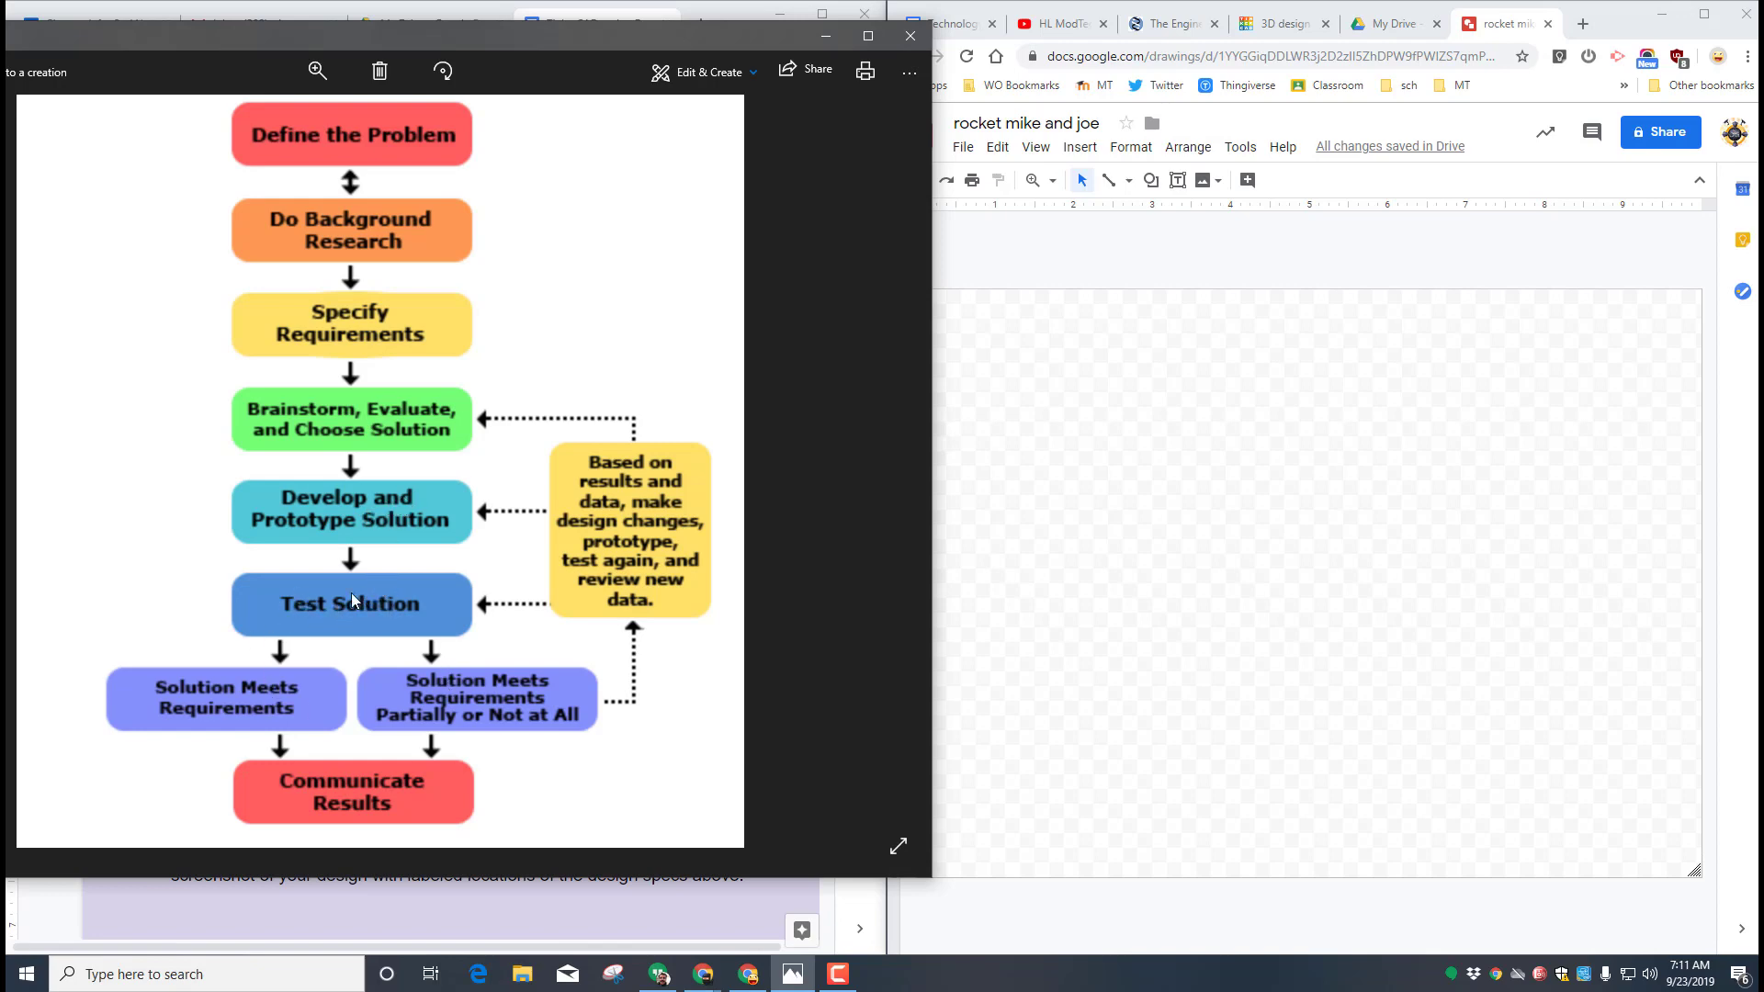
pyautogui.moveTo(377, 803)
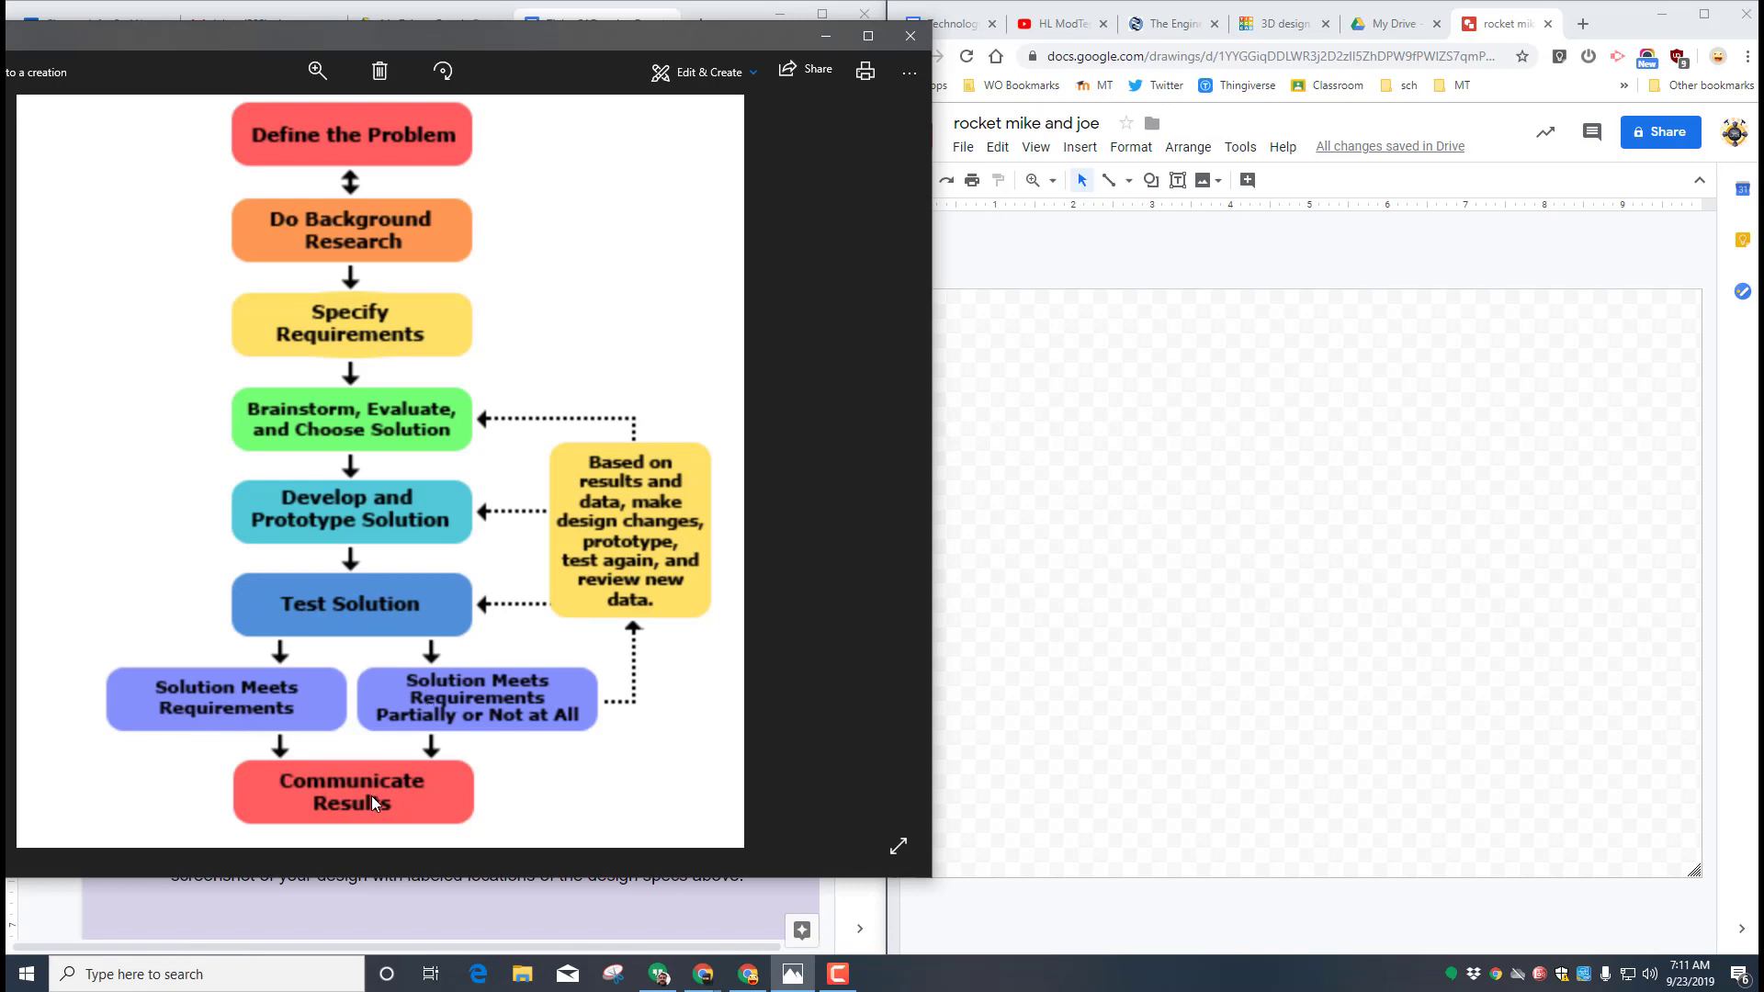
pyautogui.moveTo(330, 560)
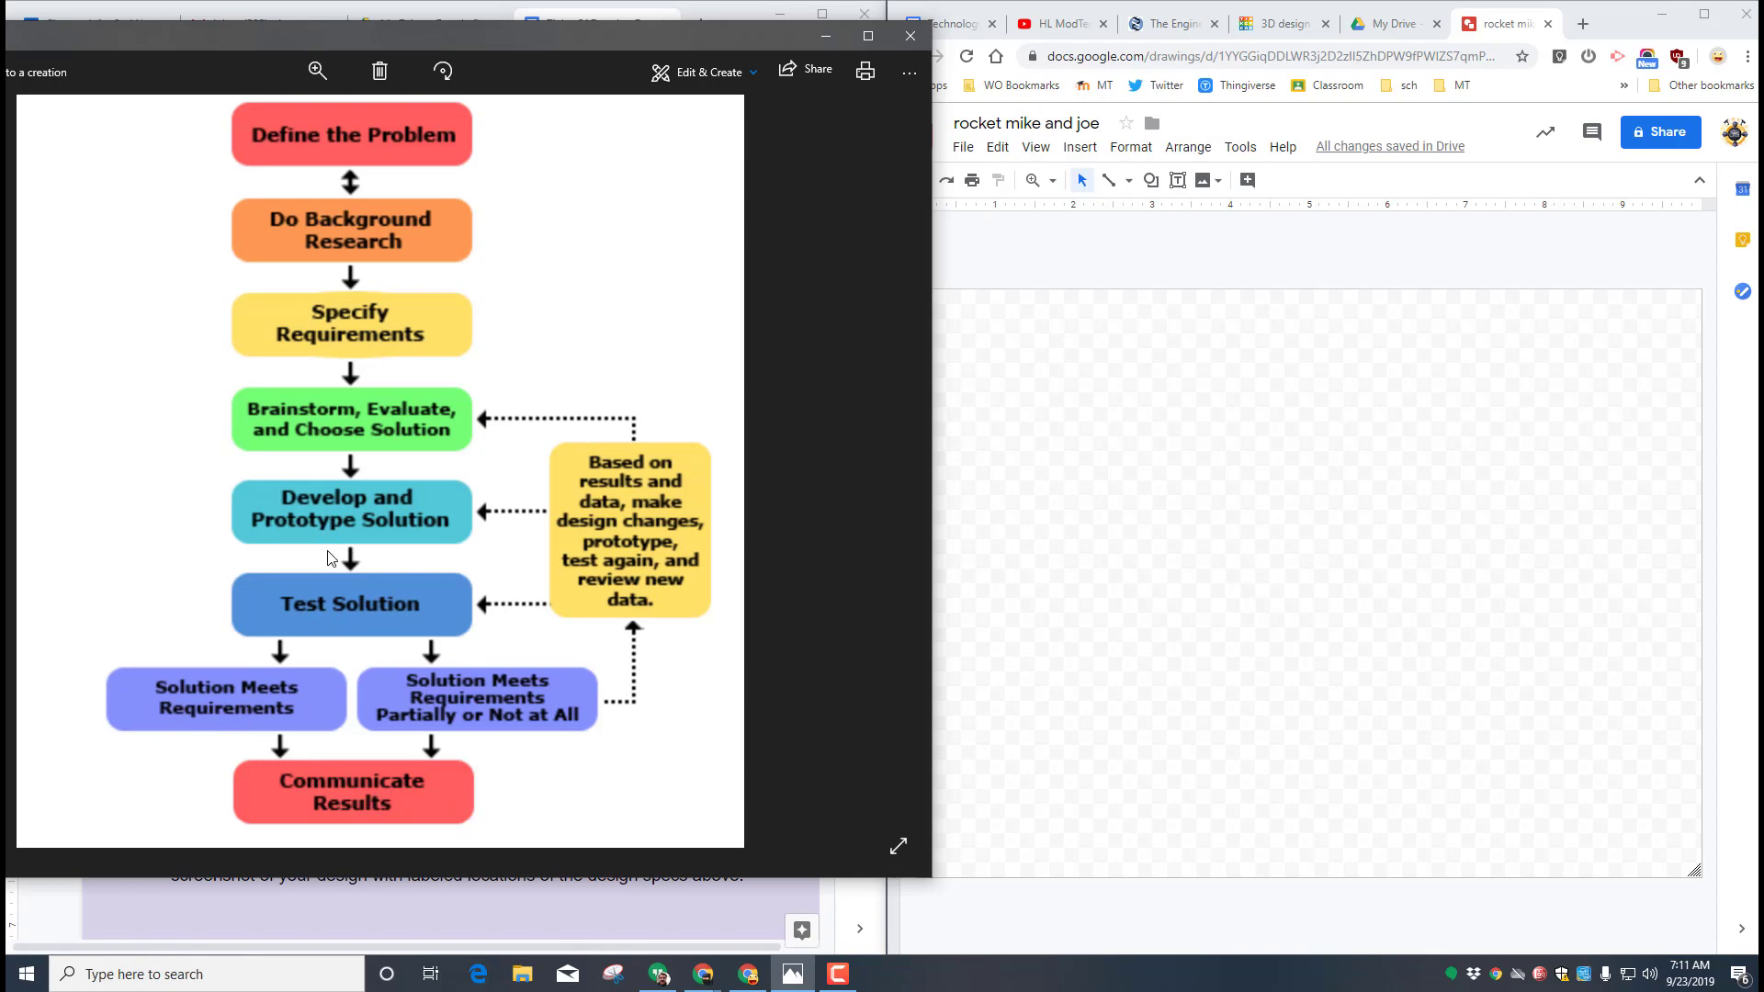
pyautogui.moveTo(357, 618)
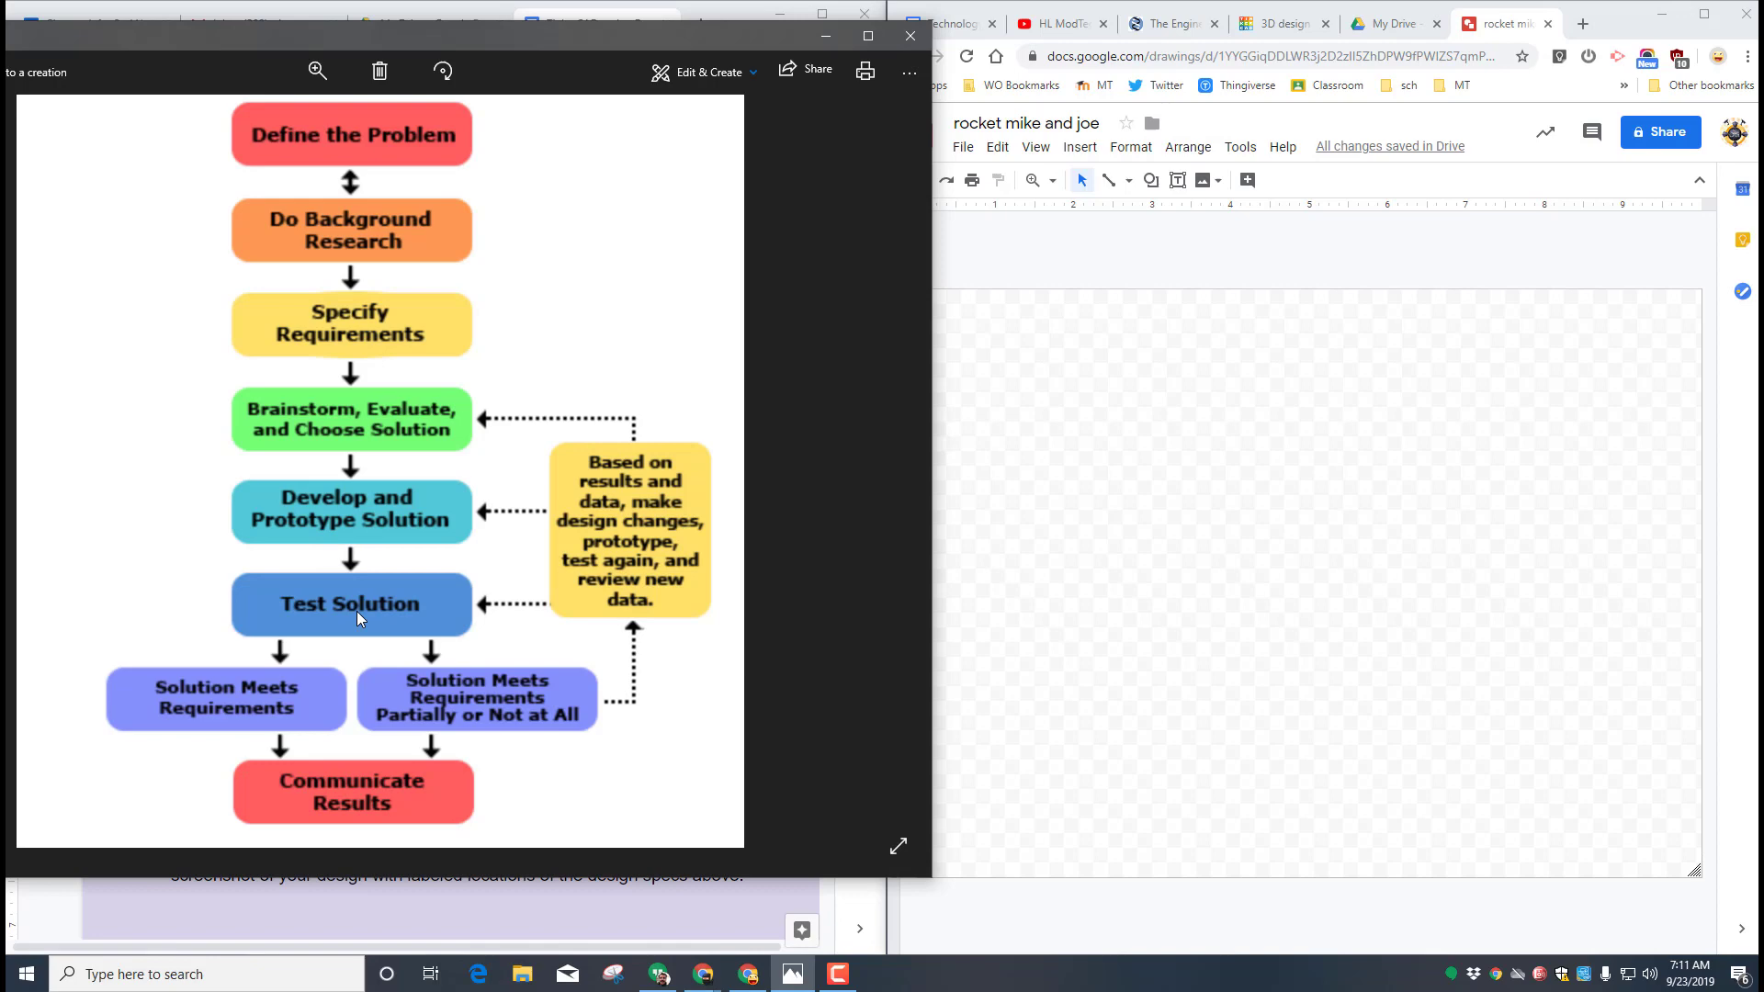
pyautogui.moveTo(402, 302)
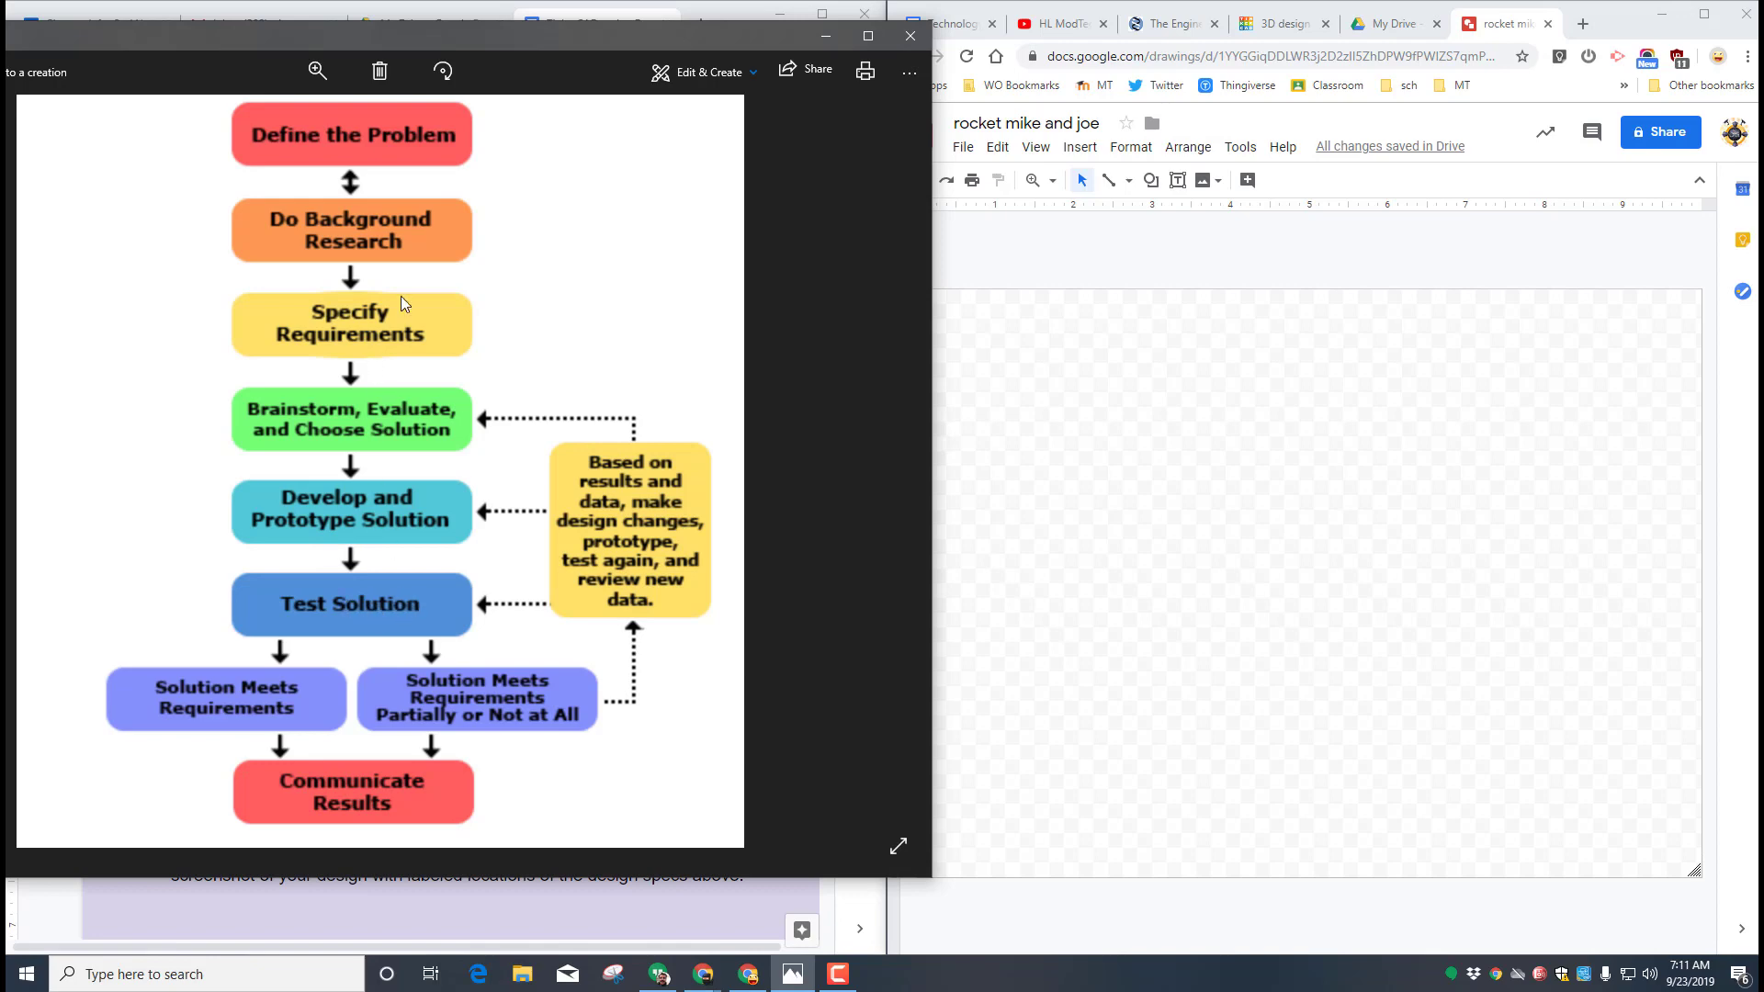
pyautogui.moveTo(1065, 209)
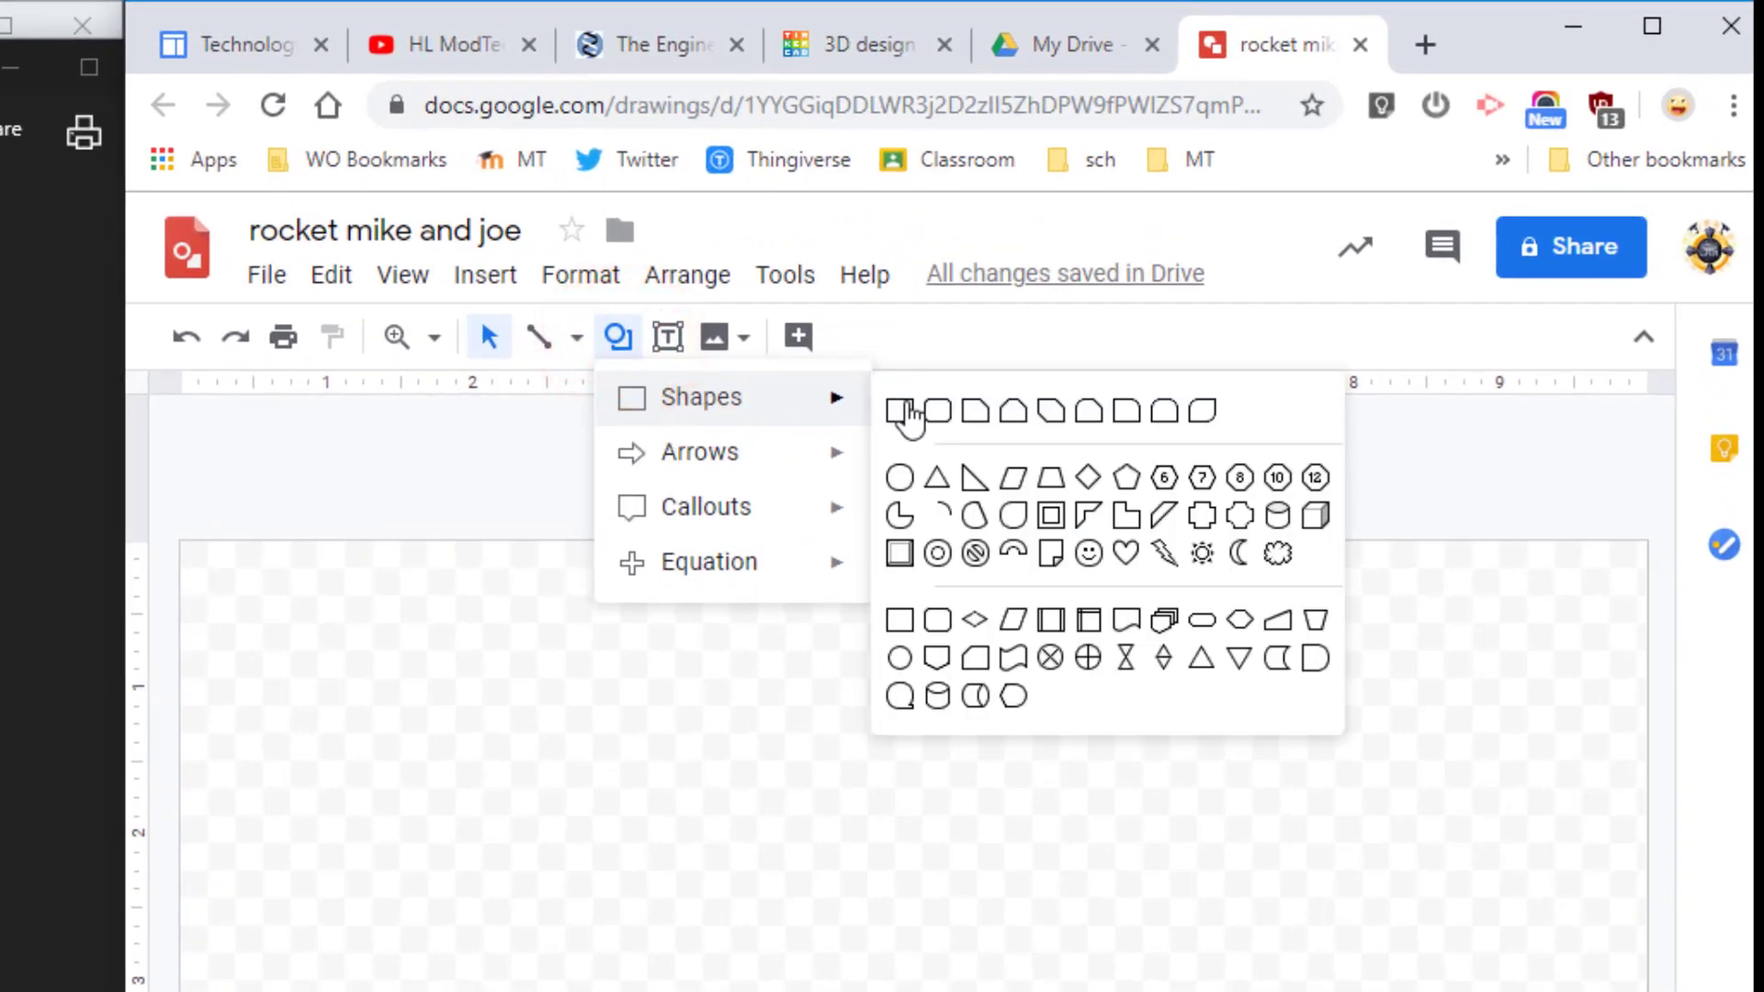
# - Draw a rounded rectangle near the top-left and label it 'Problem'
pyautogui.click(894, 410)
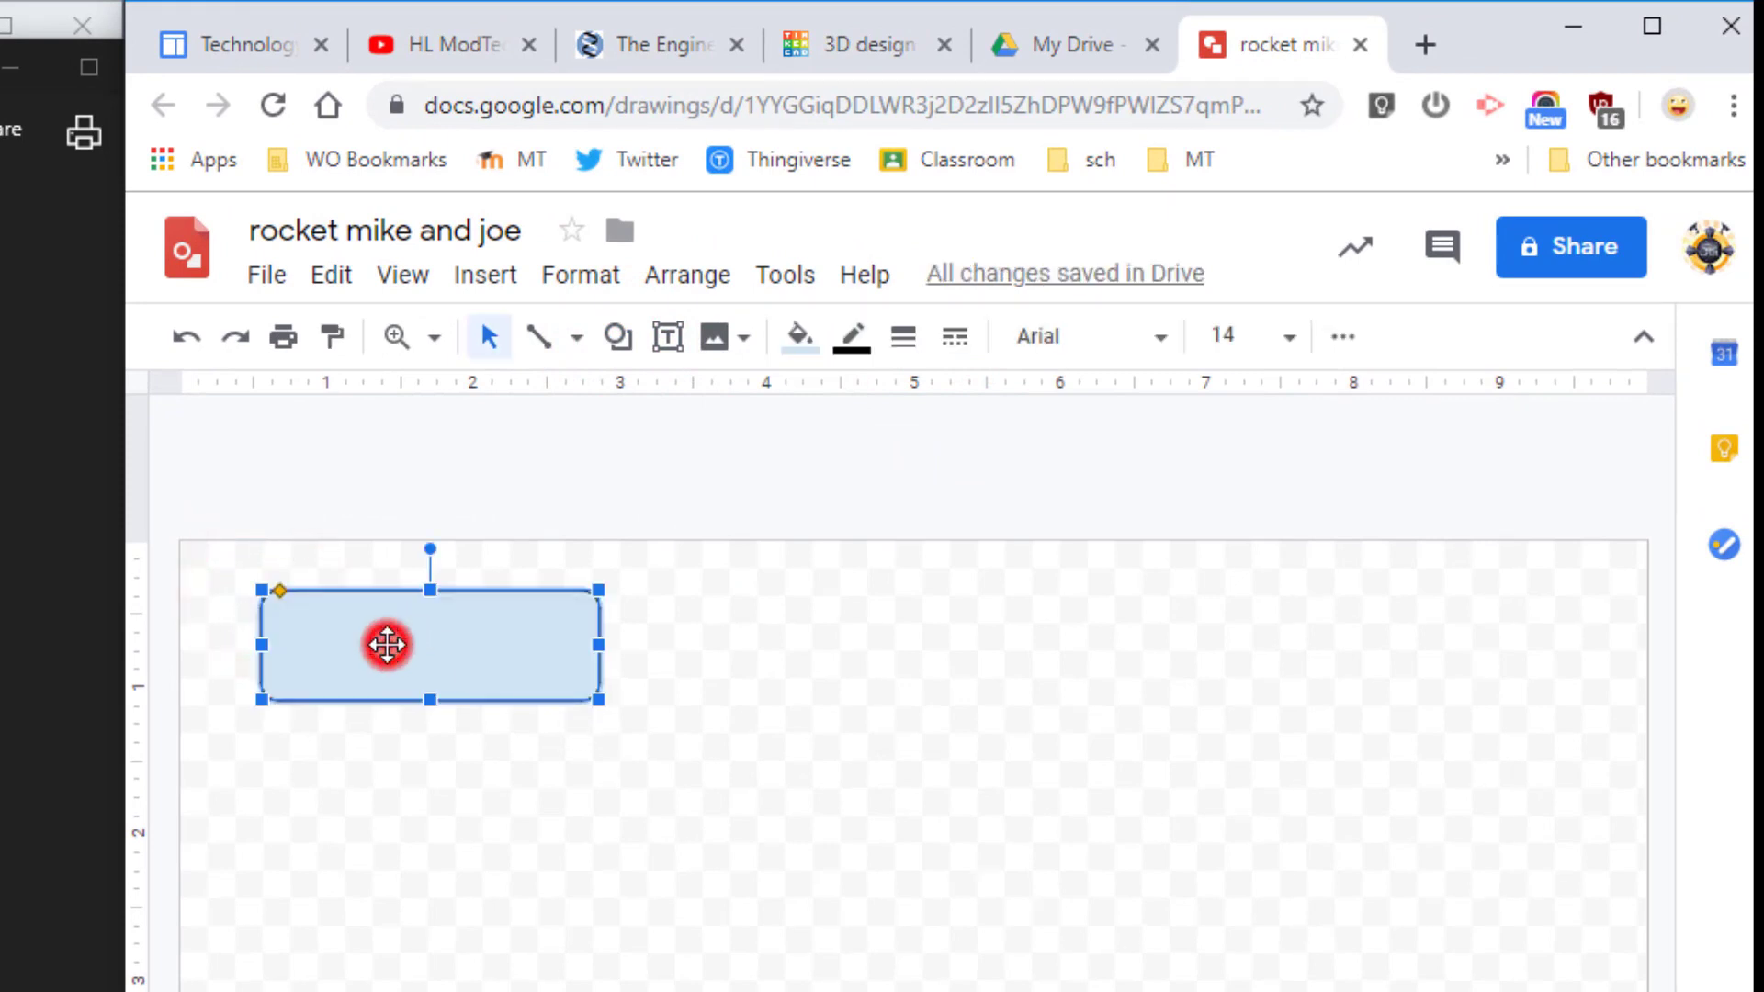
pyautogui.doubleClick(431, 645)
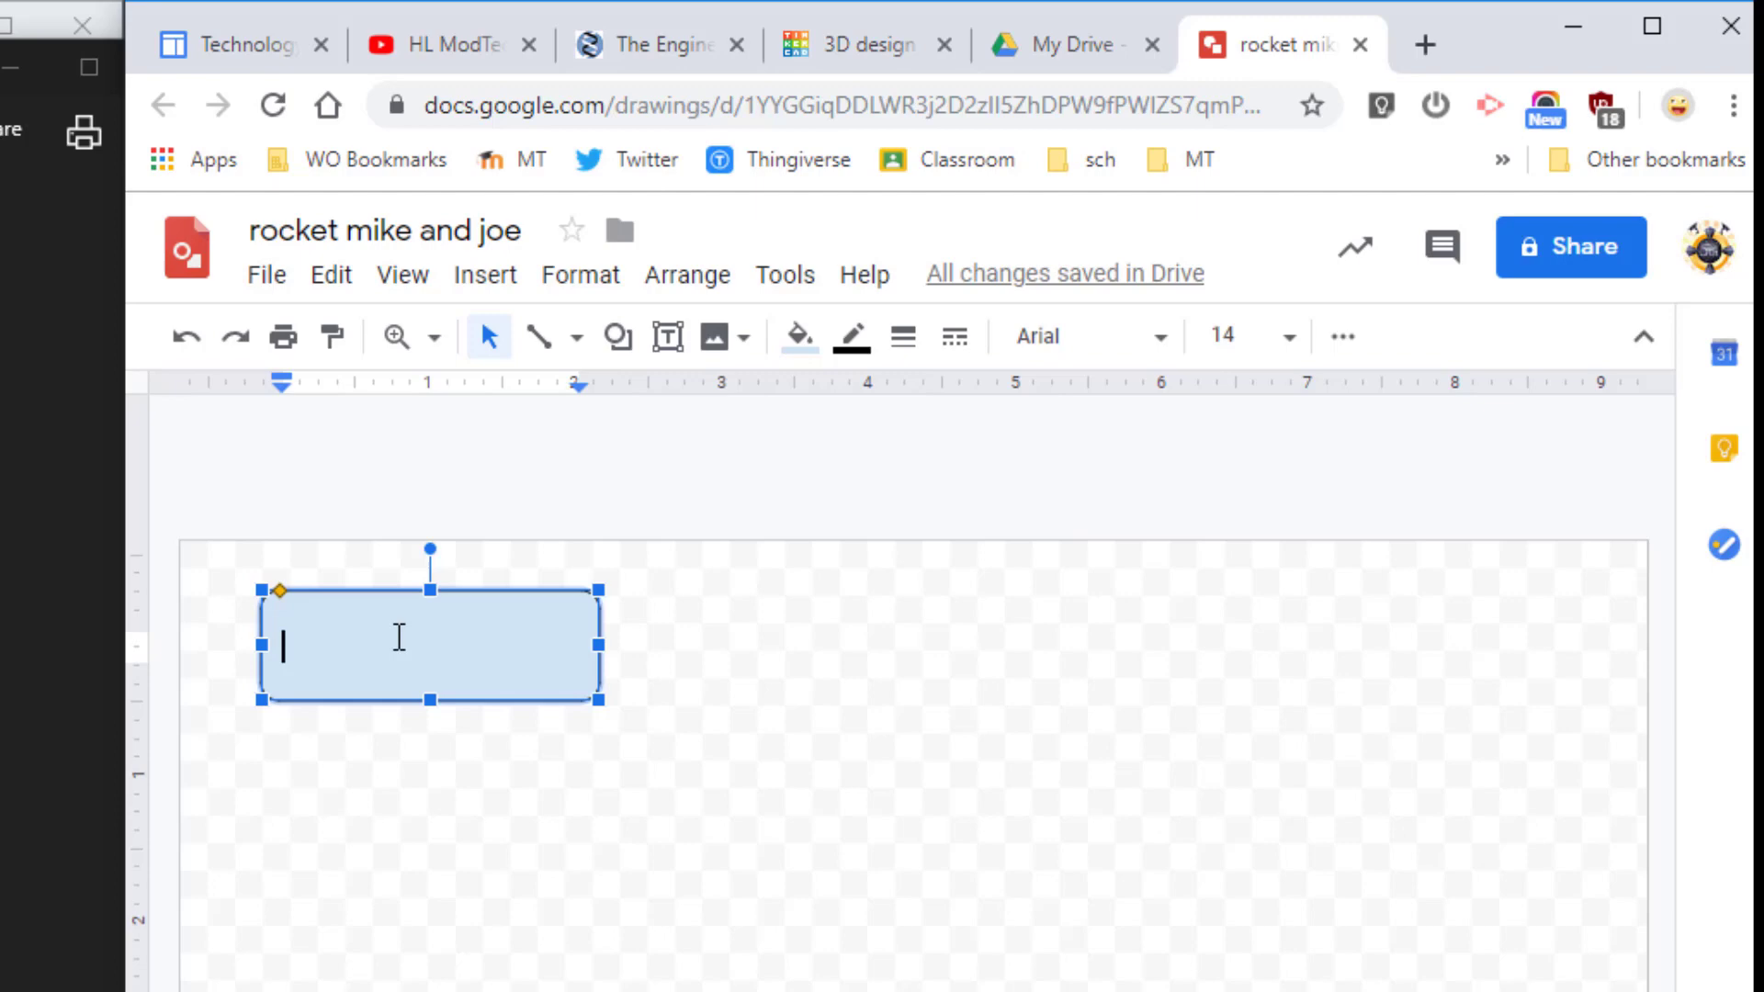
pyautogui.write('Proble')
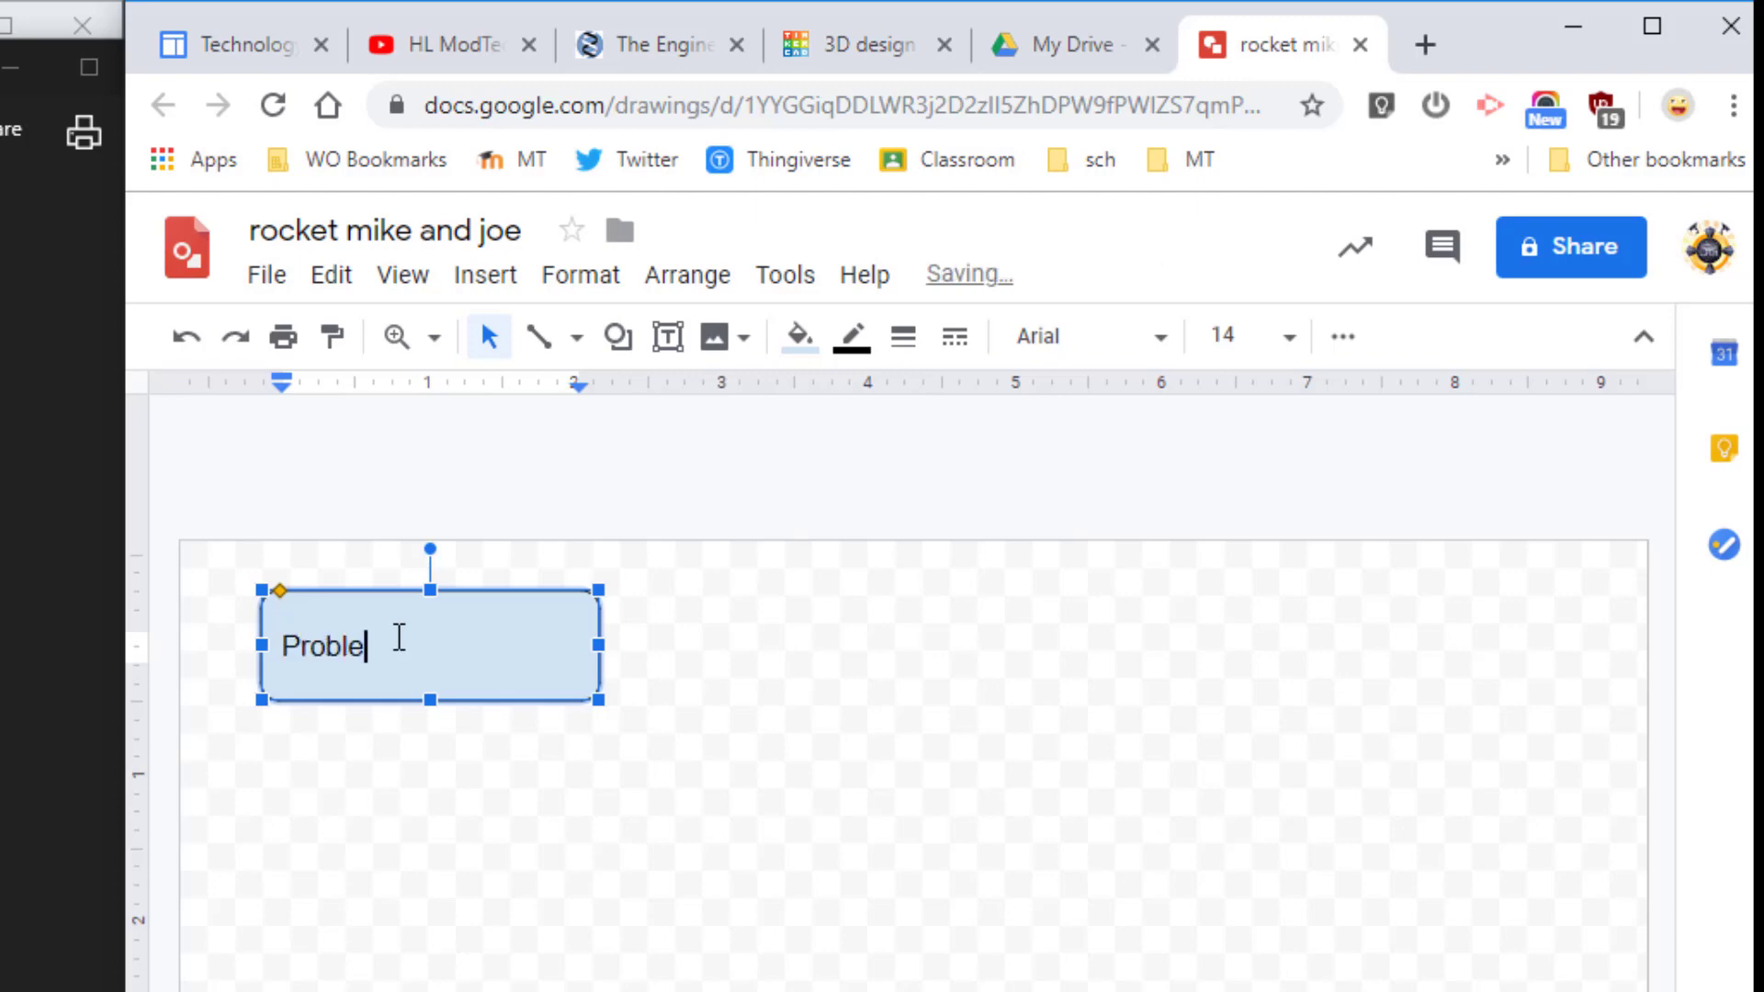
pyautogui.write('m')
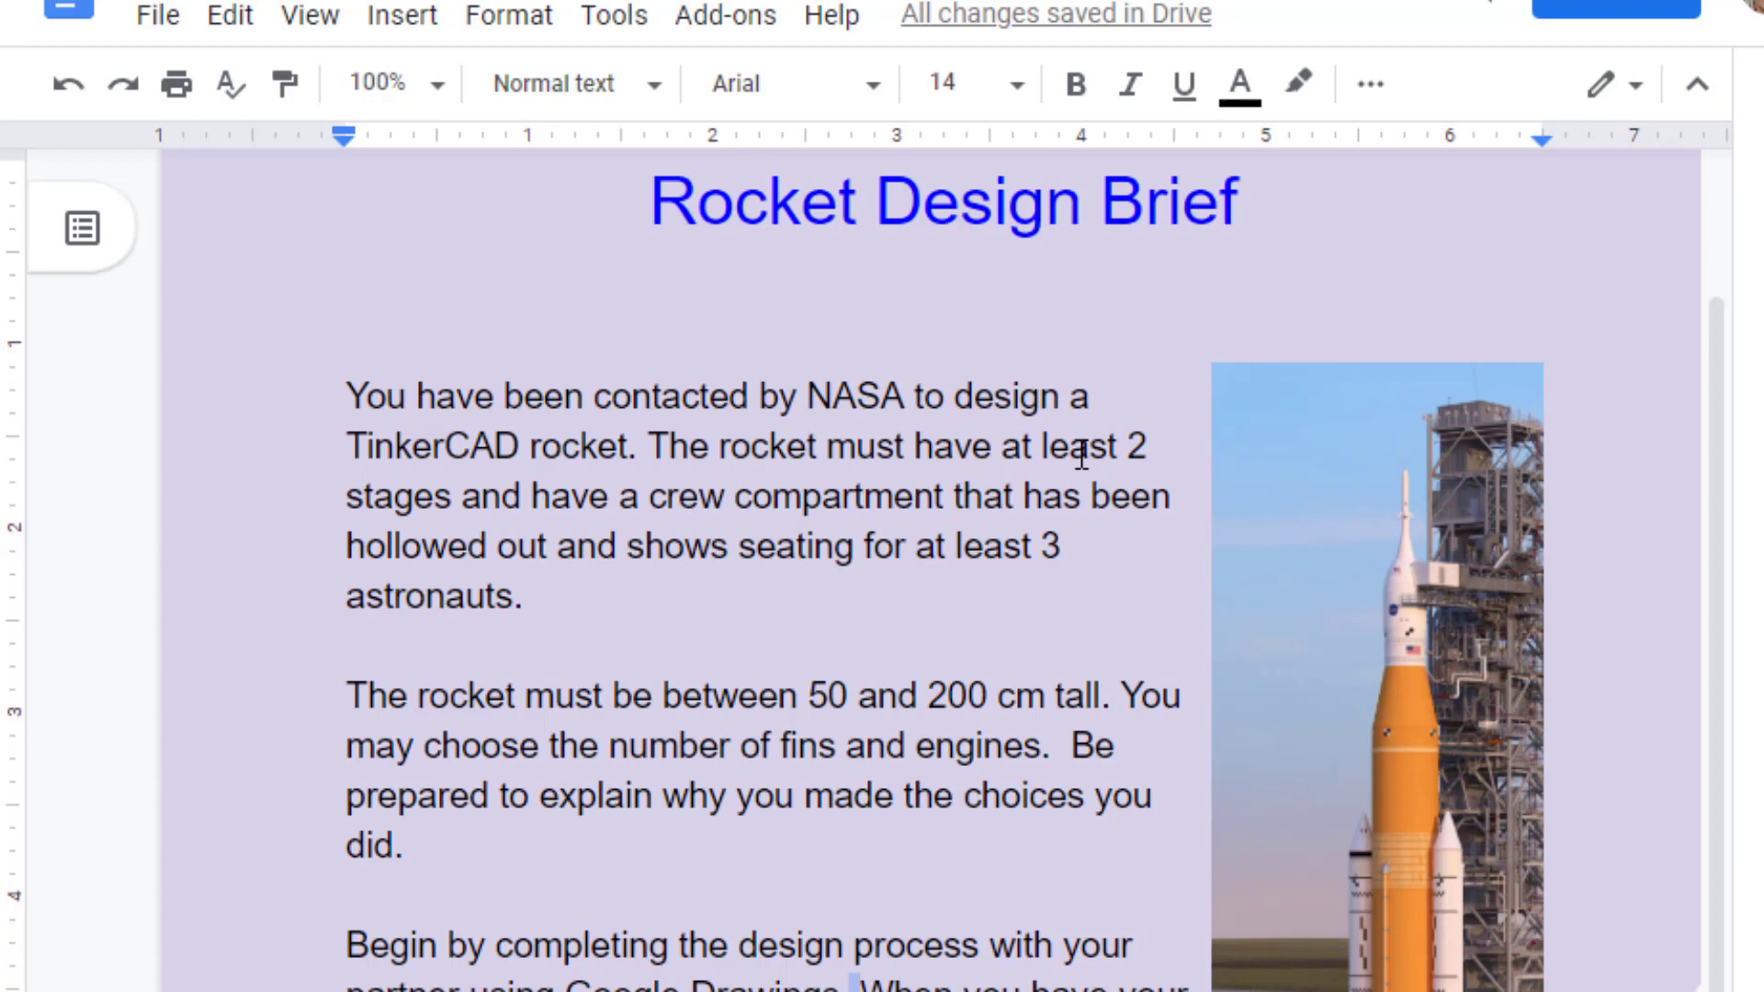
pyautogui.moveTo(653, 507)
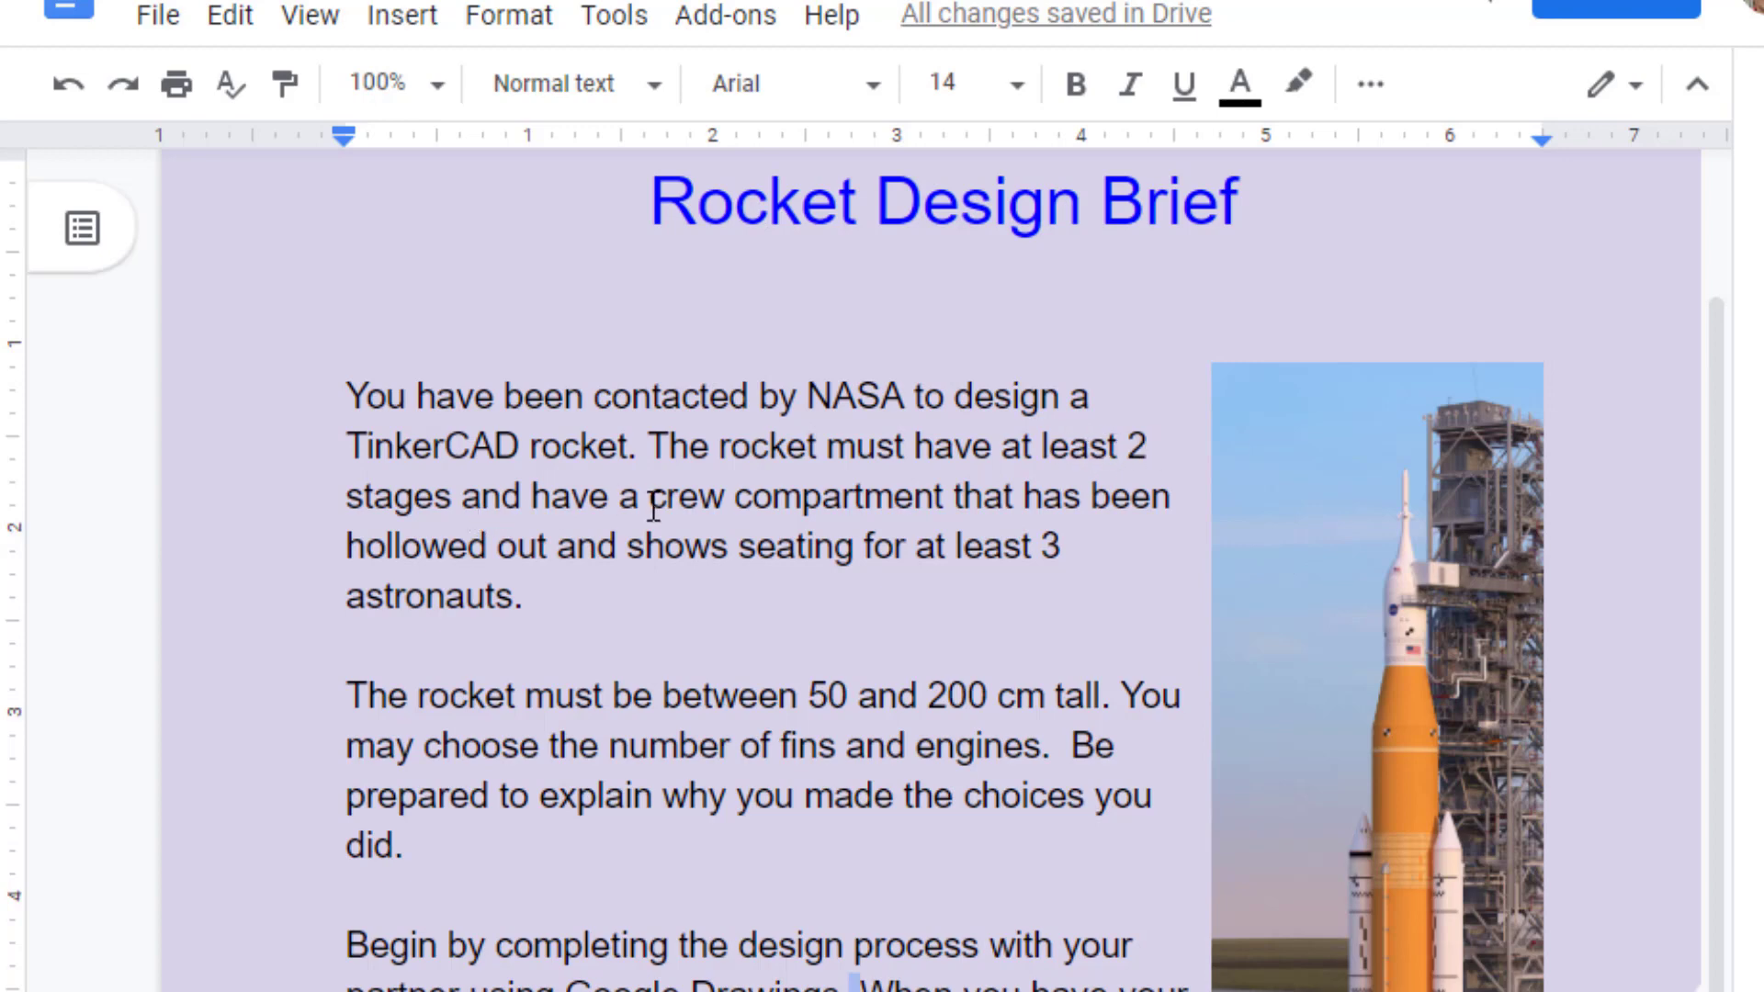
pyautogui.moveTo(894, 511)
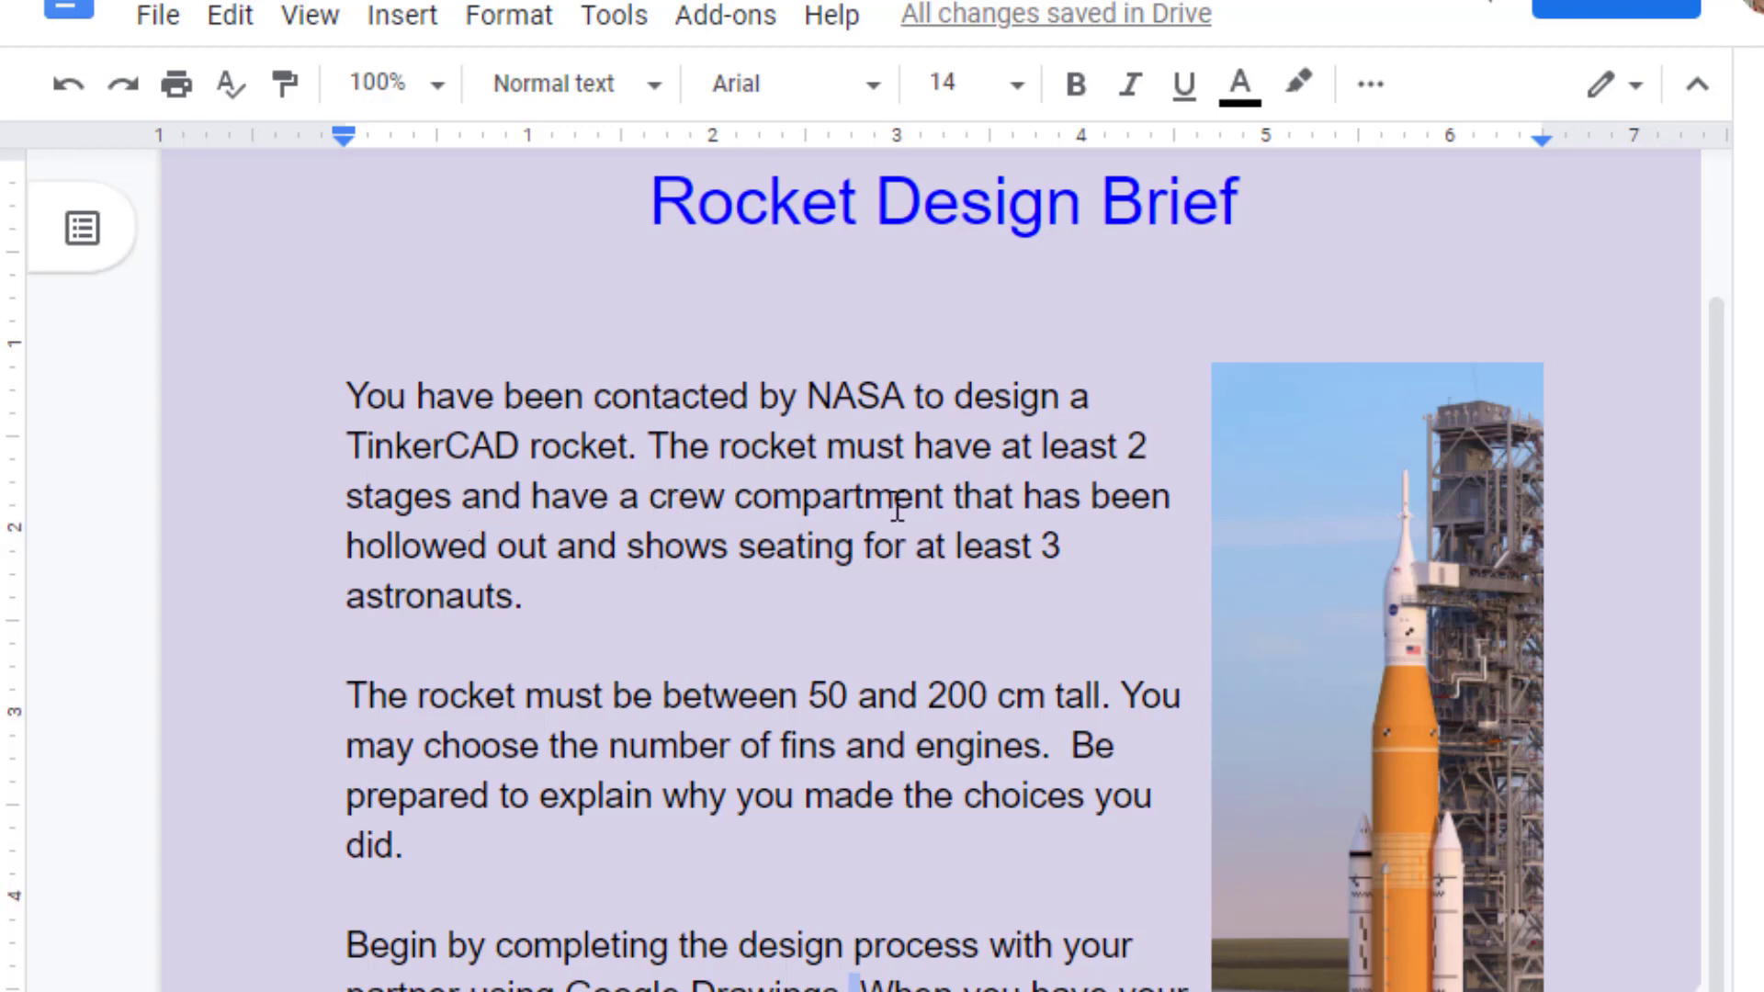
pyautogui.moveTo(728, 573)
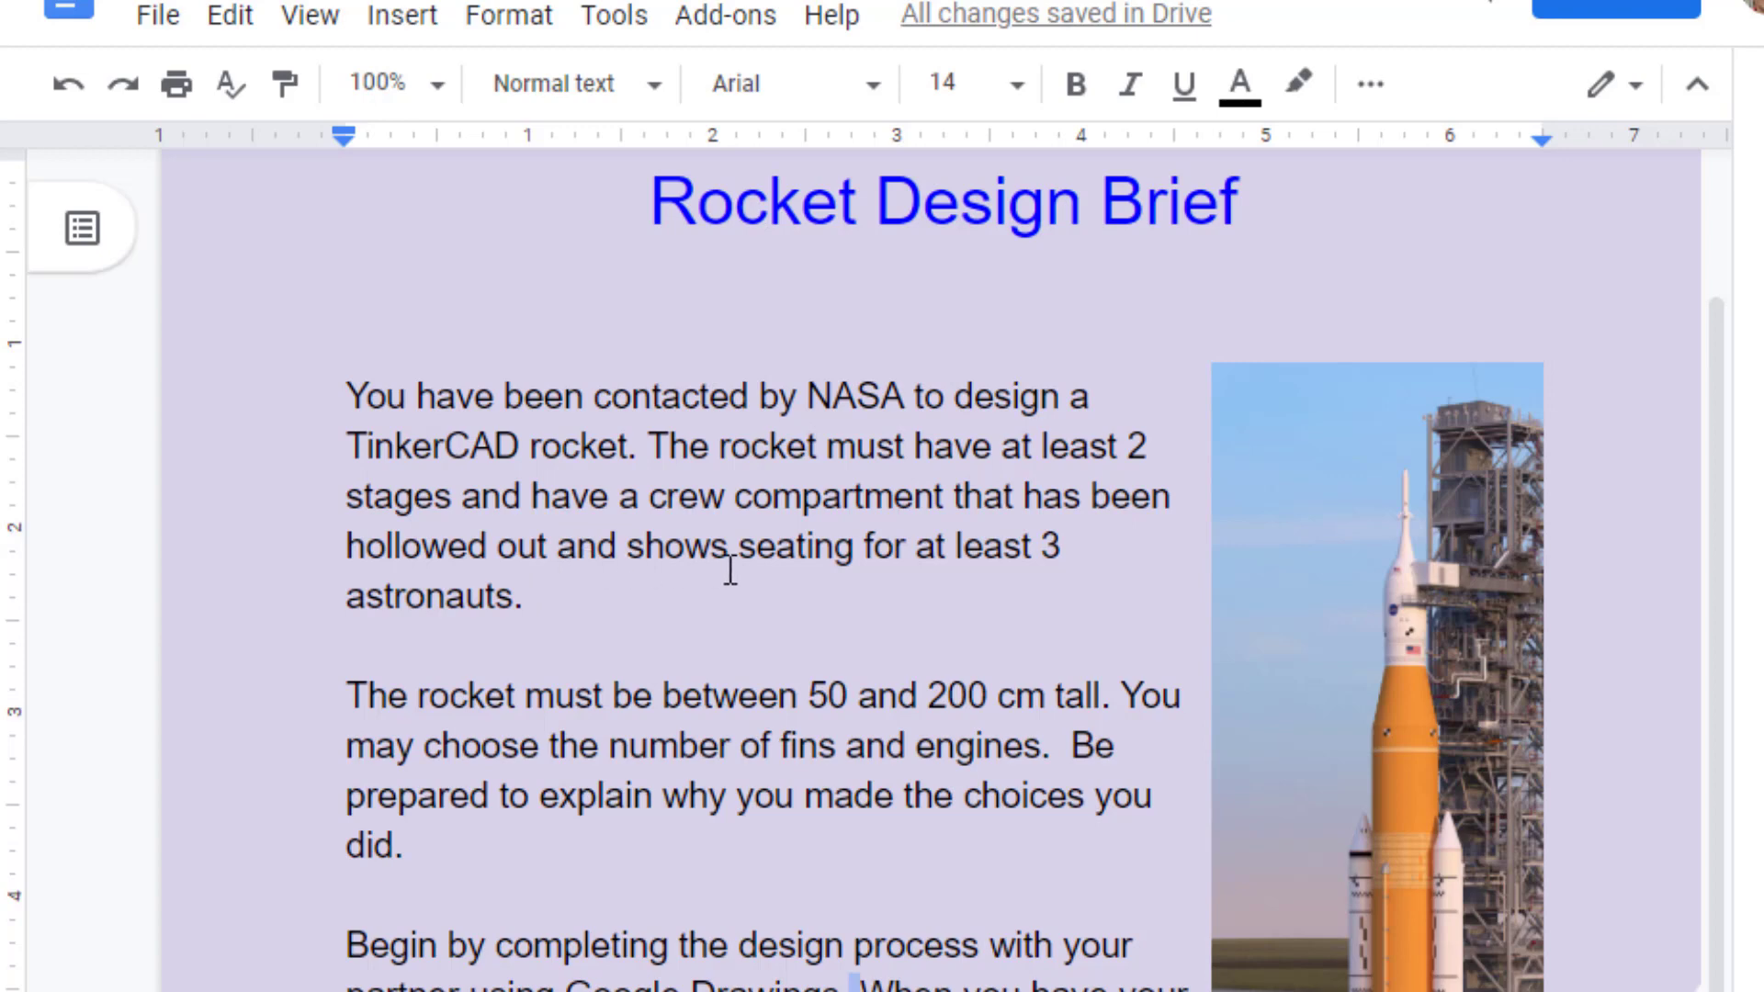
pyautogui.moveTo(541, 633)
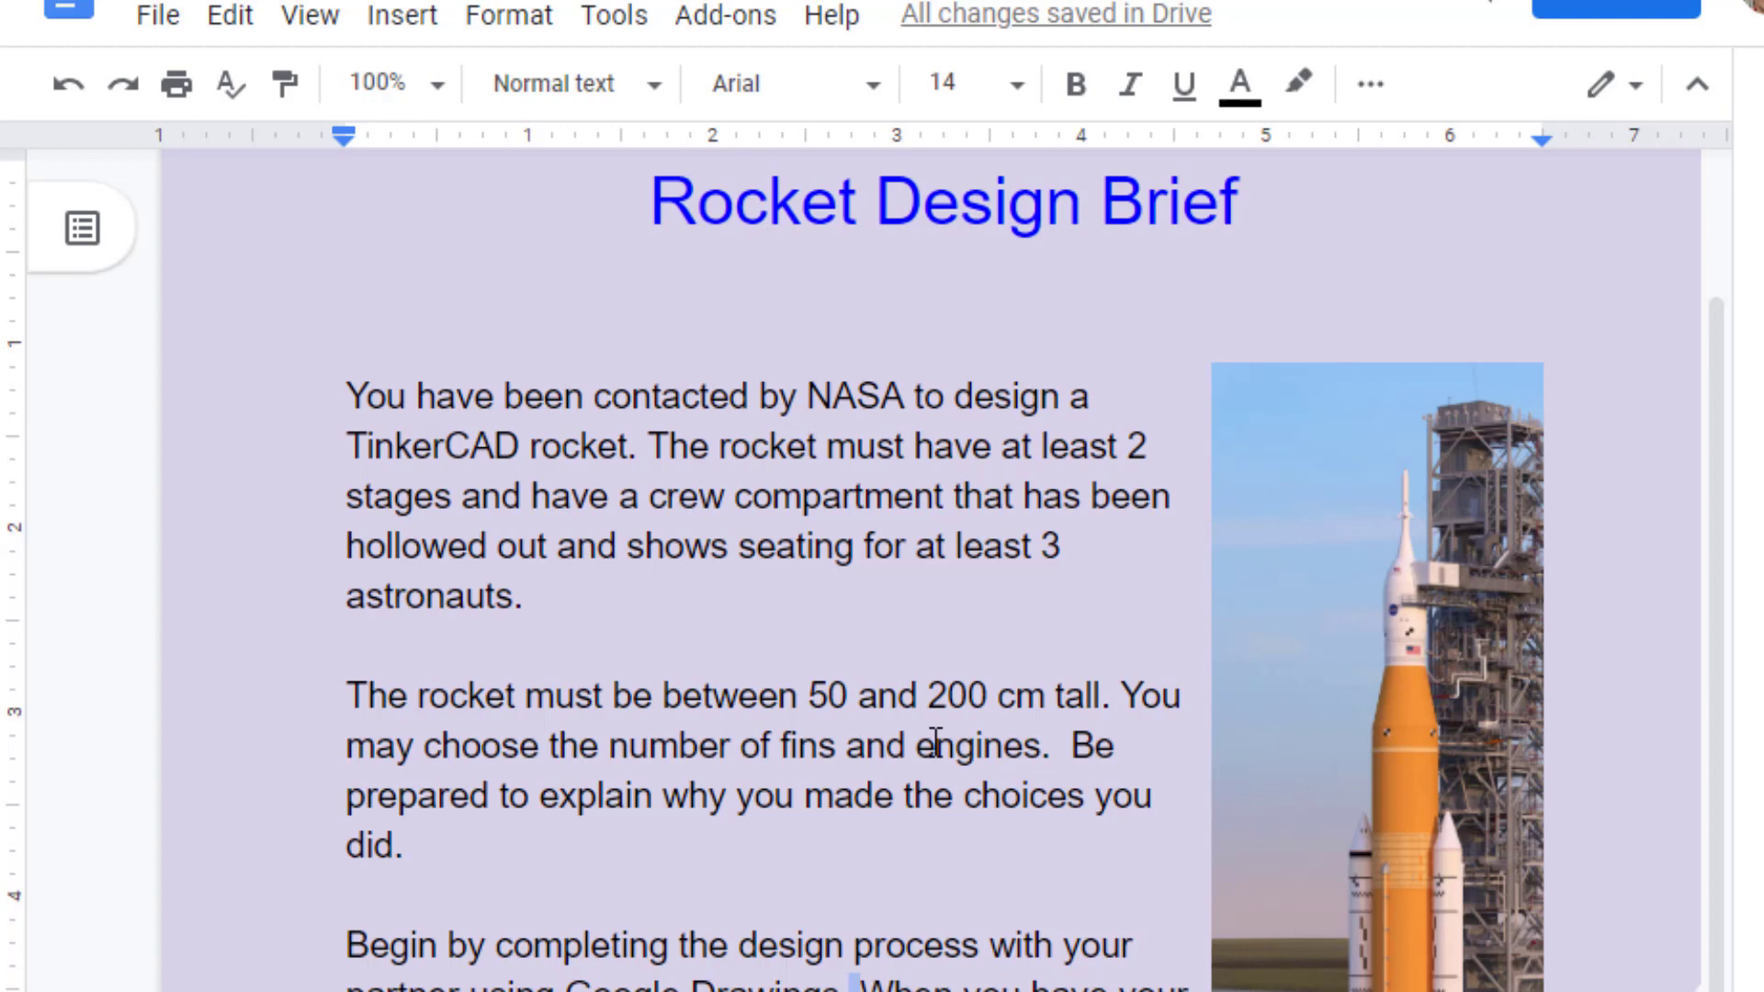
pyautogui.moveTo(702, 813)
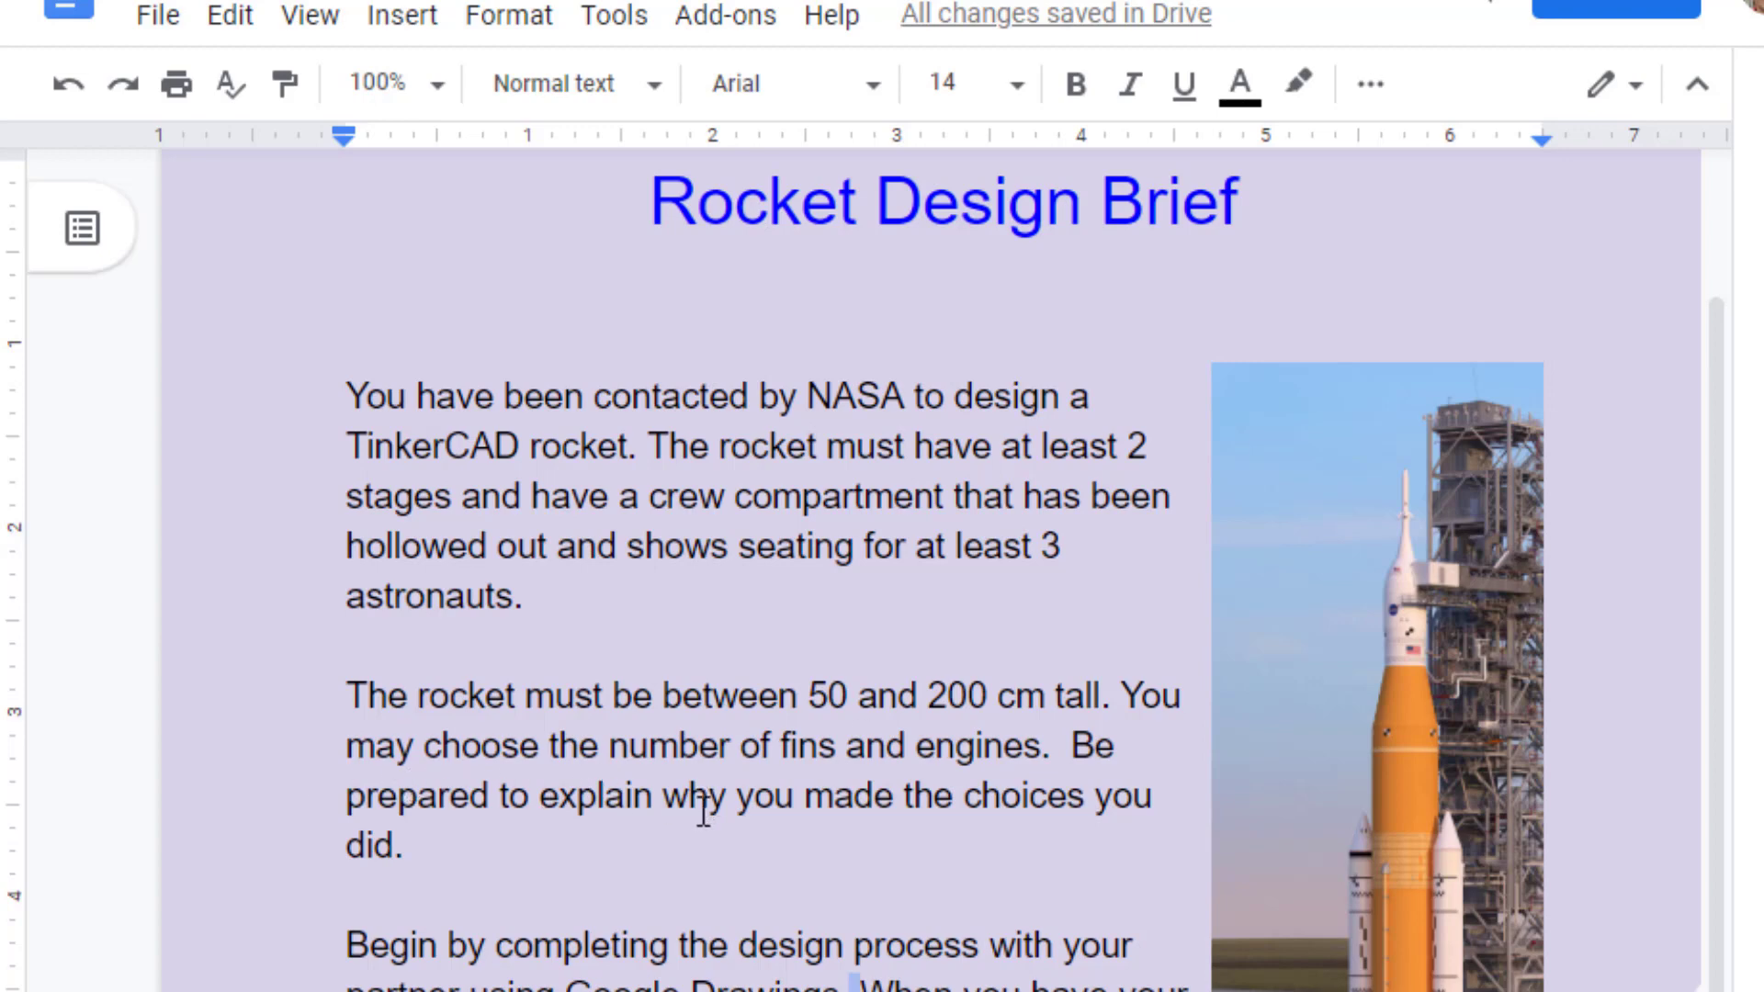
# - Scroll down through the TinkerCAD rocket Design Brief document
pyautogui.scroll(-3)
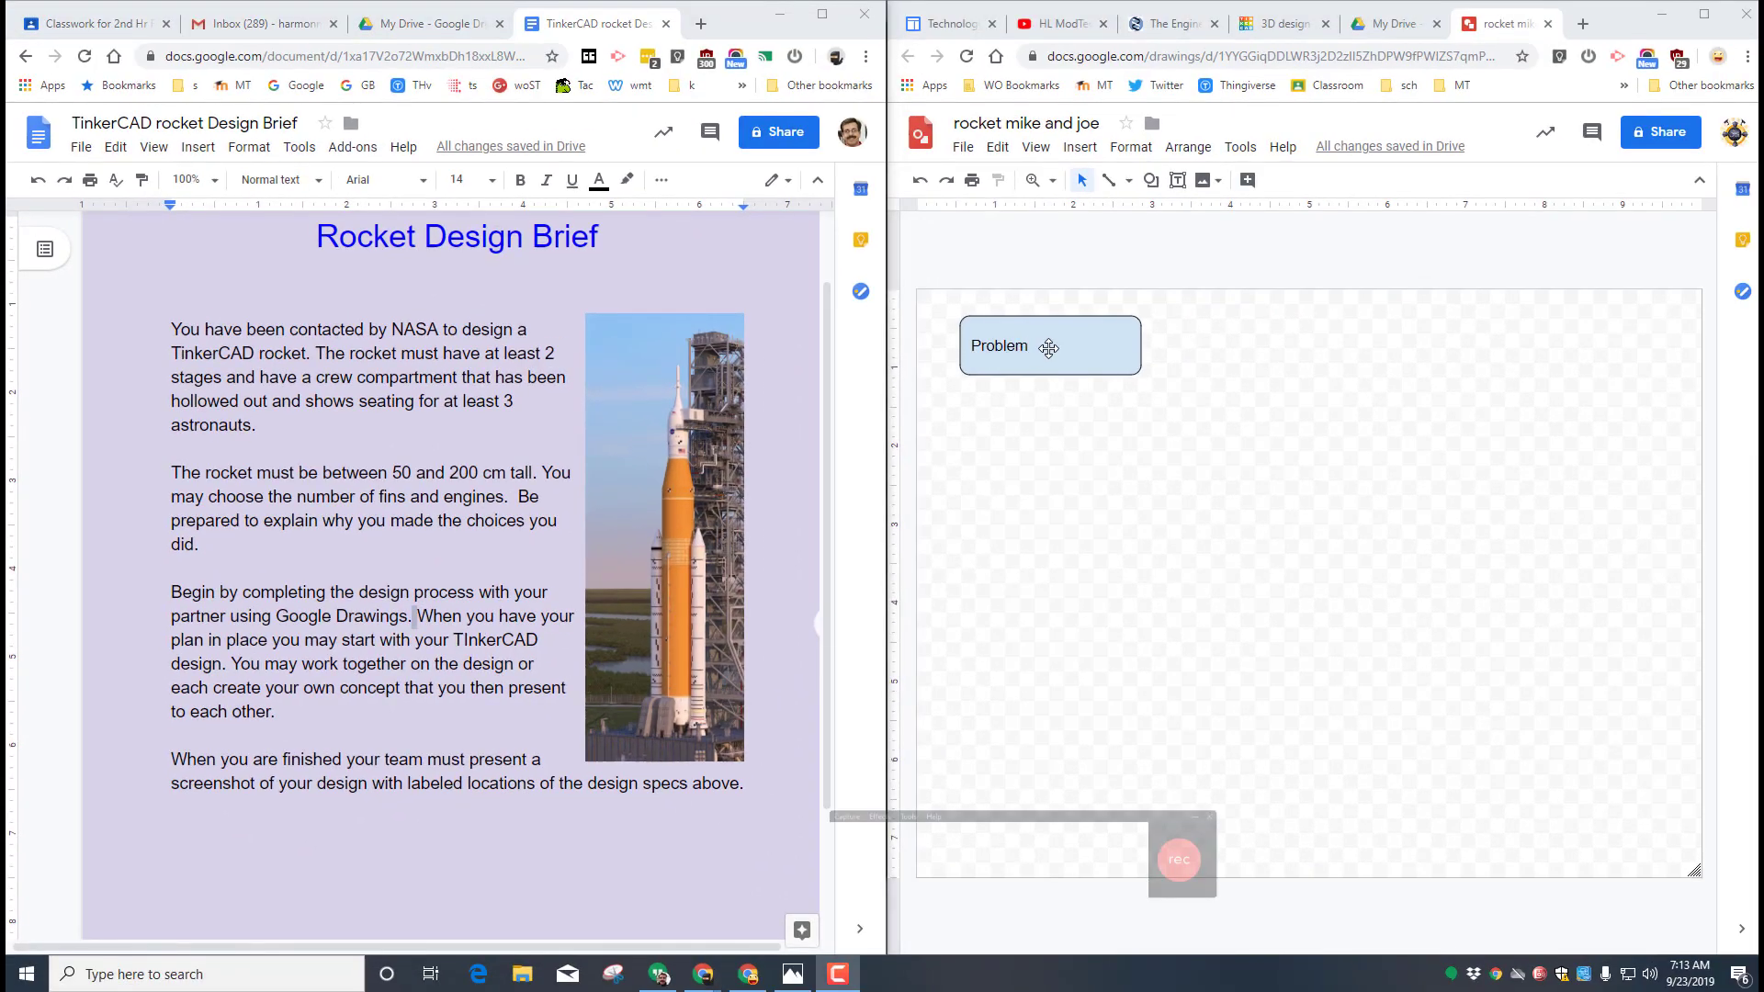
# - Select the Problem box in the drawing
pyautogui.click(1047, 346)
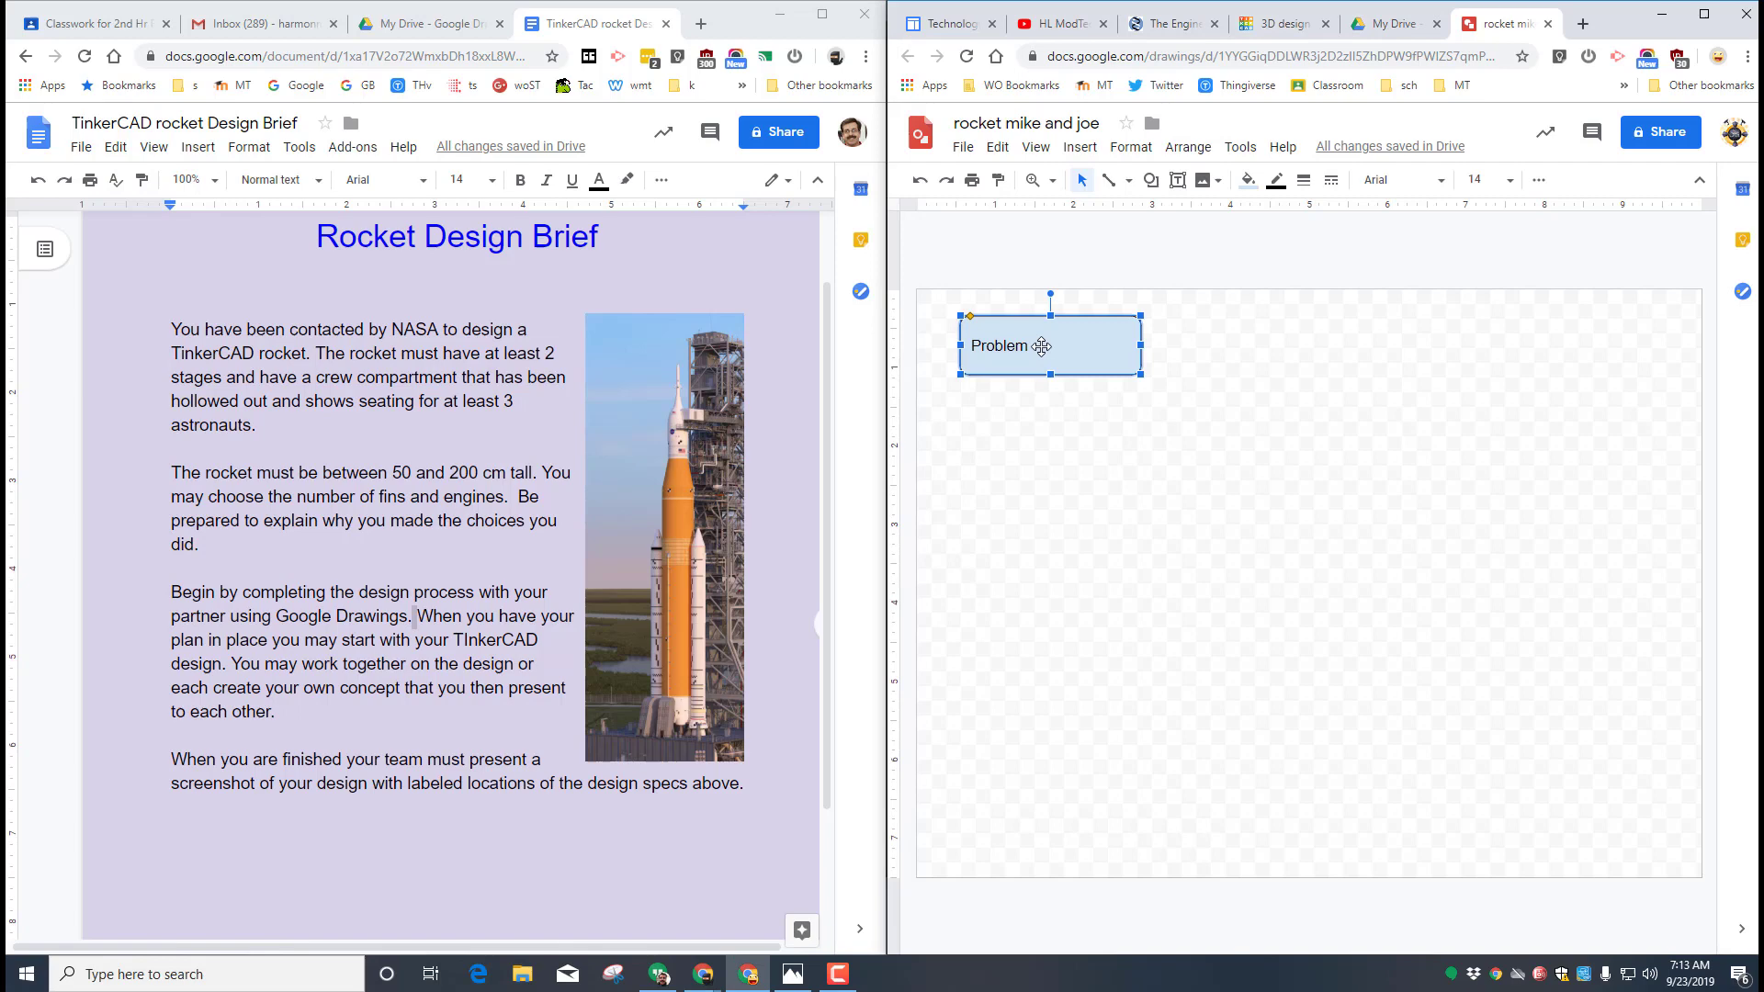
pyautogui.moveTo(697, 222)
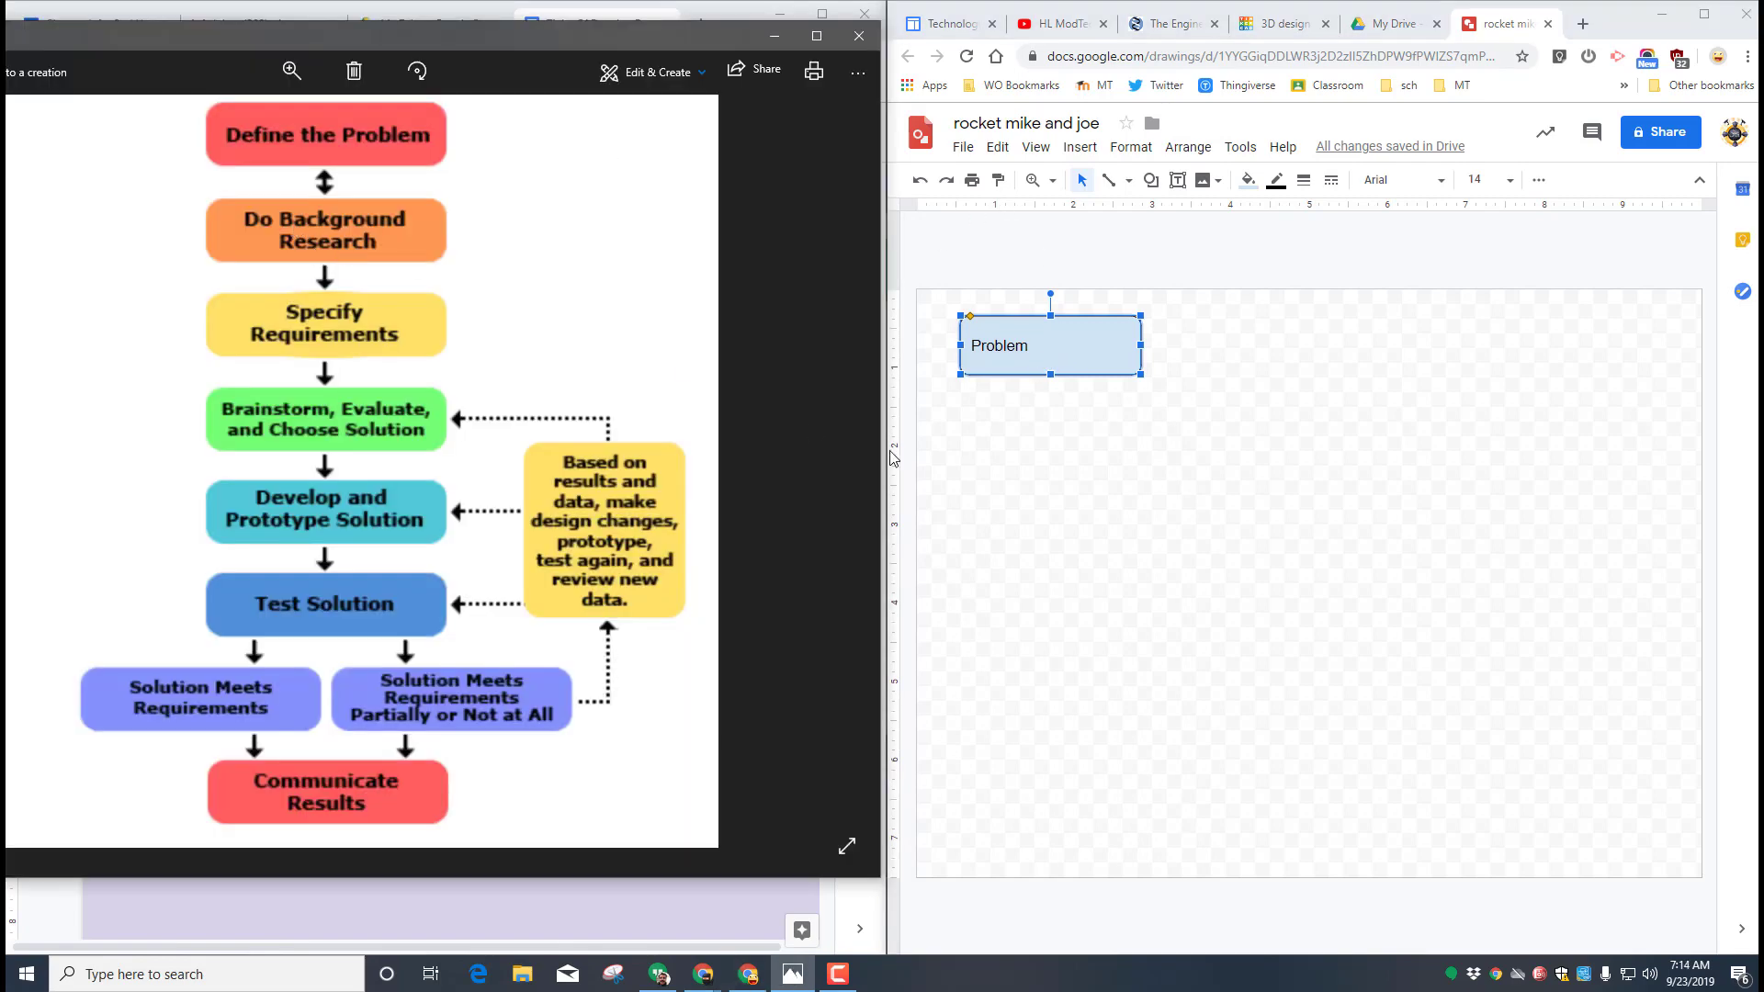
pyautogui.moveTo(1066, 415)
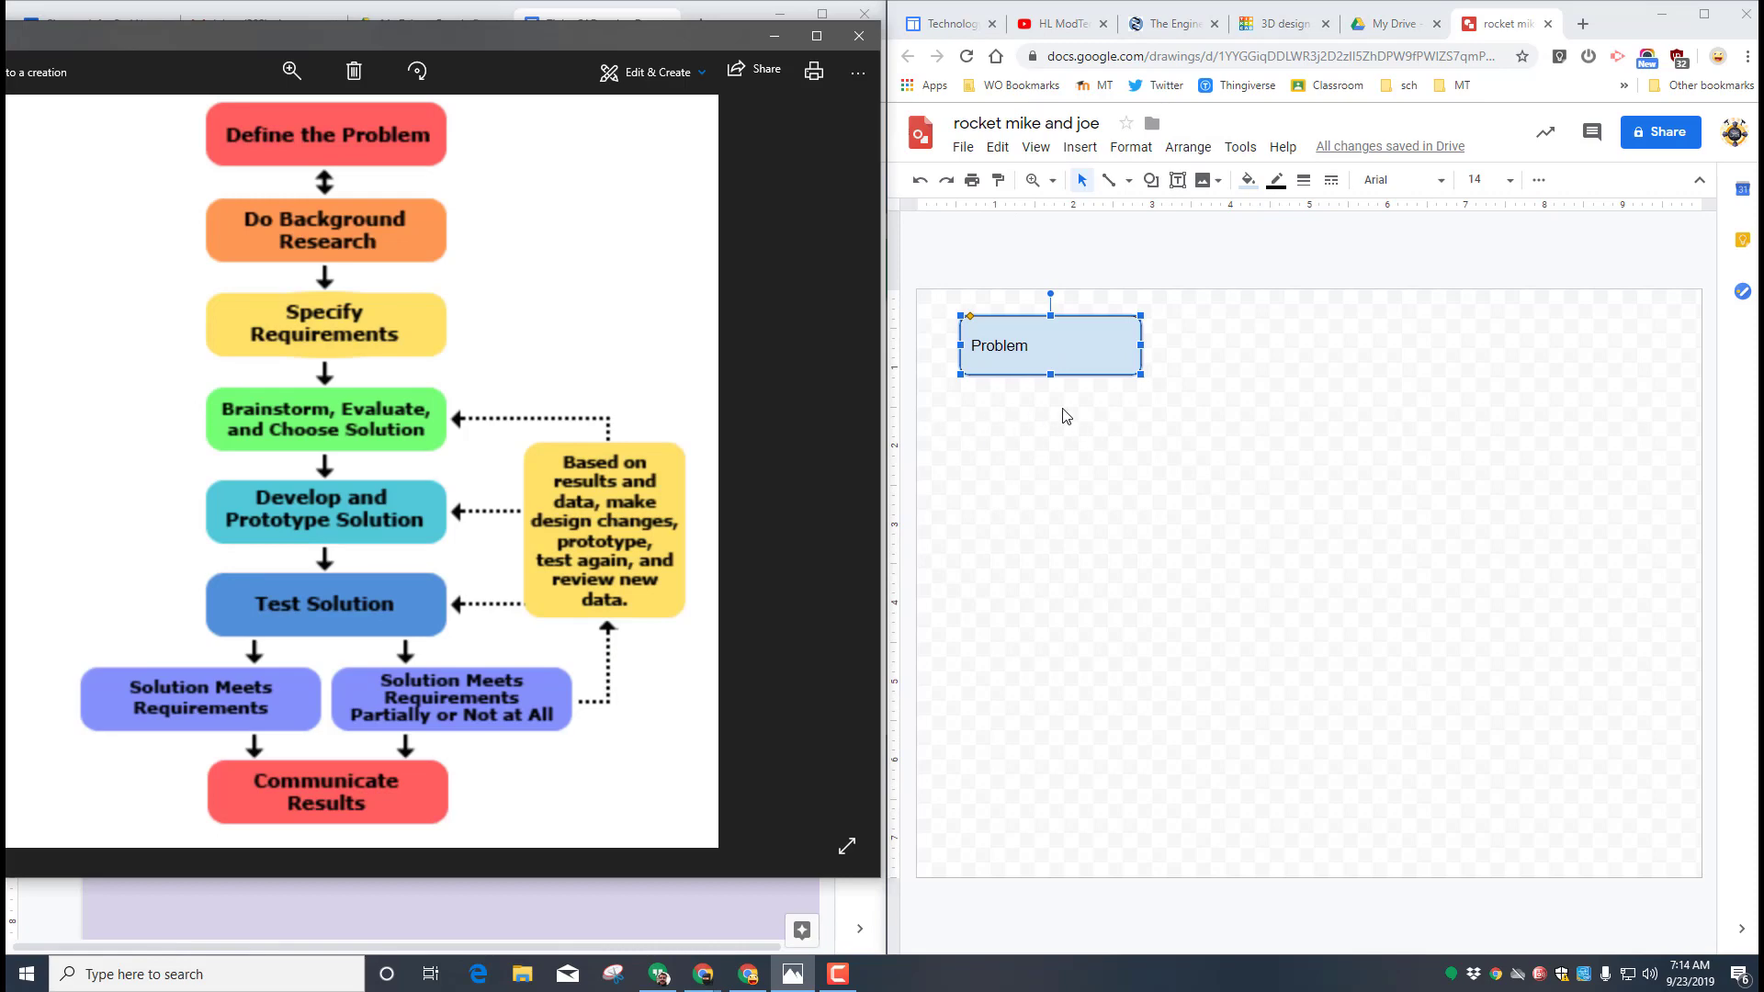
pyautogui.moveTo(996, 411)
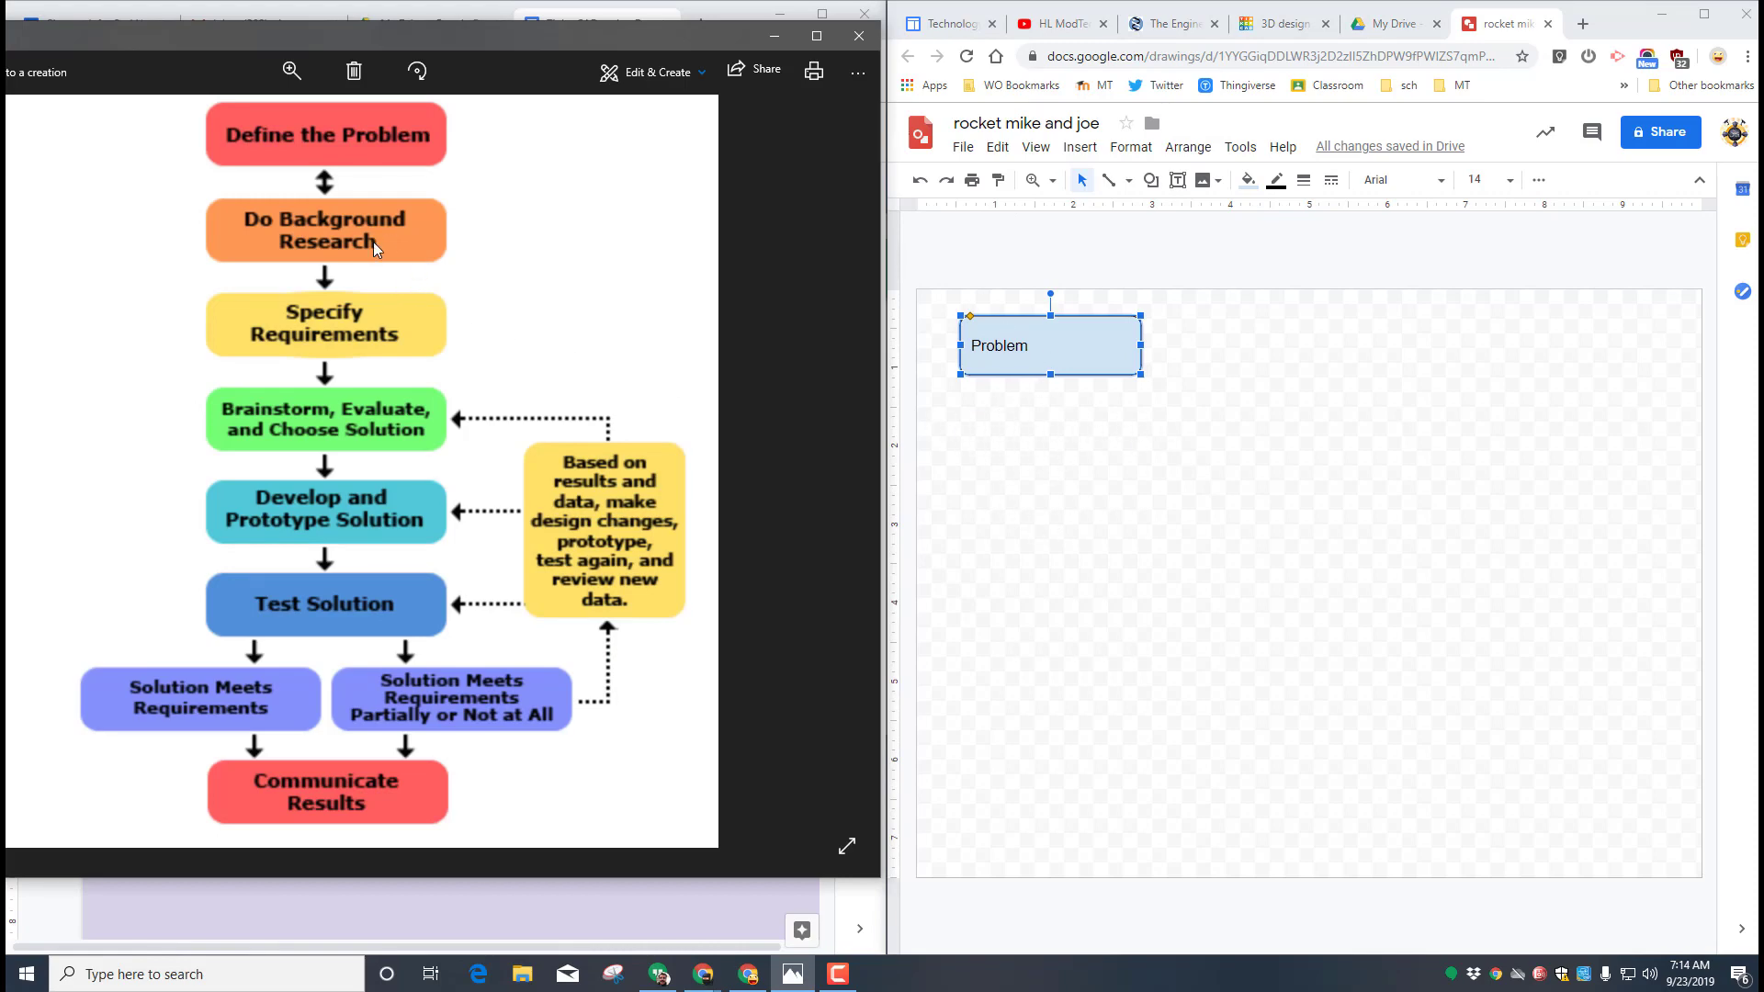
pyautogui.moveTo(391, 251)
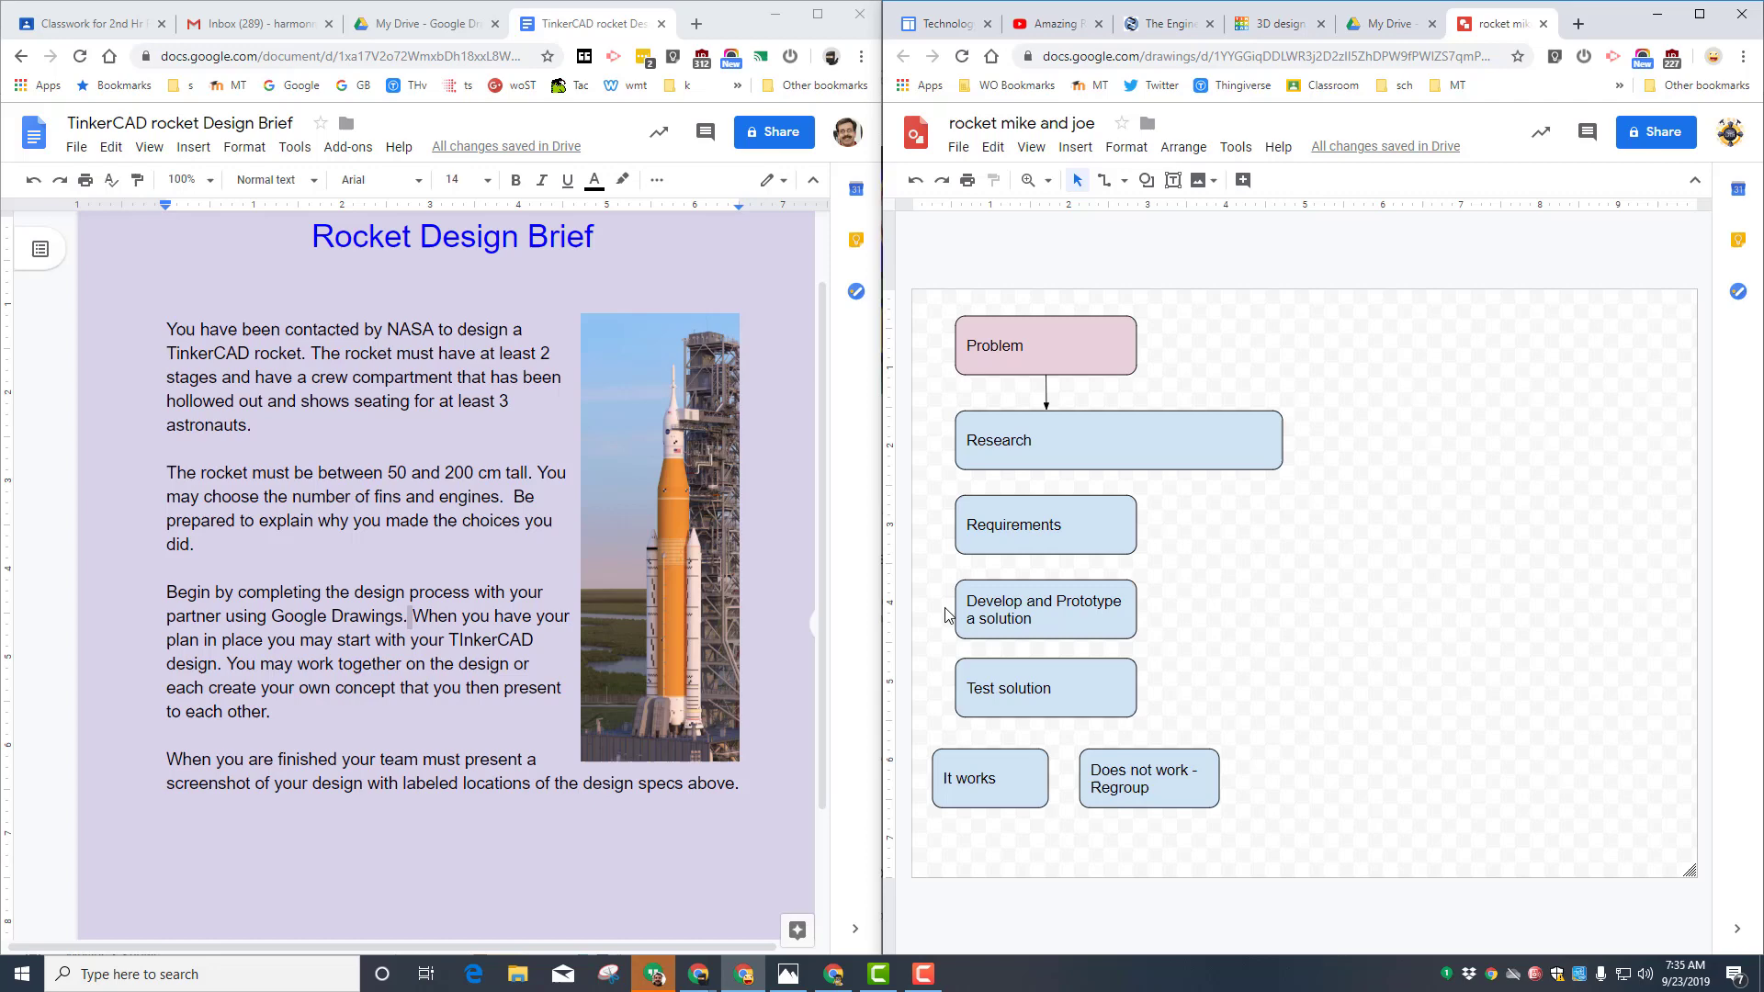
pyautogui.moveTo(1016, 516)
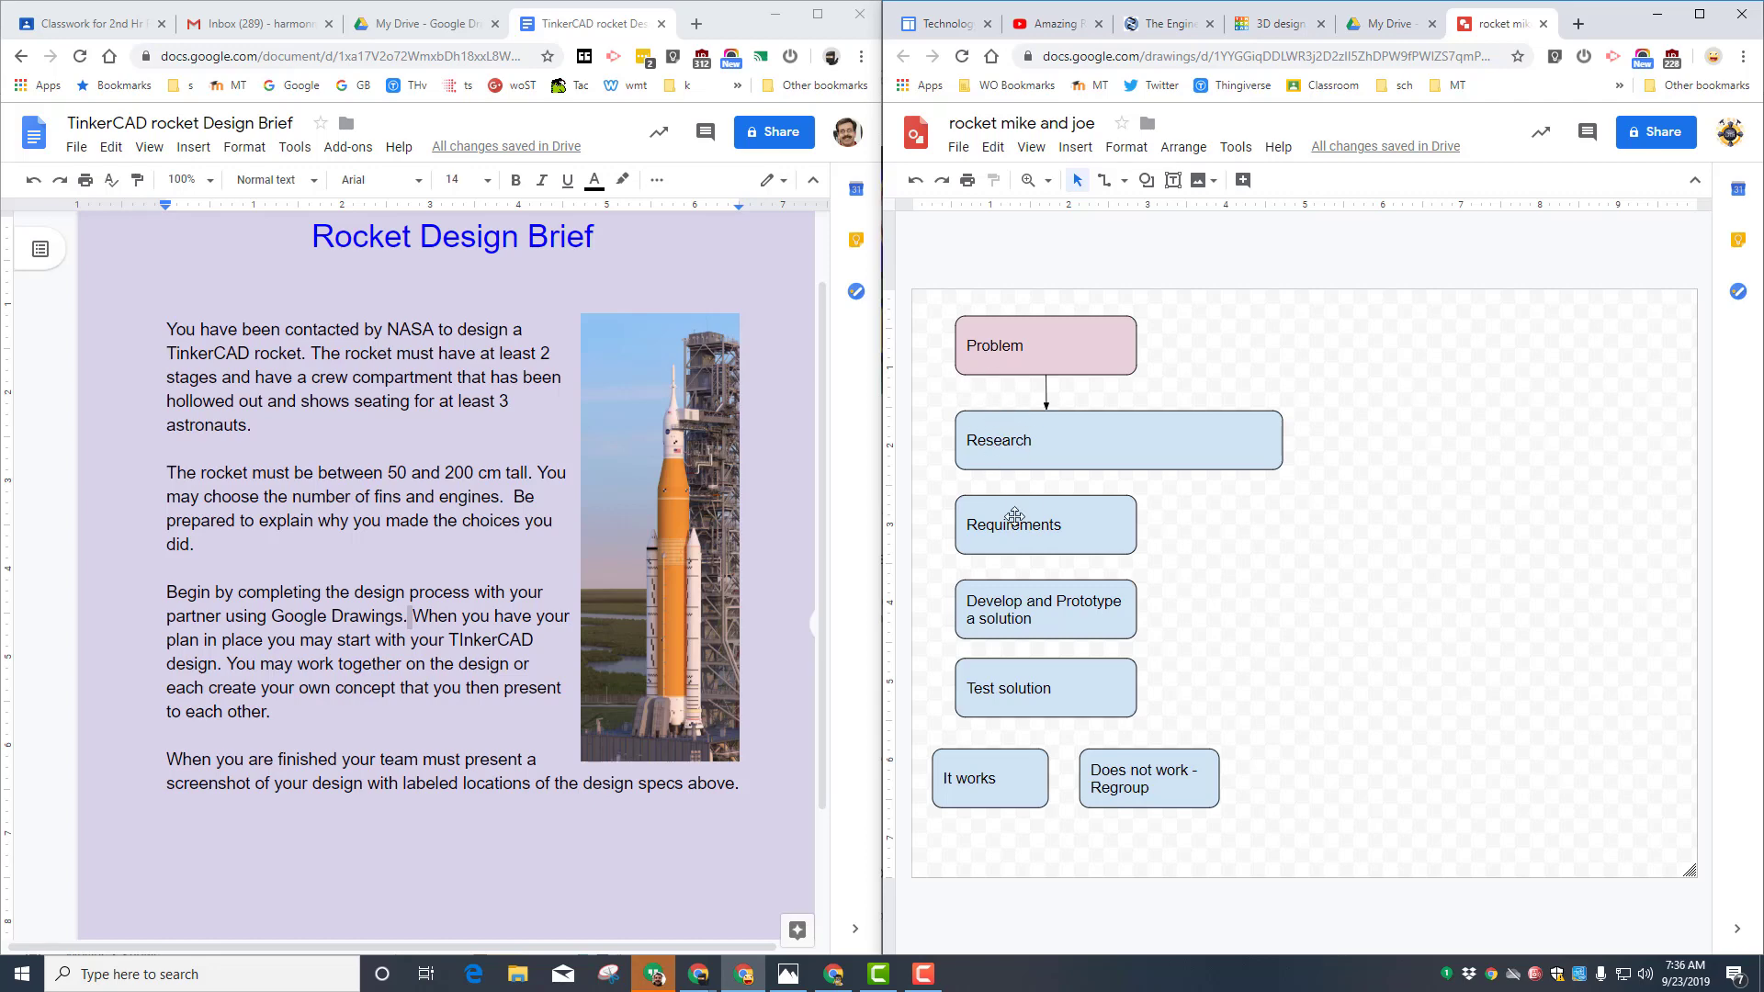
pyautogui.moveTo(1031, 447)
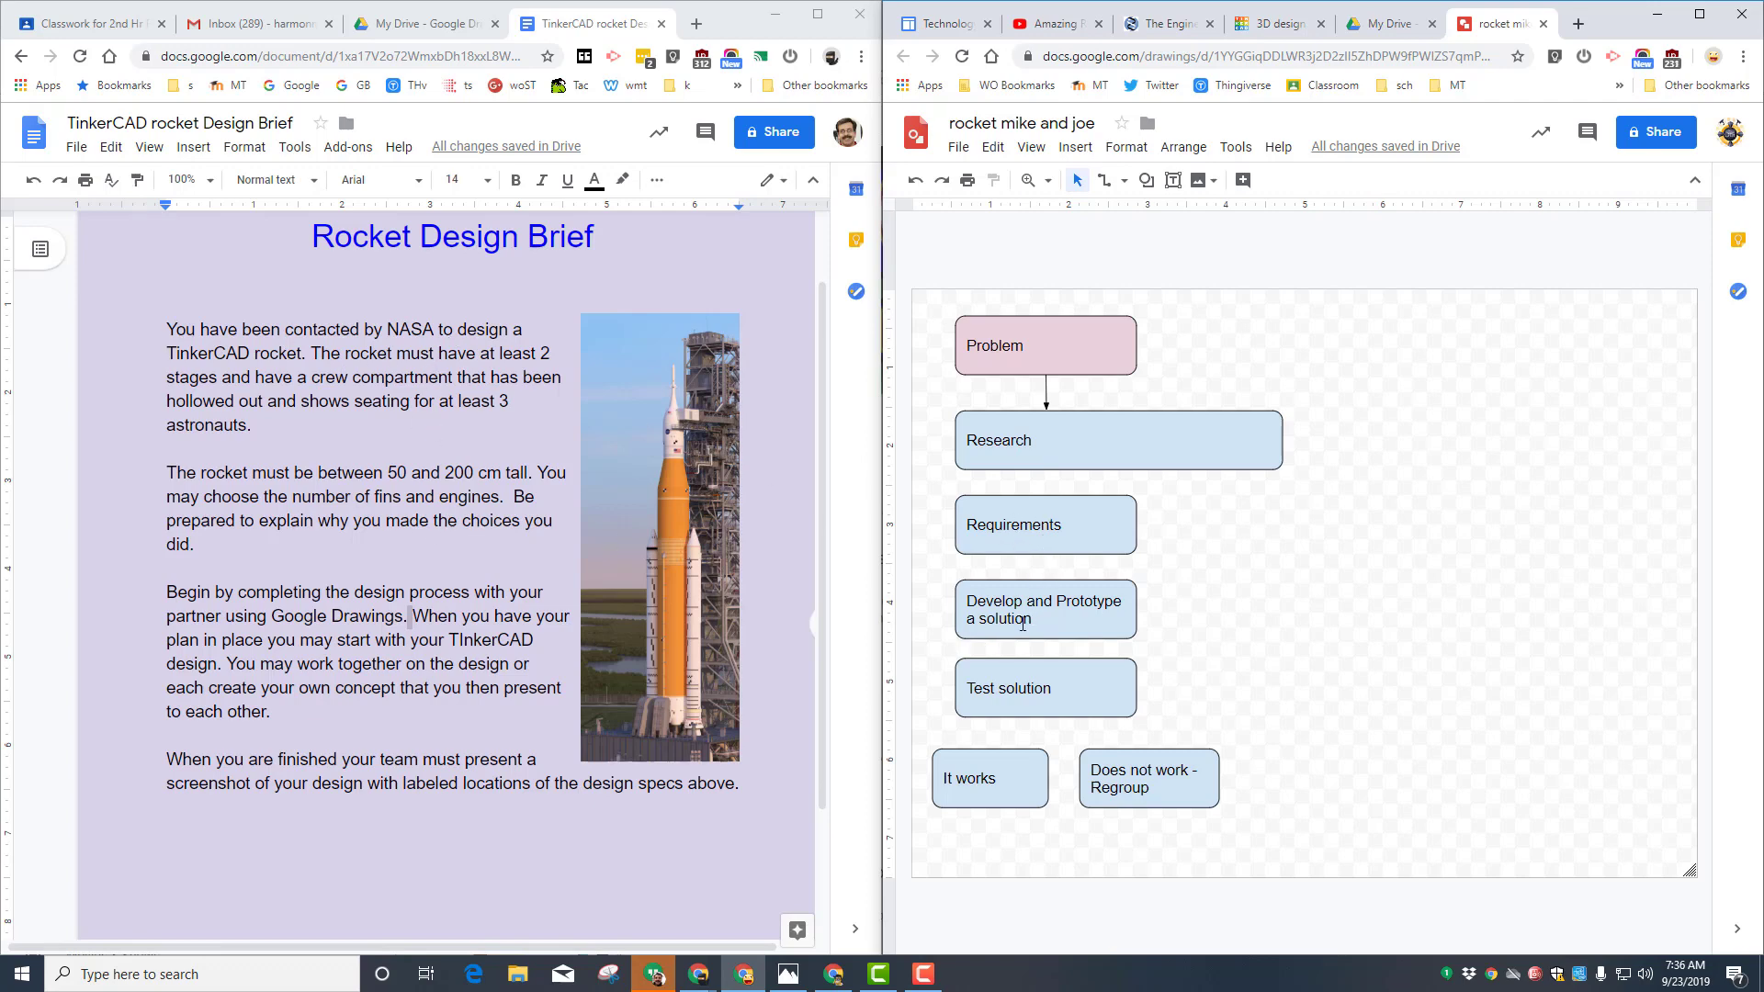
pyautogui.moveTo(1056, 617)
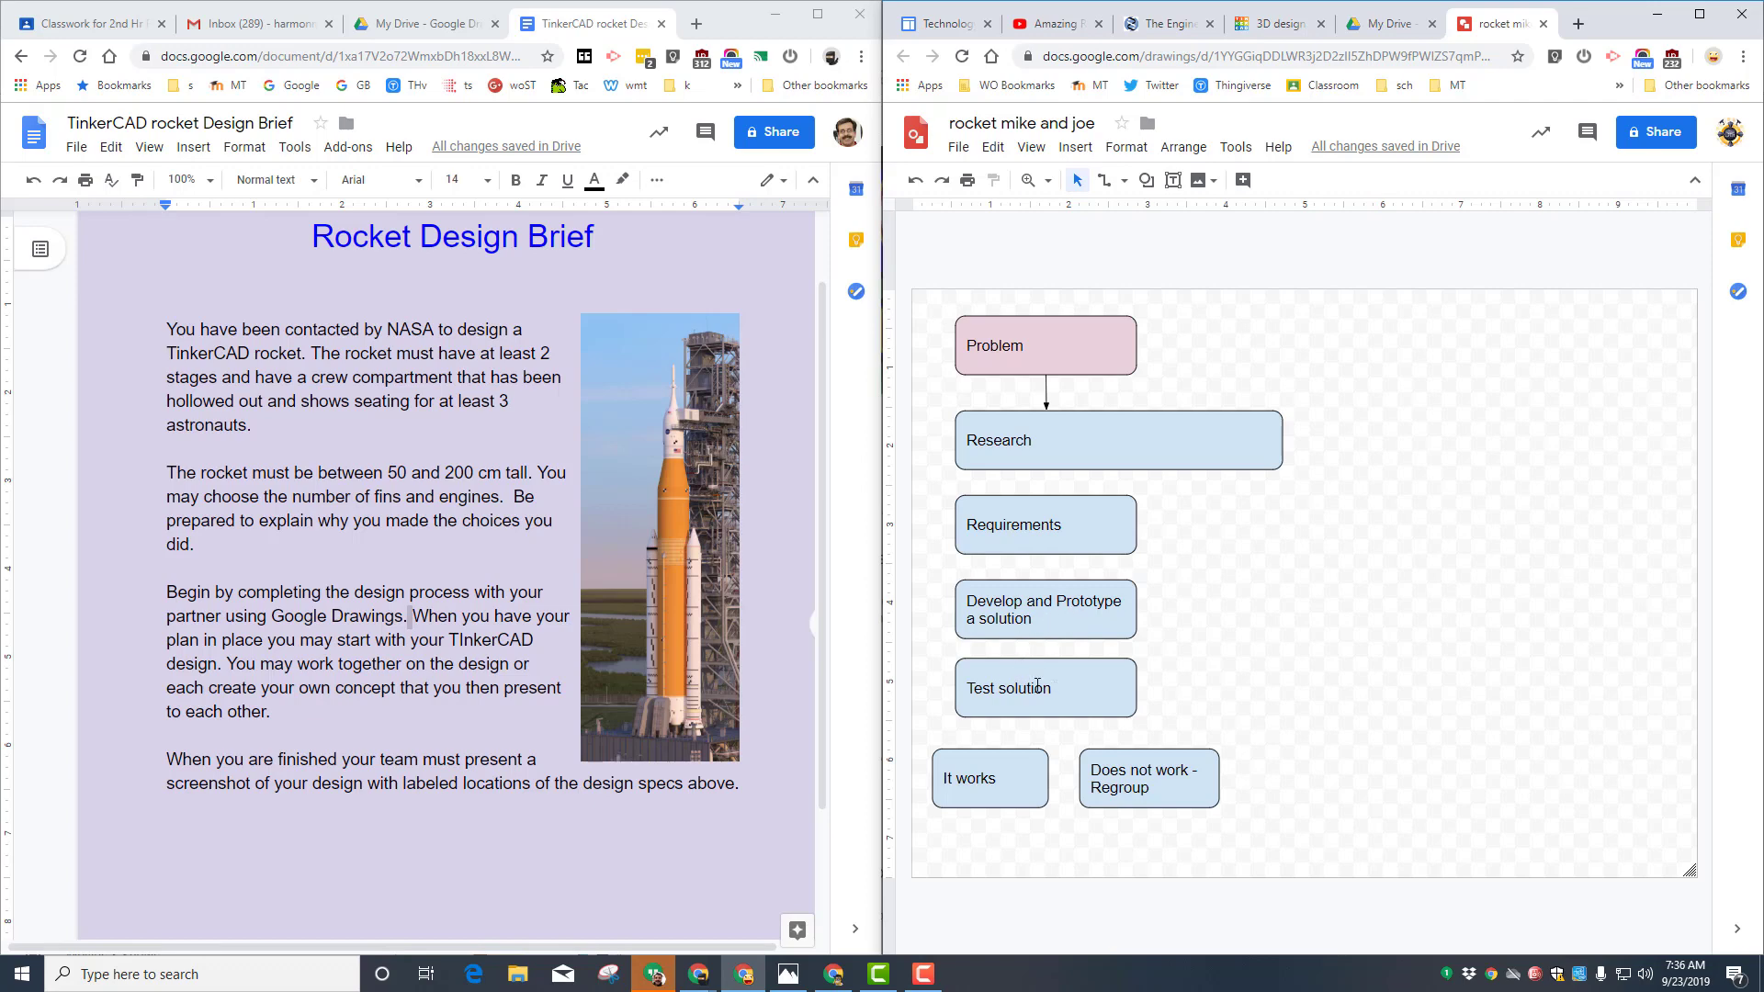
pyautogui.moveTo(1142, 361)
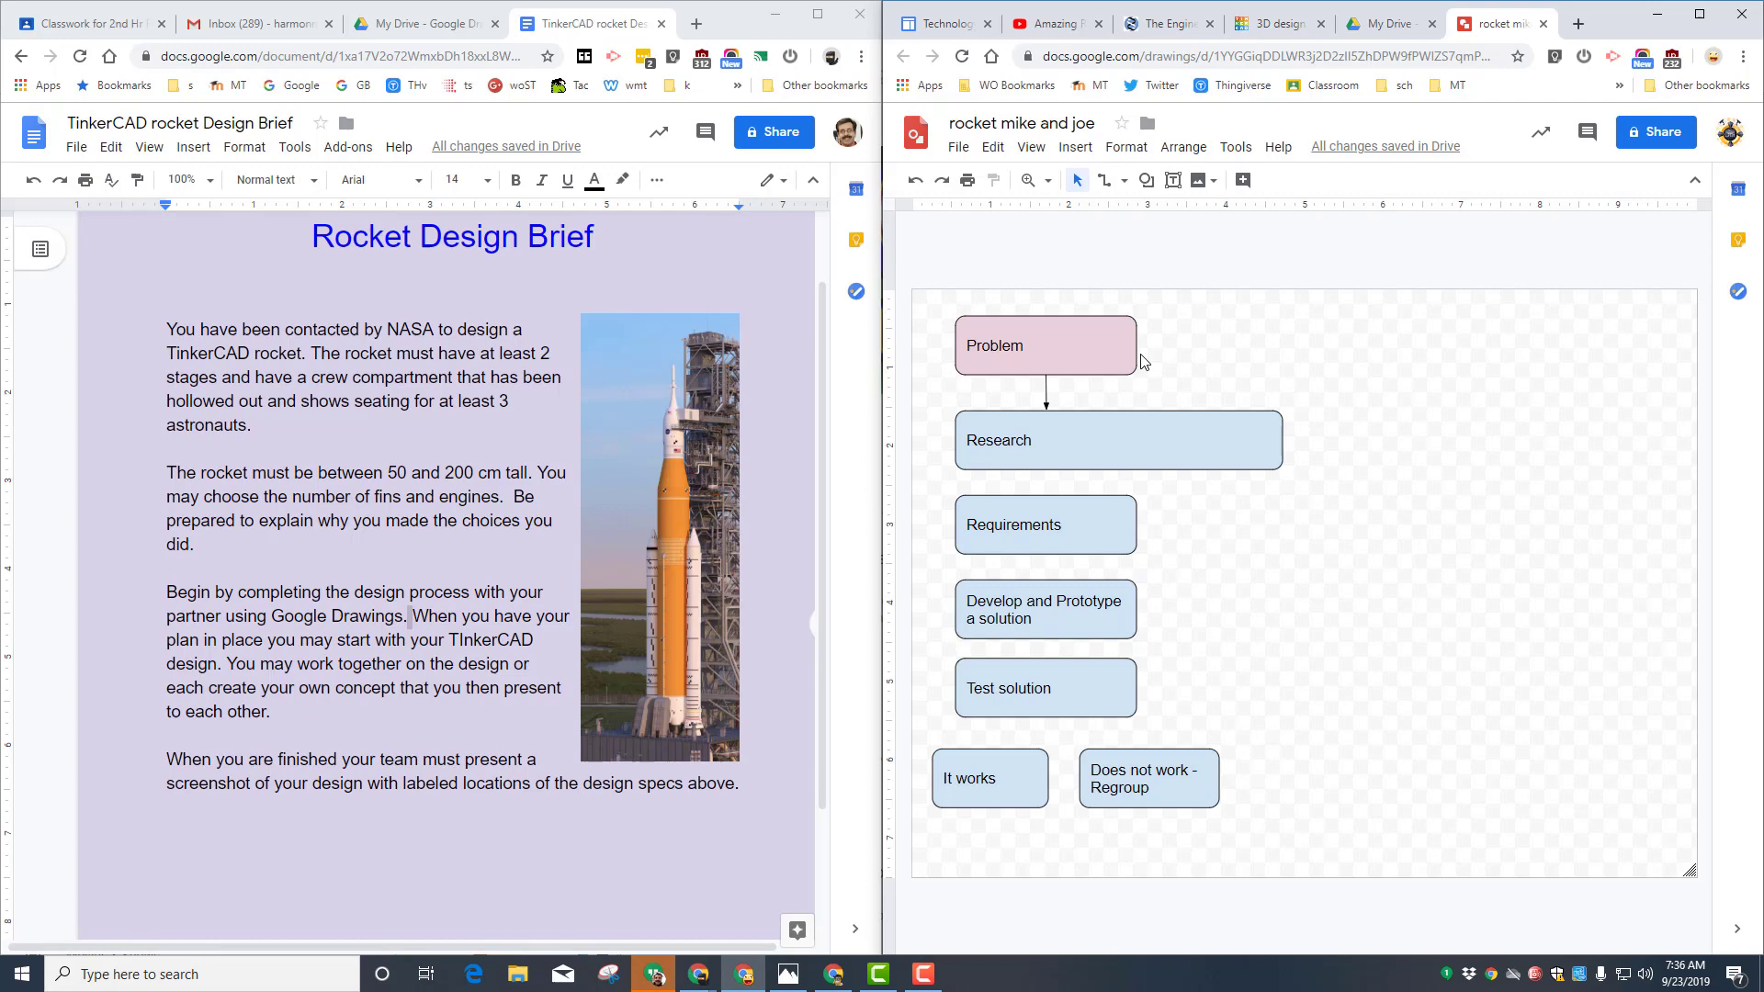
pyautogui.moveTo(1057, 342)
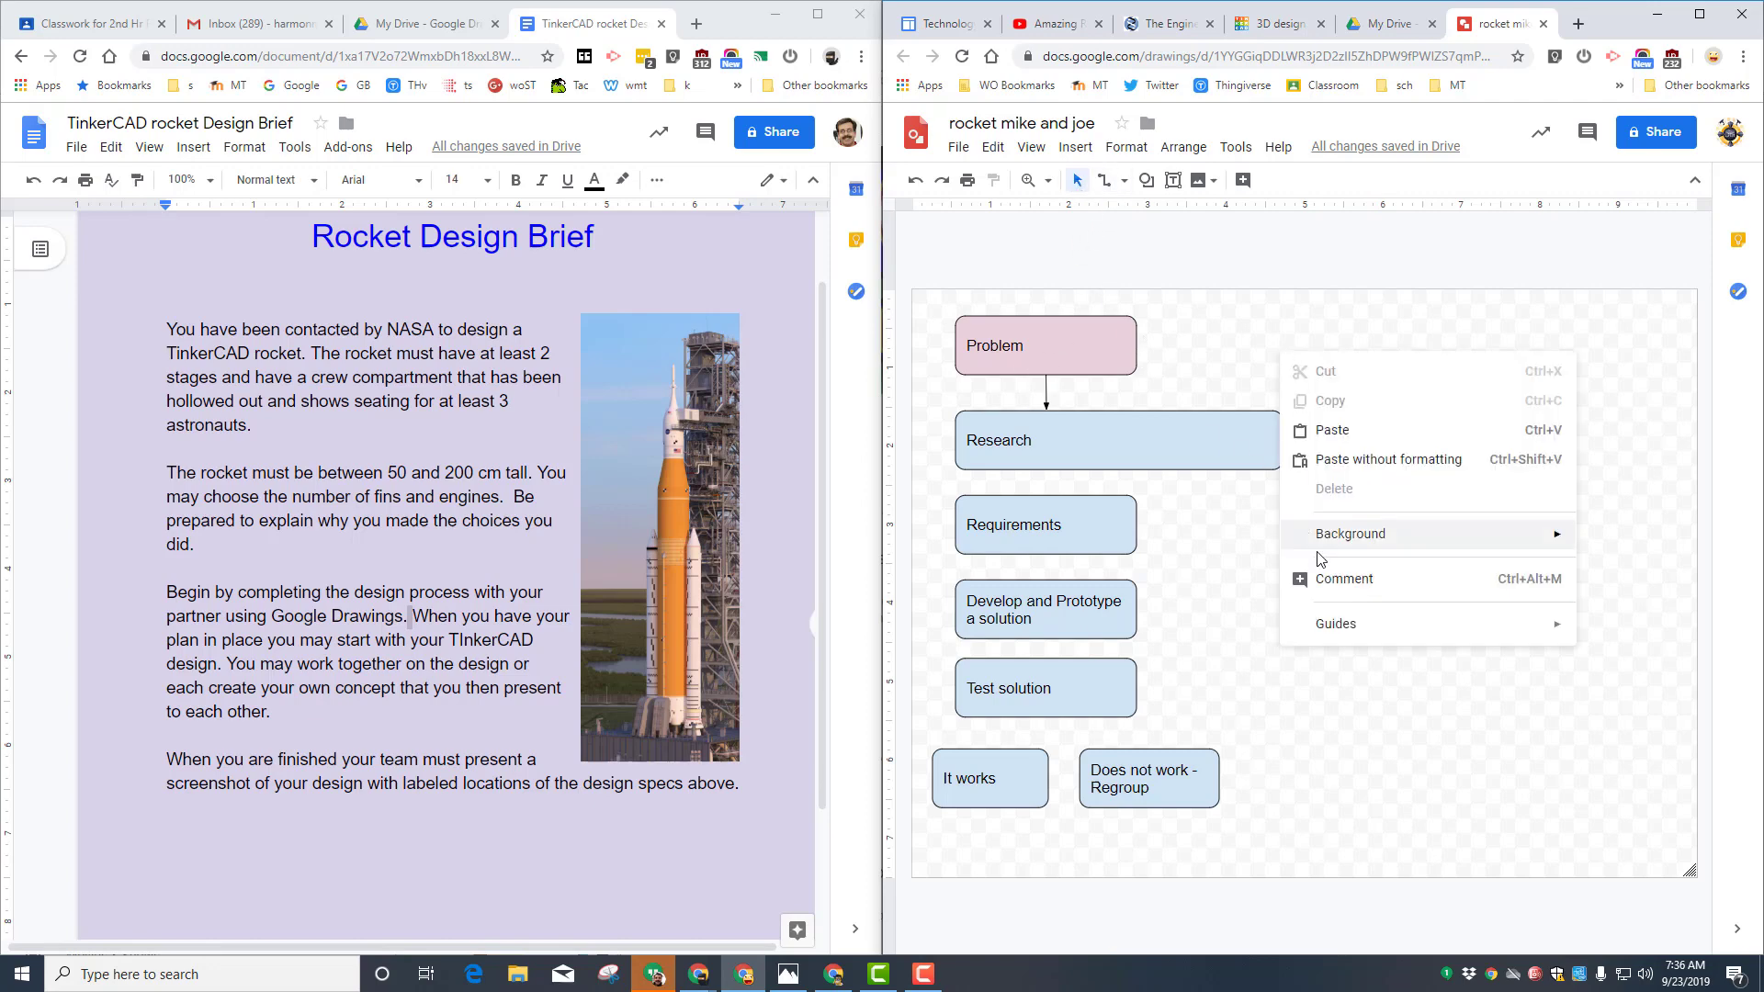
# - Set the drawing background to a solid light pink
pyautogui.click(1349, 533)
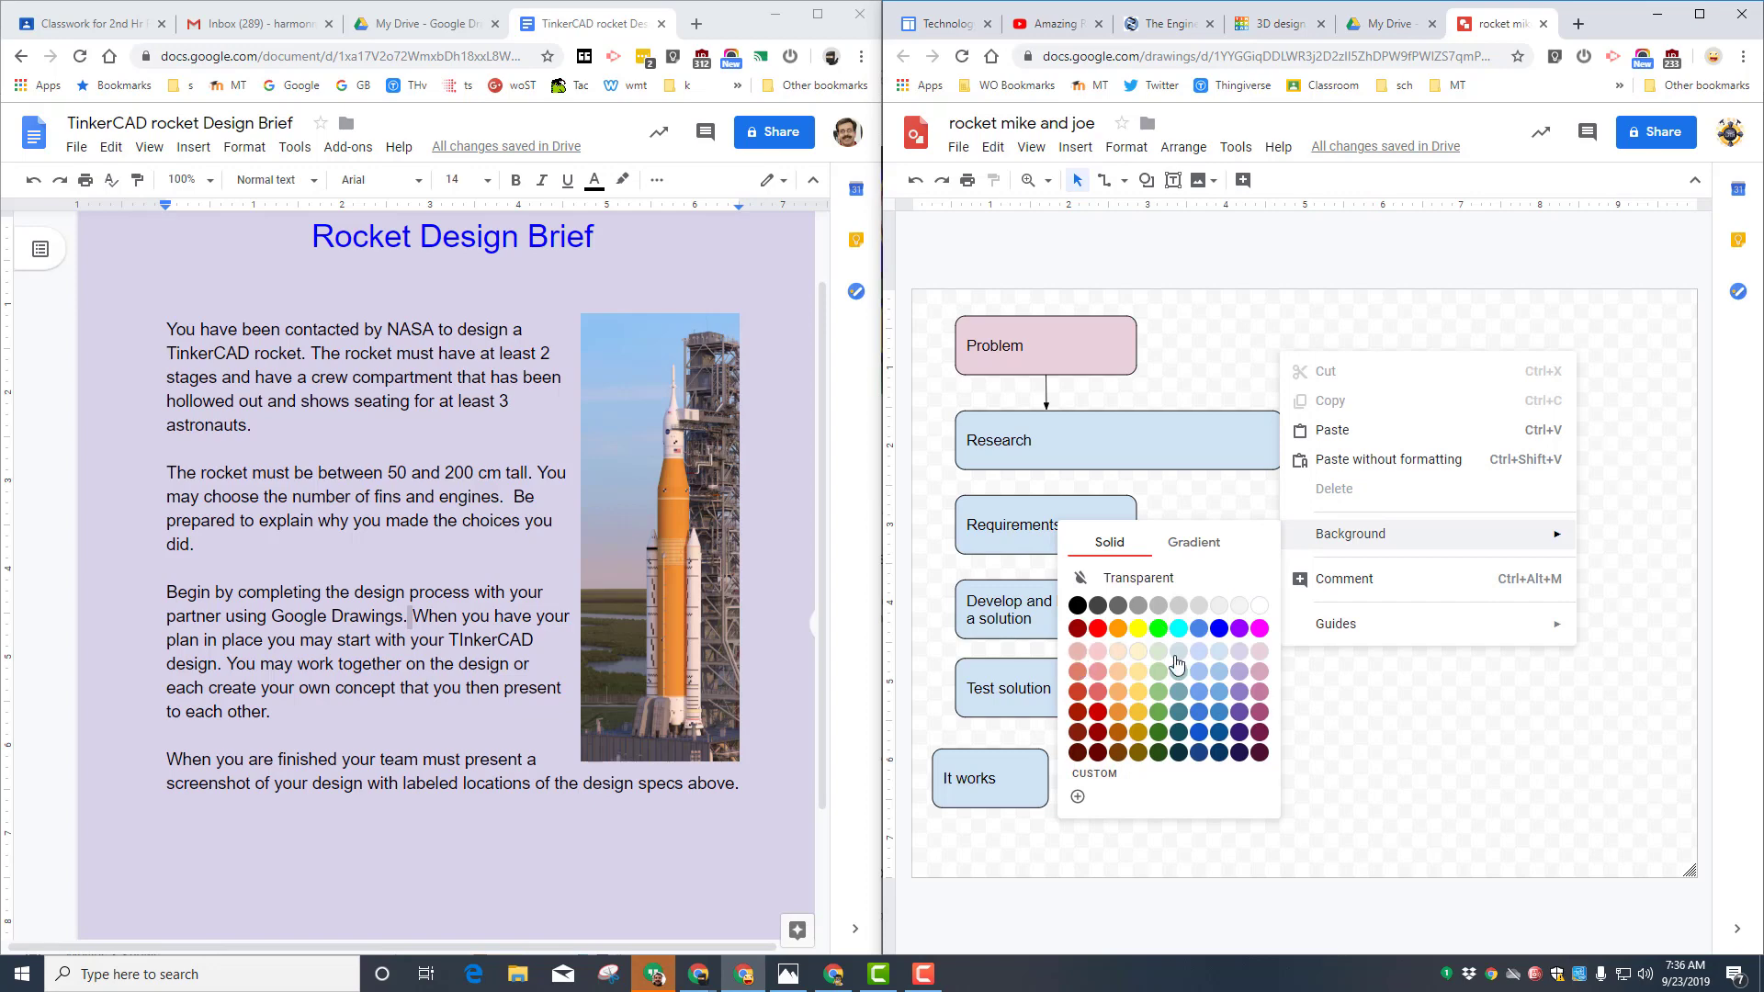
pyautogui.moveTo(1256, 678)
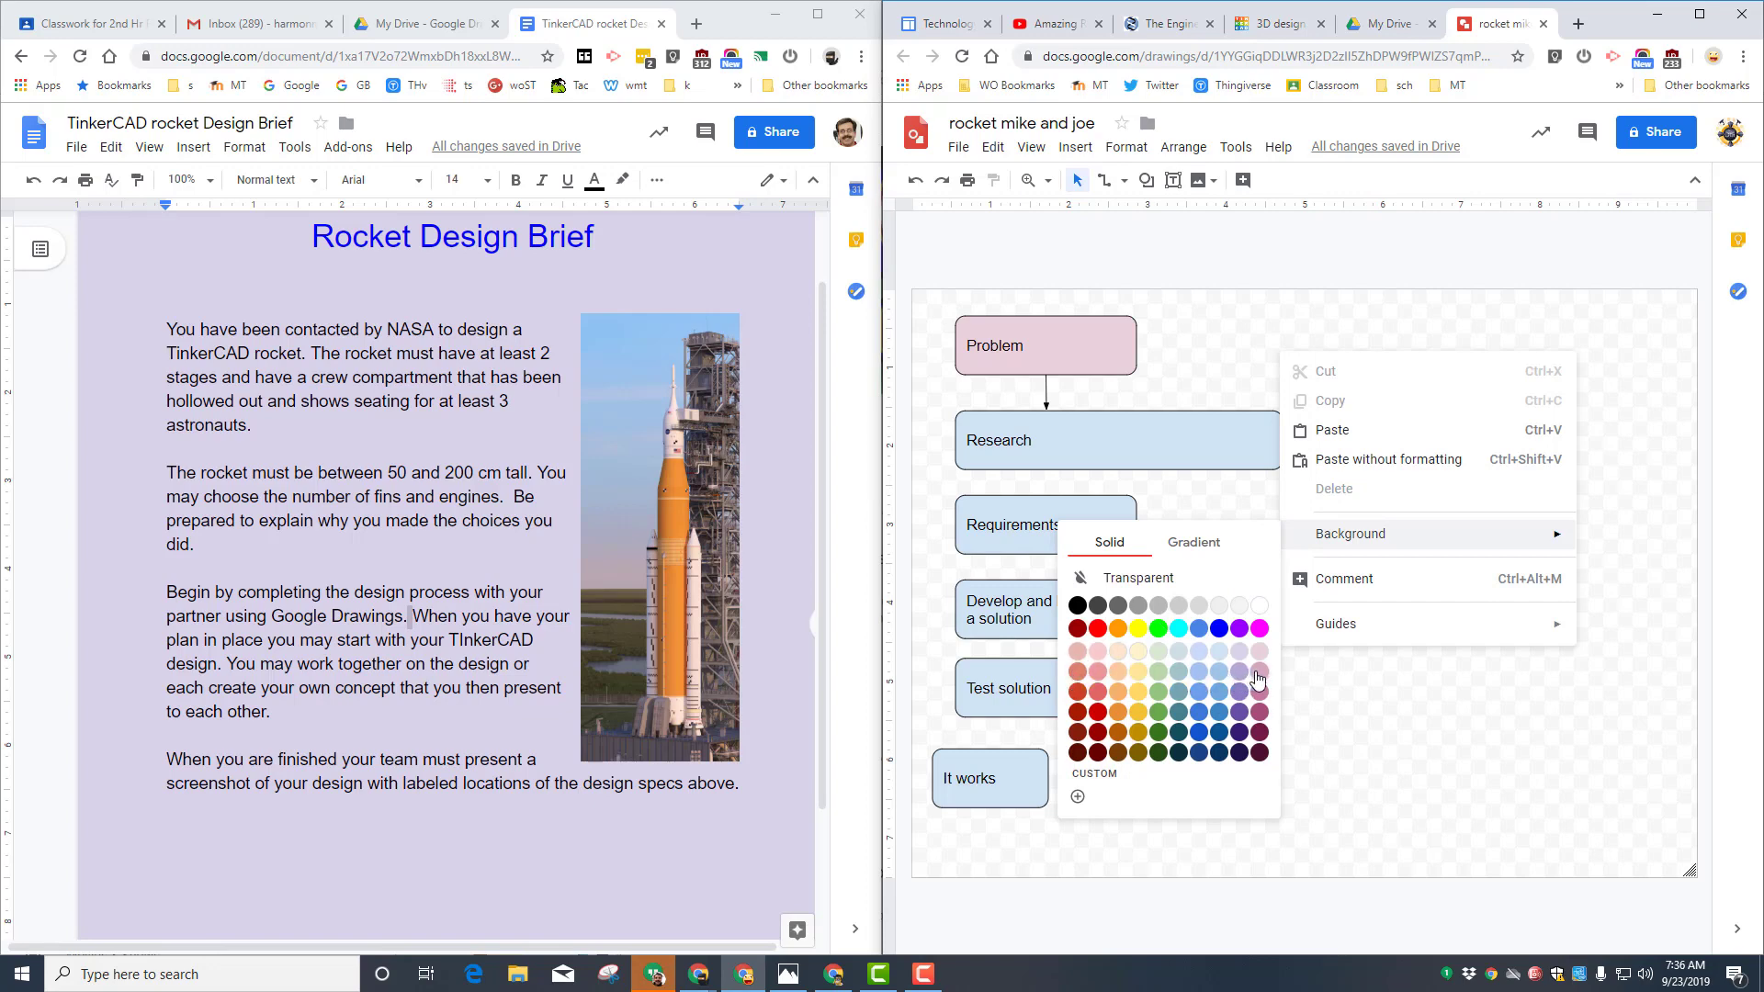
pyautogui.click(1257, 676)
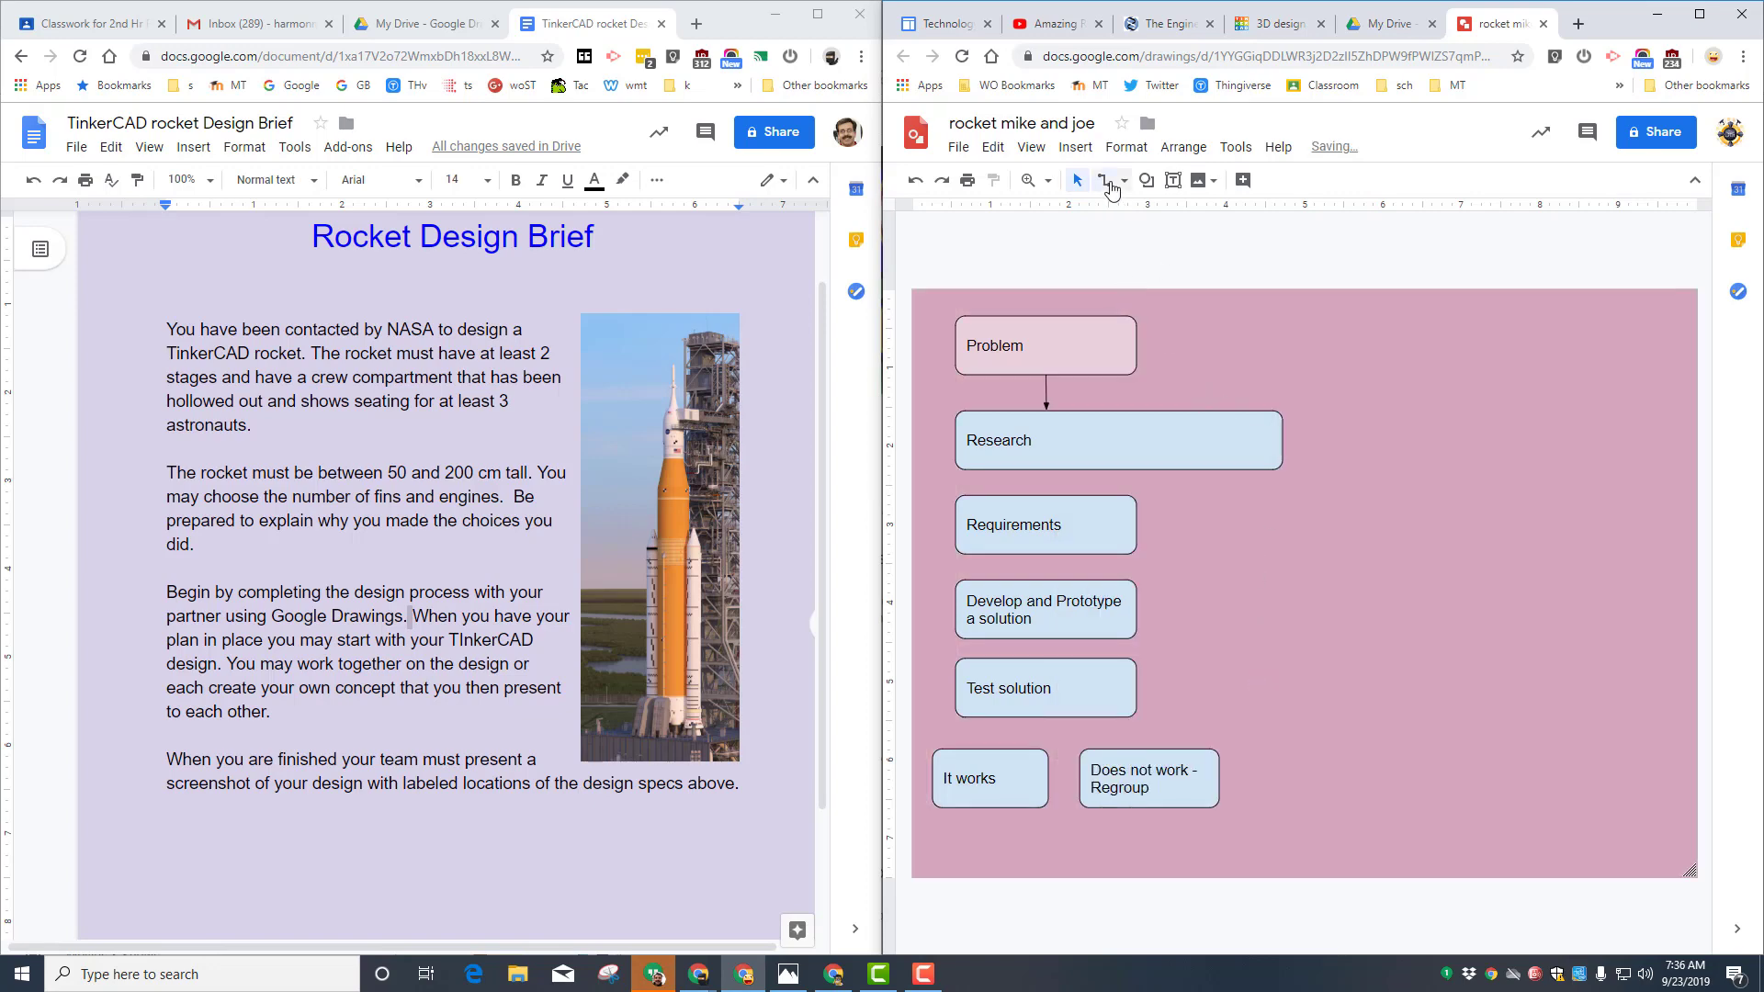
# - Add a Research-to-Requirements arrow and elbow connectors from Test solution to Develop and Prototype and Research
pyautogui.click(1122, 180)
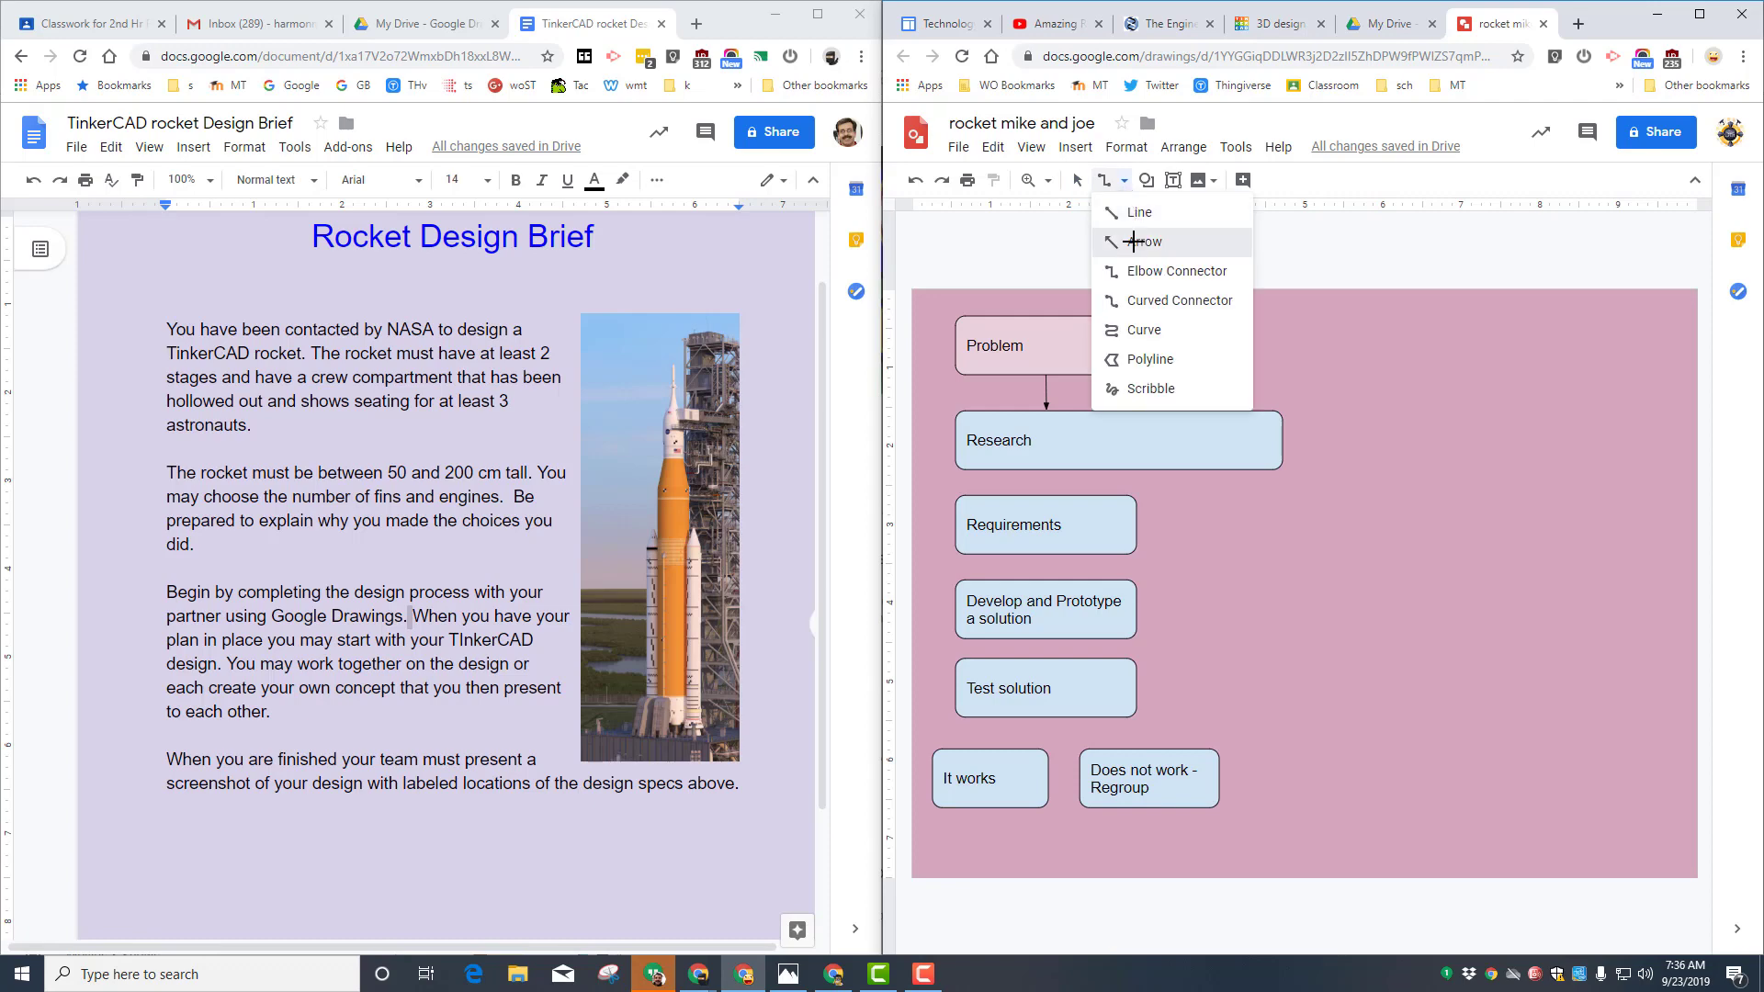
pyautogui.click(1143, 240)
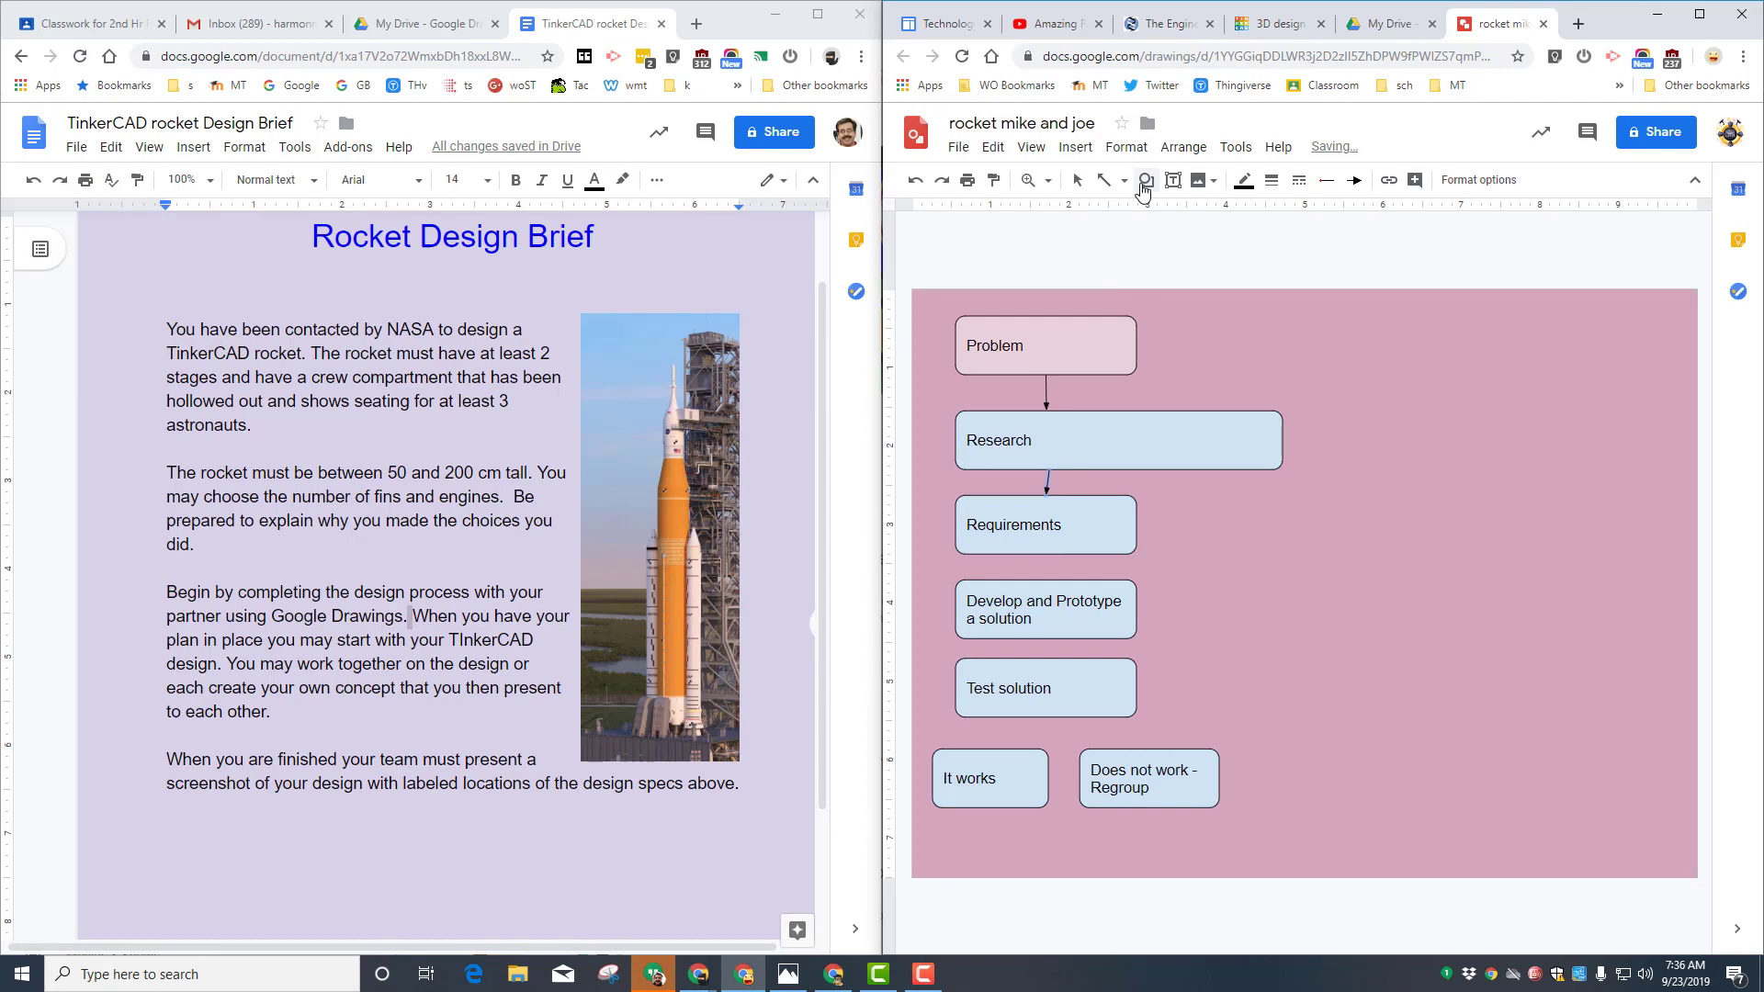
pyautogui.click(1123, 180)
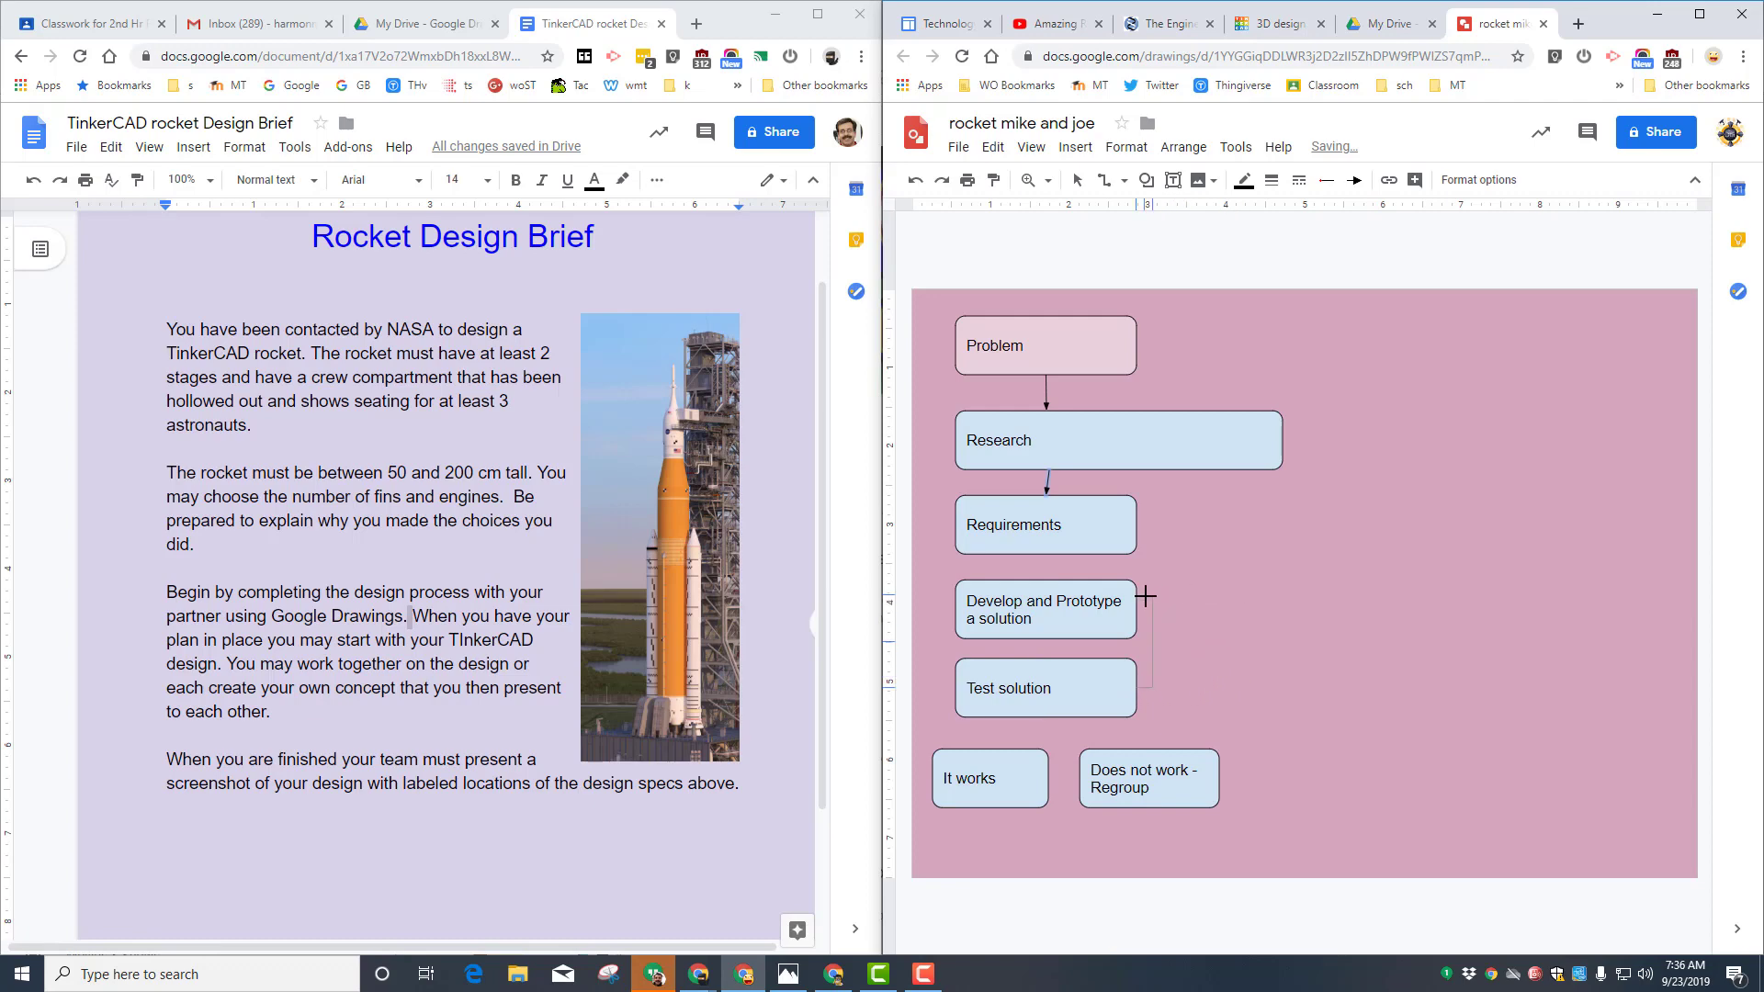
pyautogui.click(1044, 608)
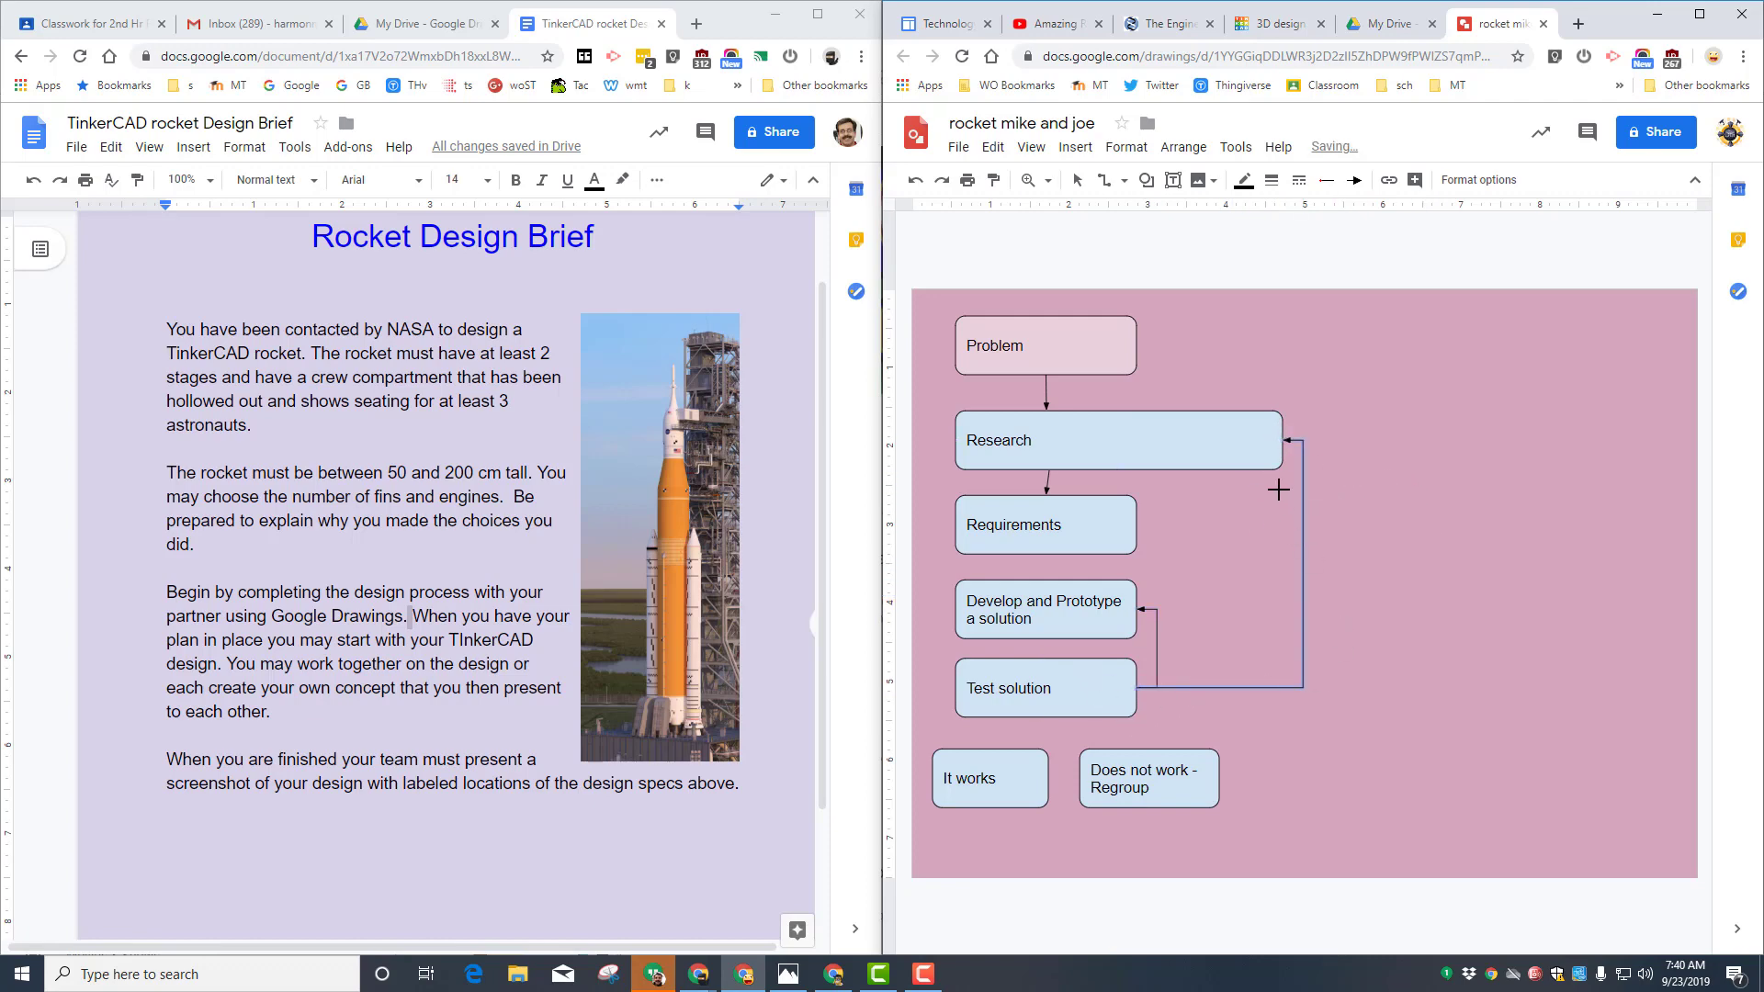
pyautogui.click(1043, 688)
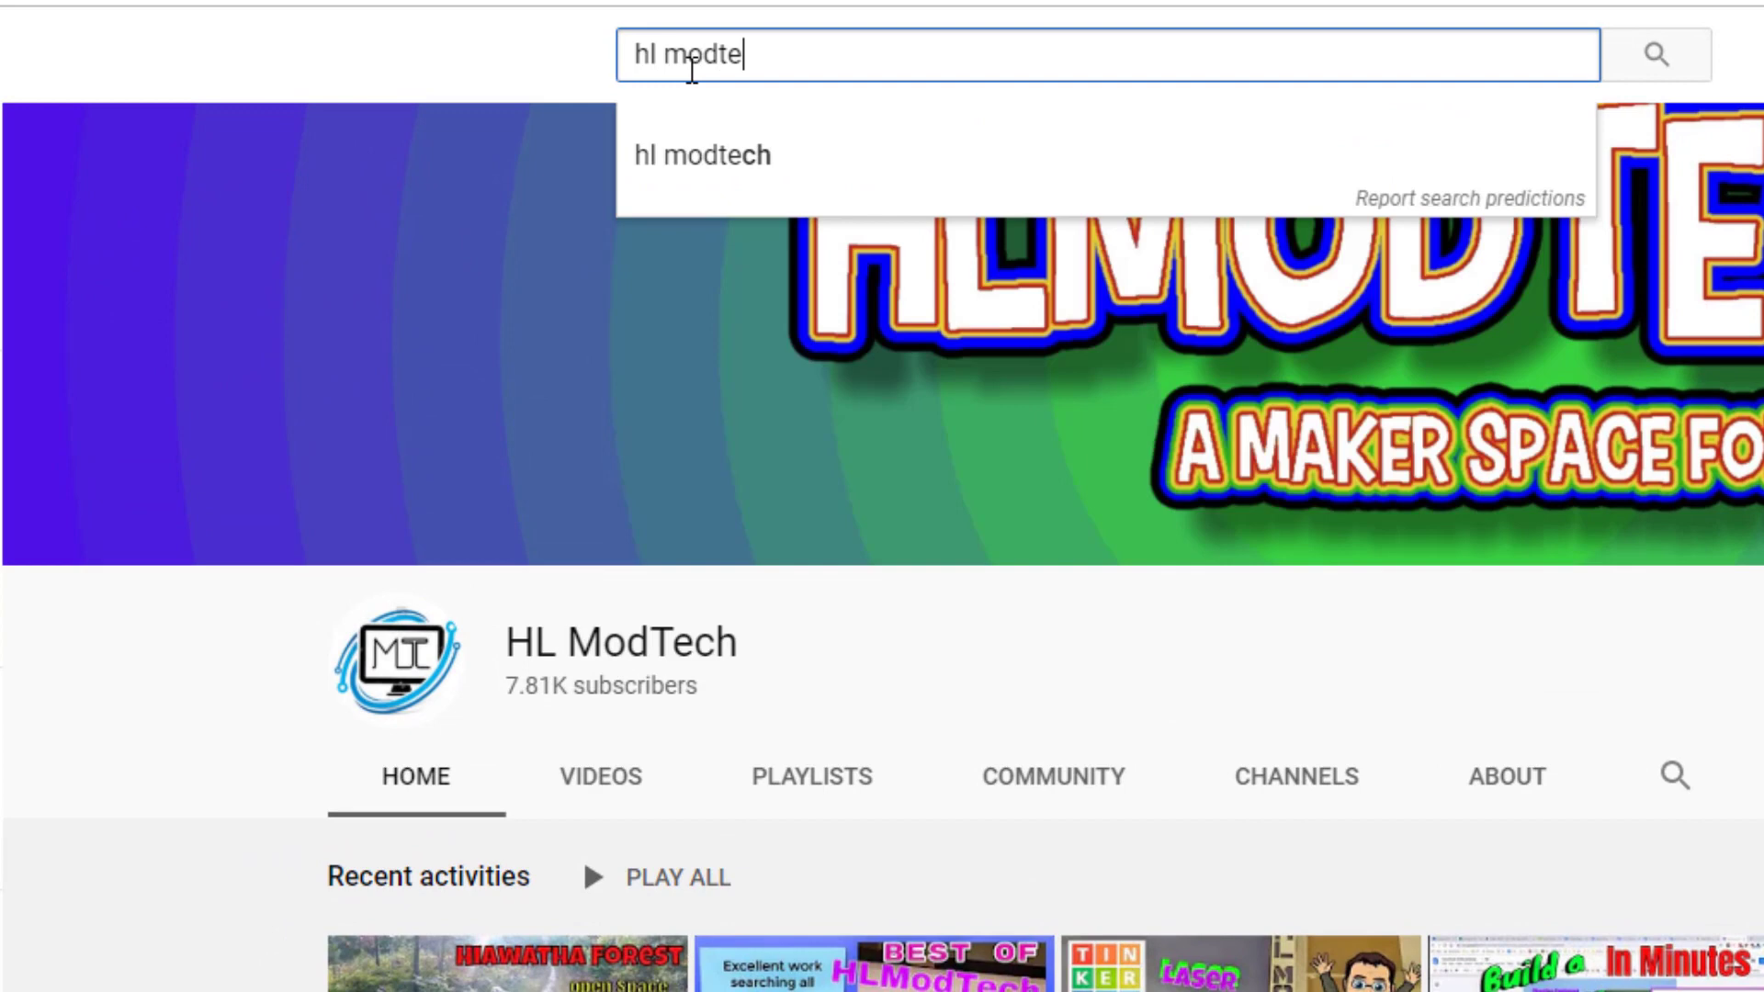
# - Find HL ModTech's channel, search it for rockets, and play 'Amazing Rockets In Mere Minutes!'
pyautogui.click(701, 154)
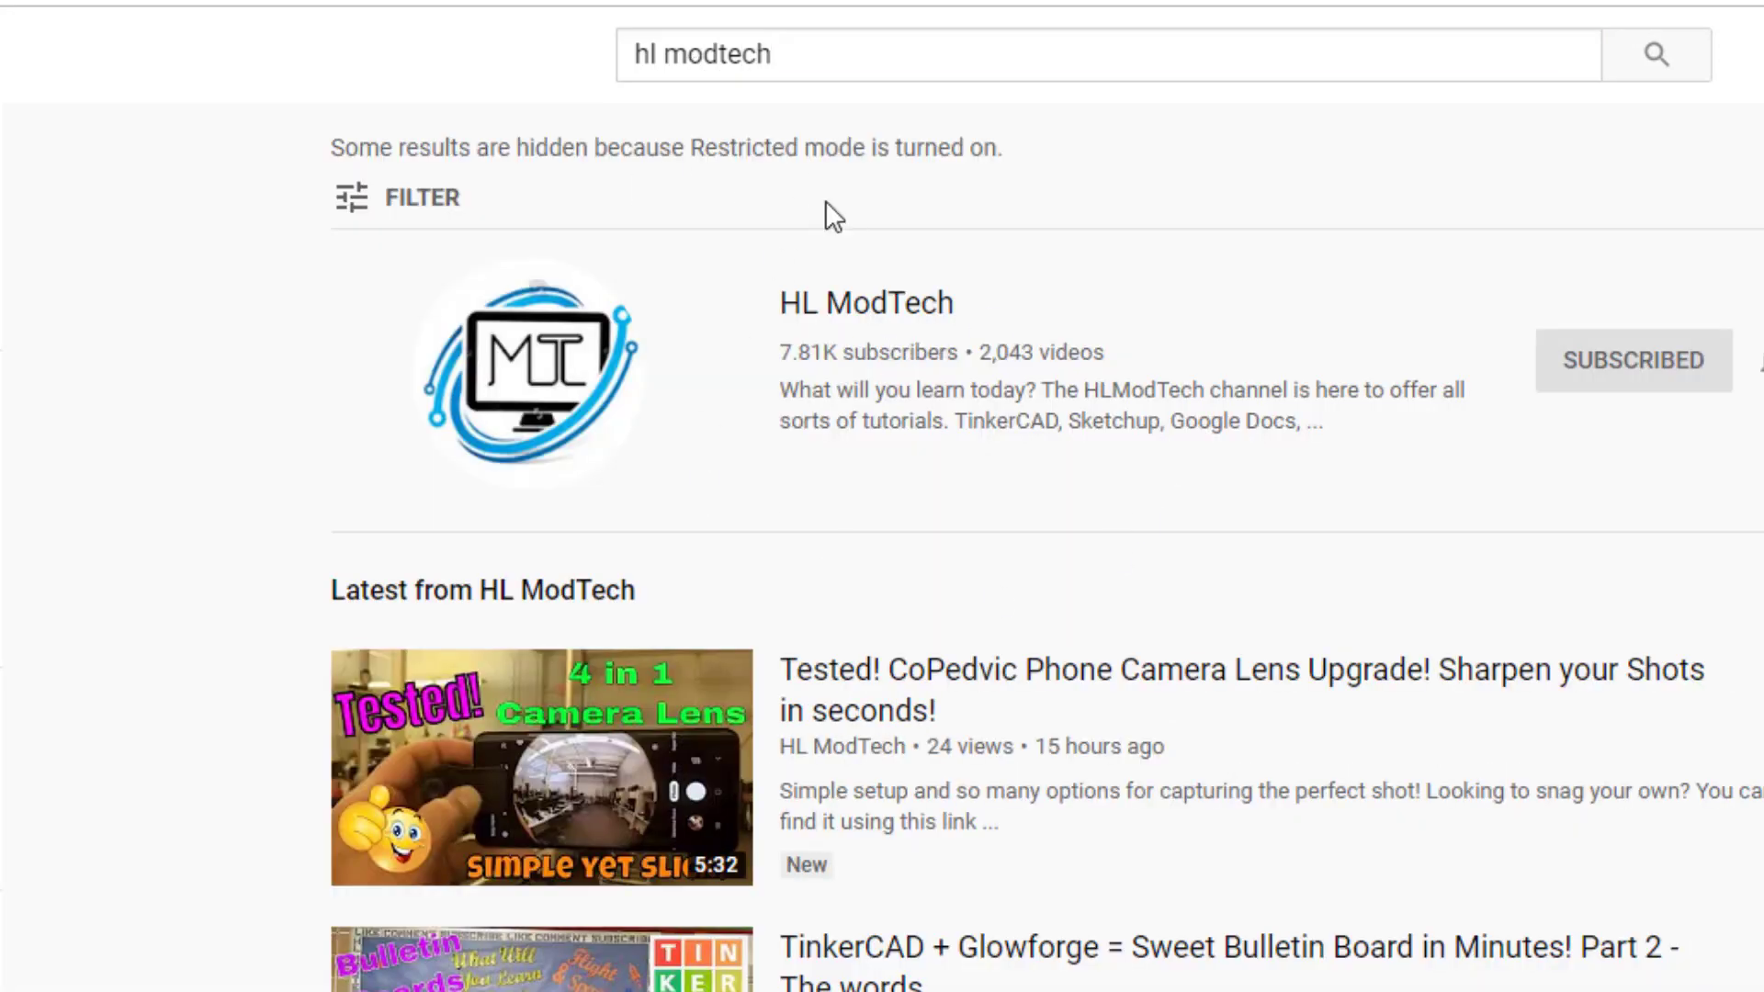
pyautogui.click(861, 301)
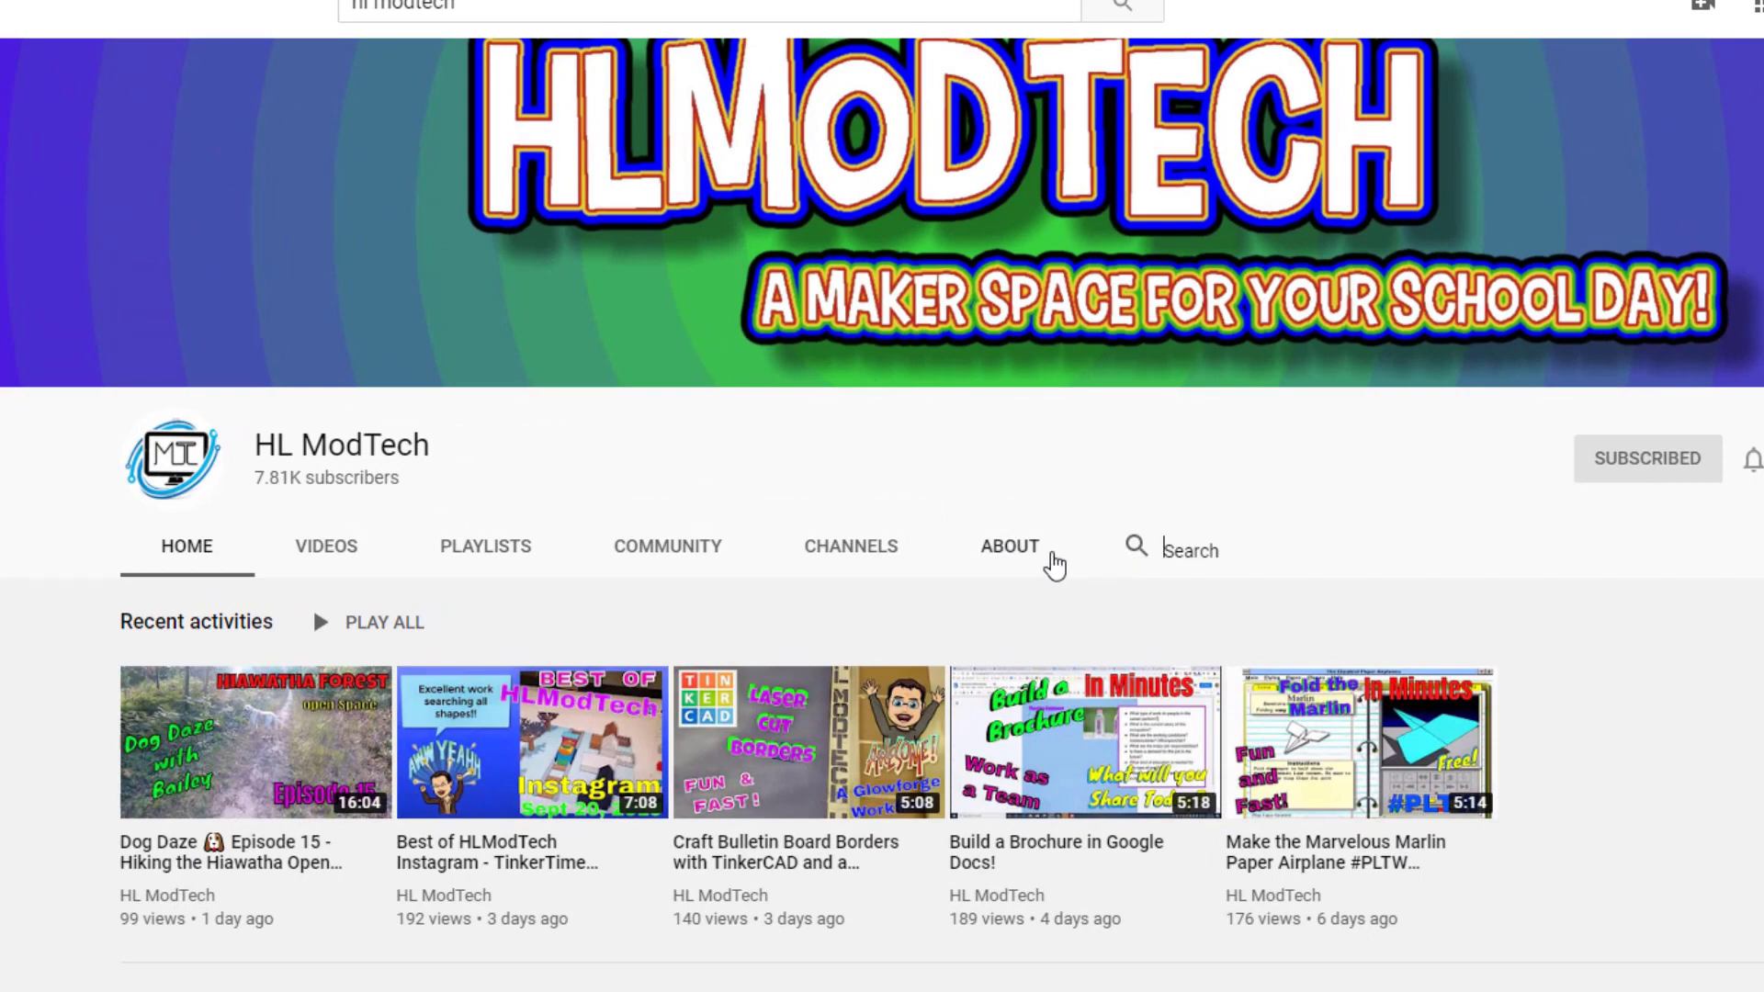
pyautogui.write('rockets')
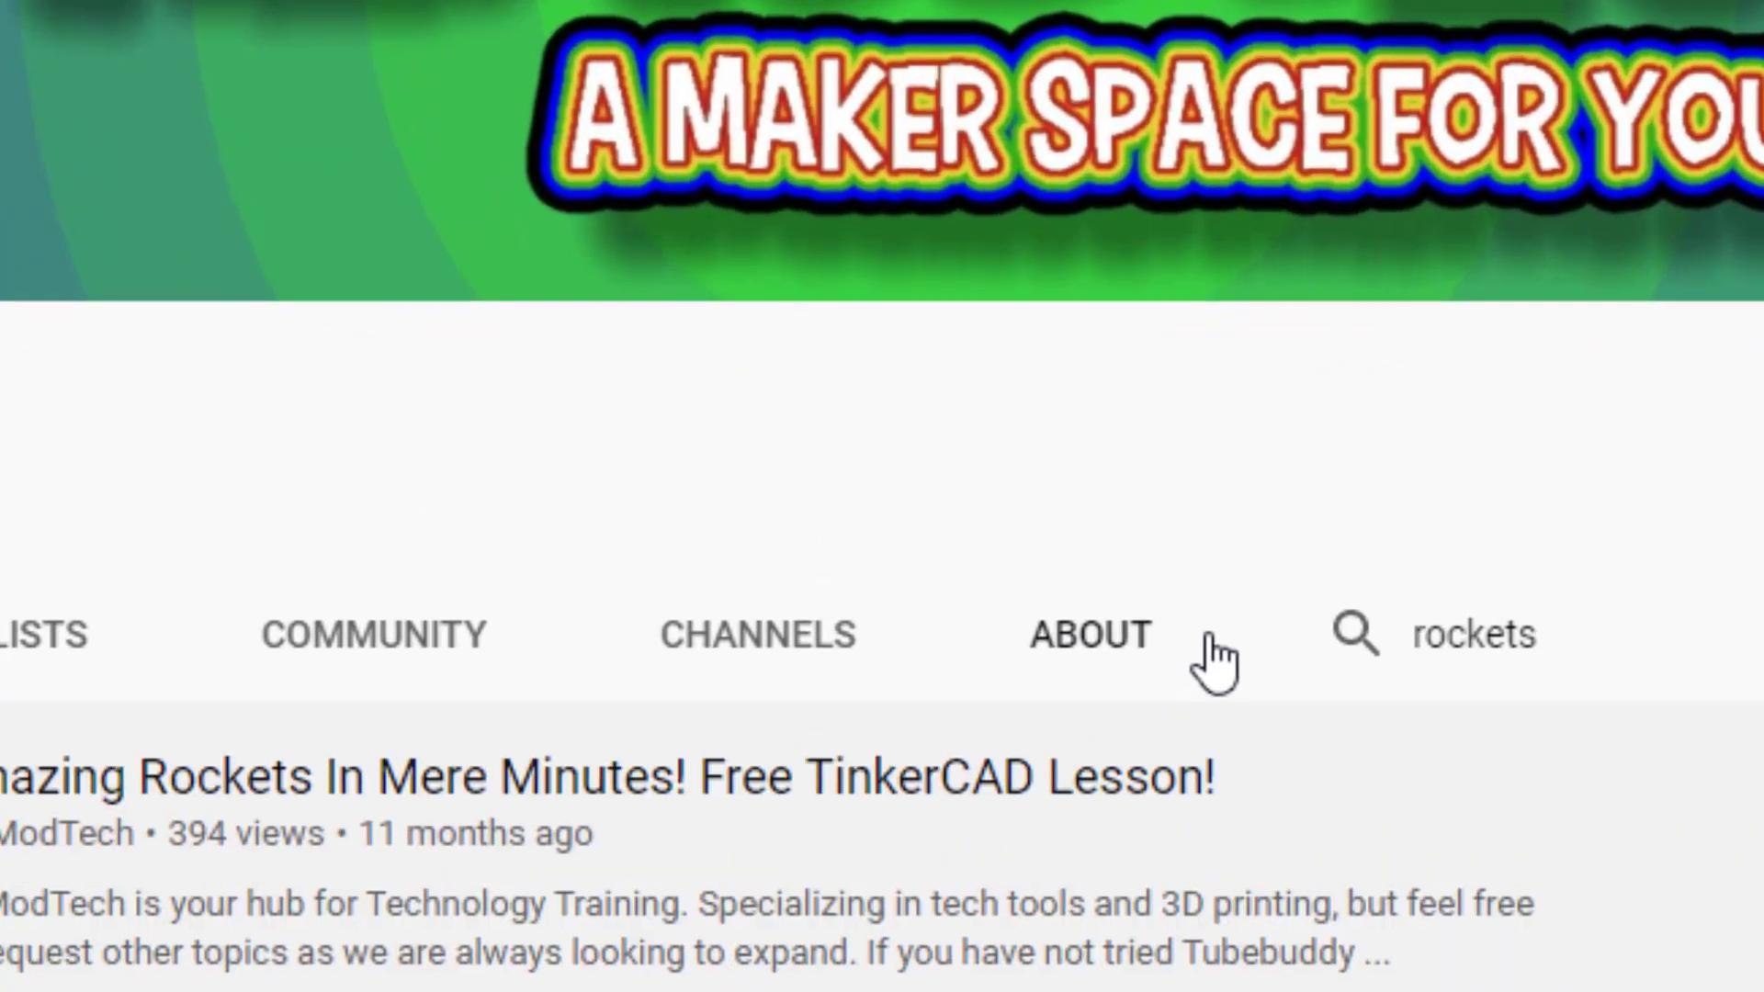
pyautogui.scroll(3)
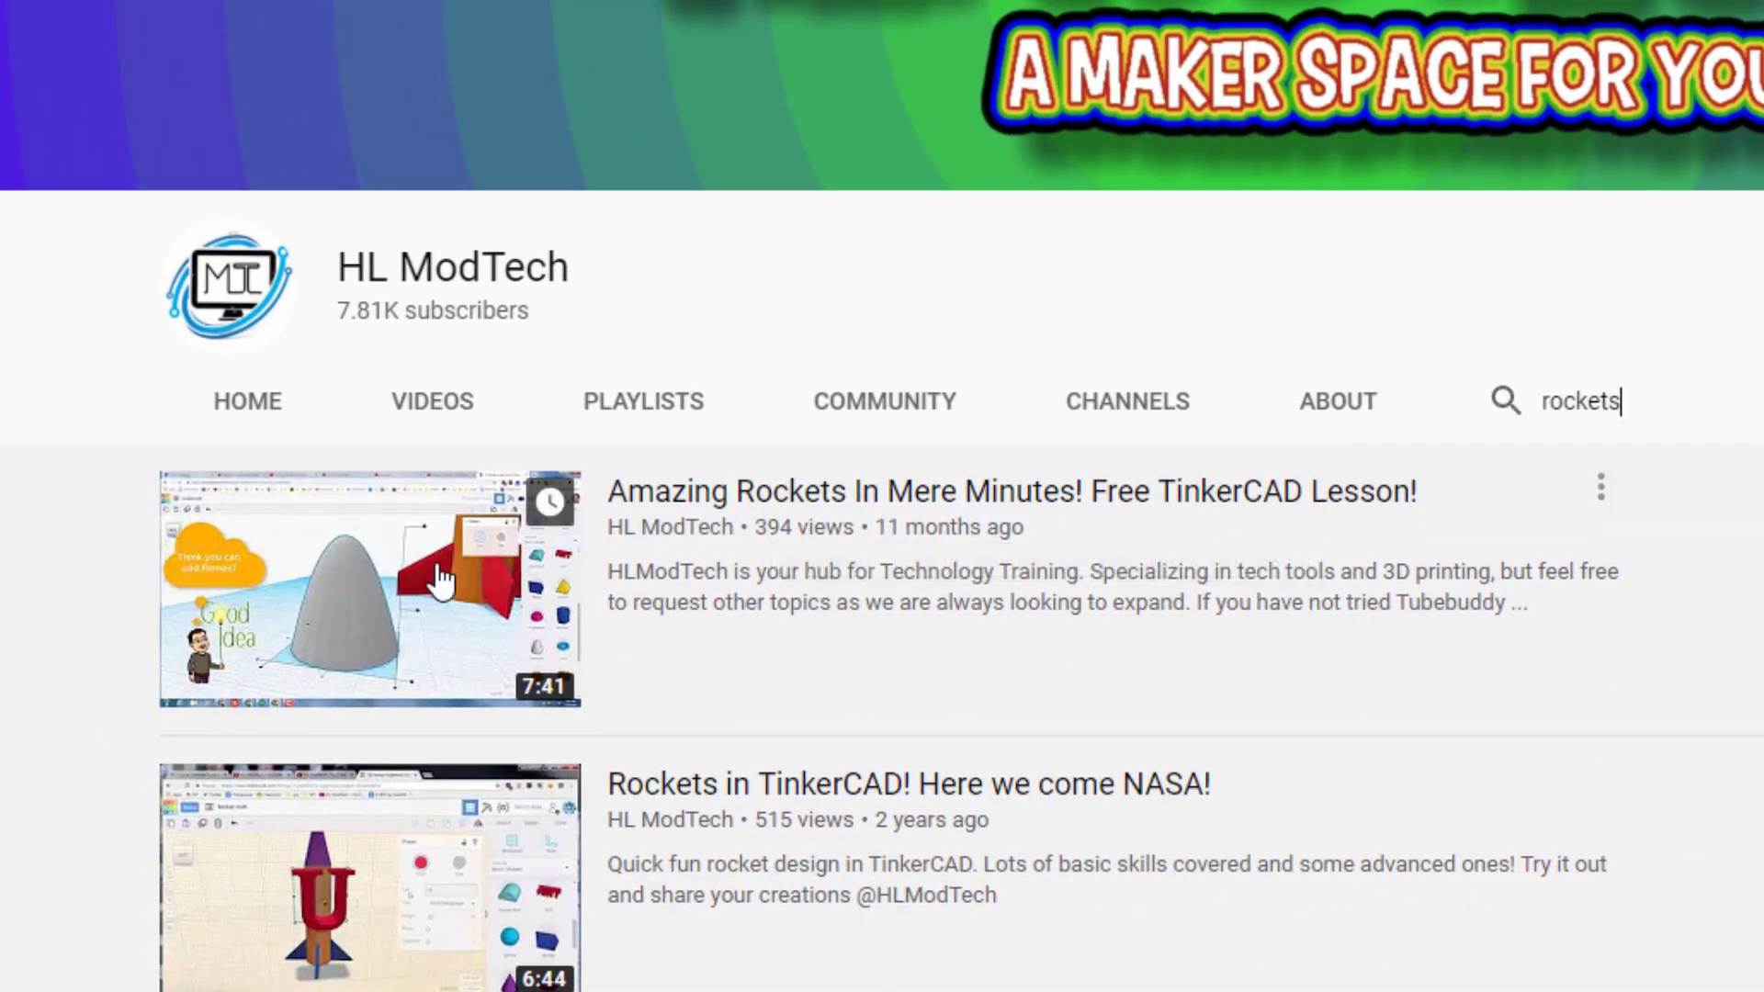
pyautogui.click(369, 586)
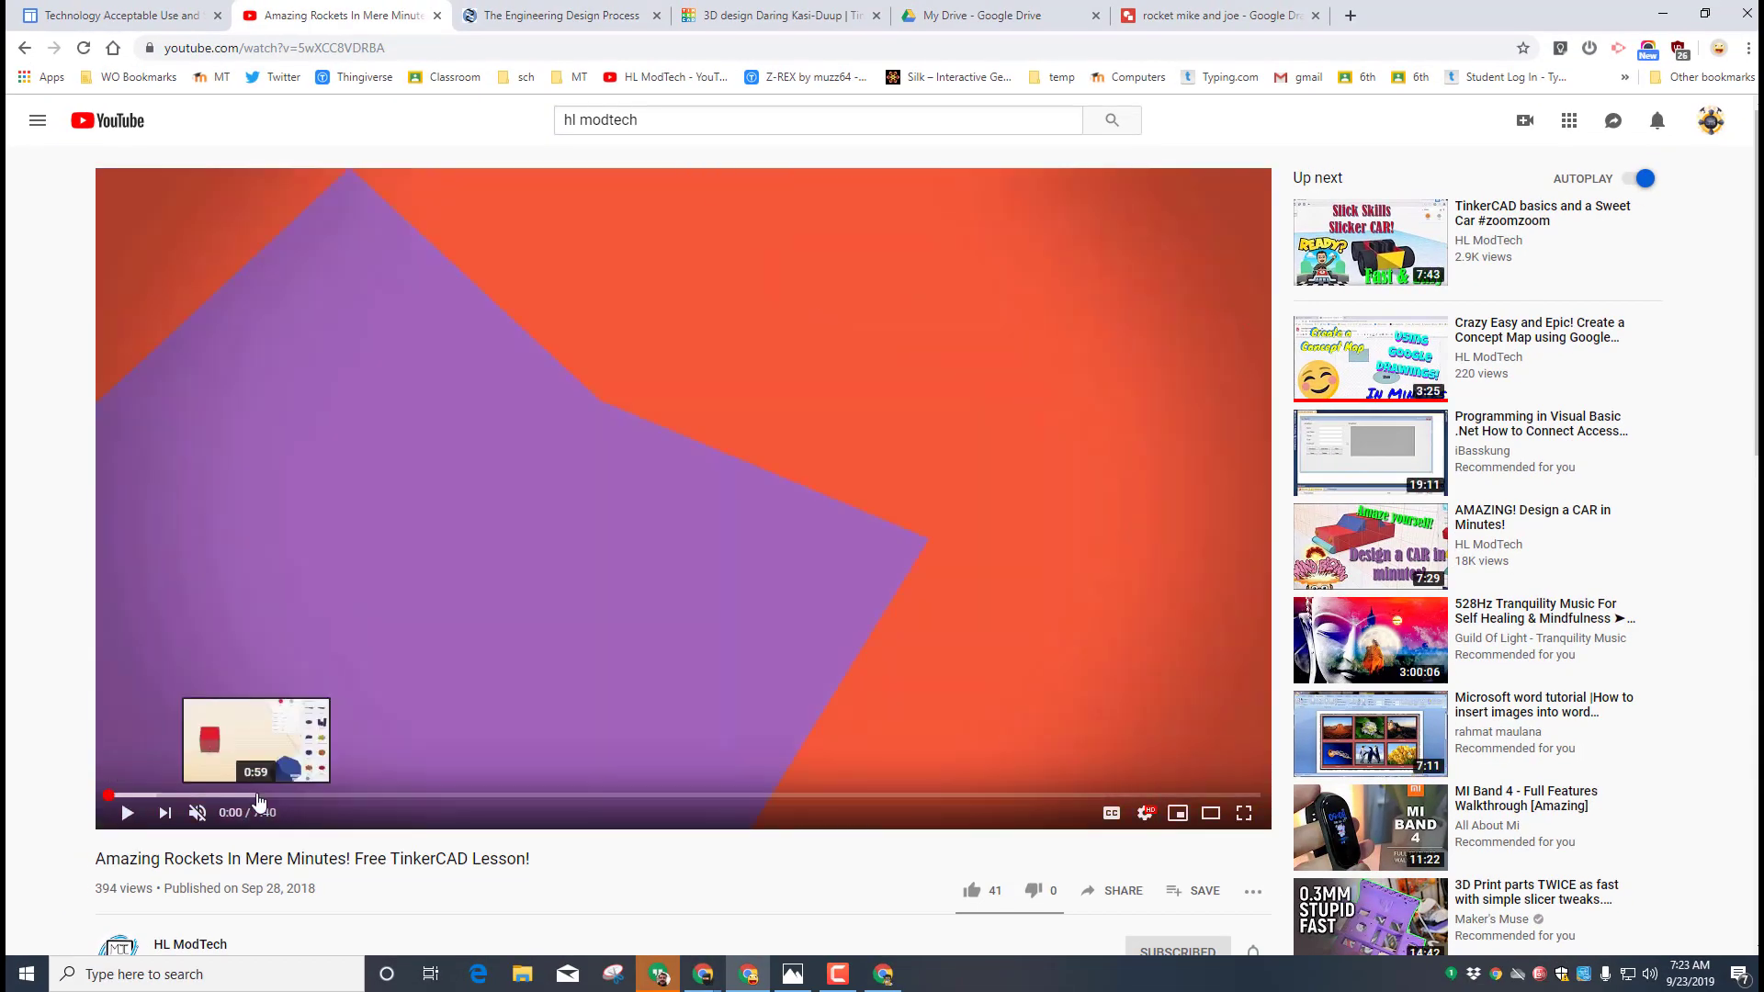
pyautogui.moveTo(256, 796)
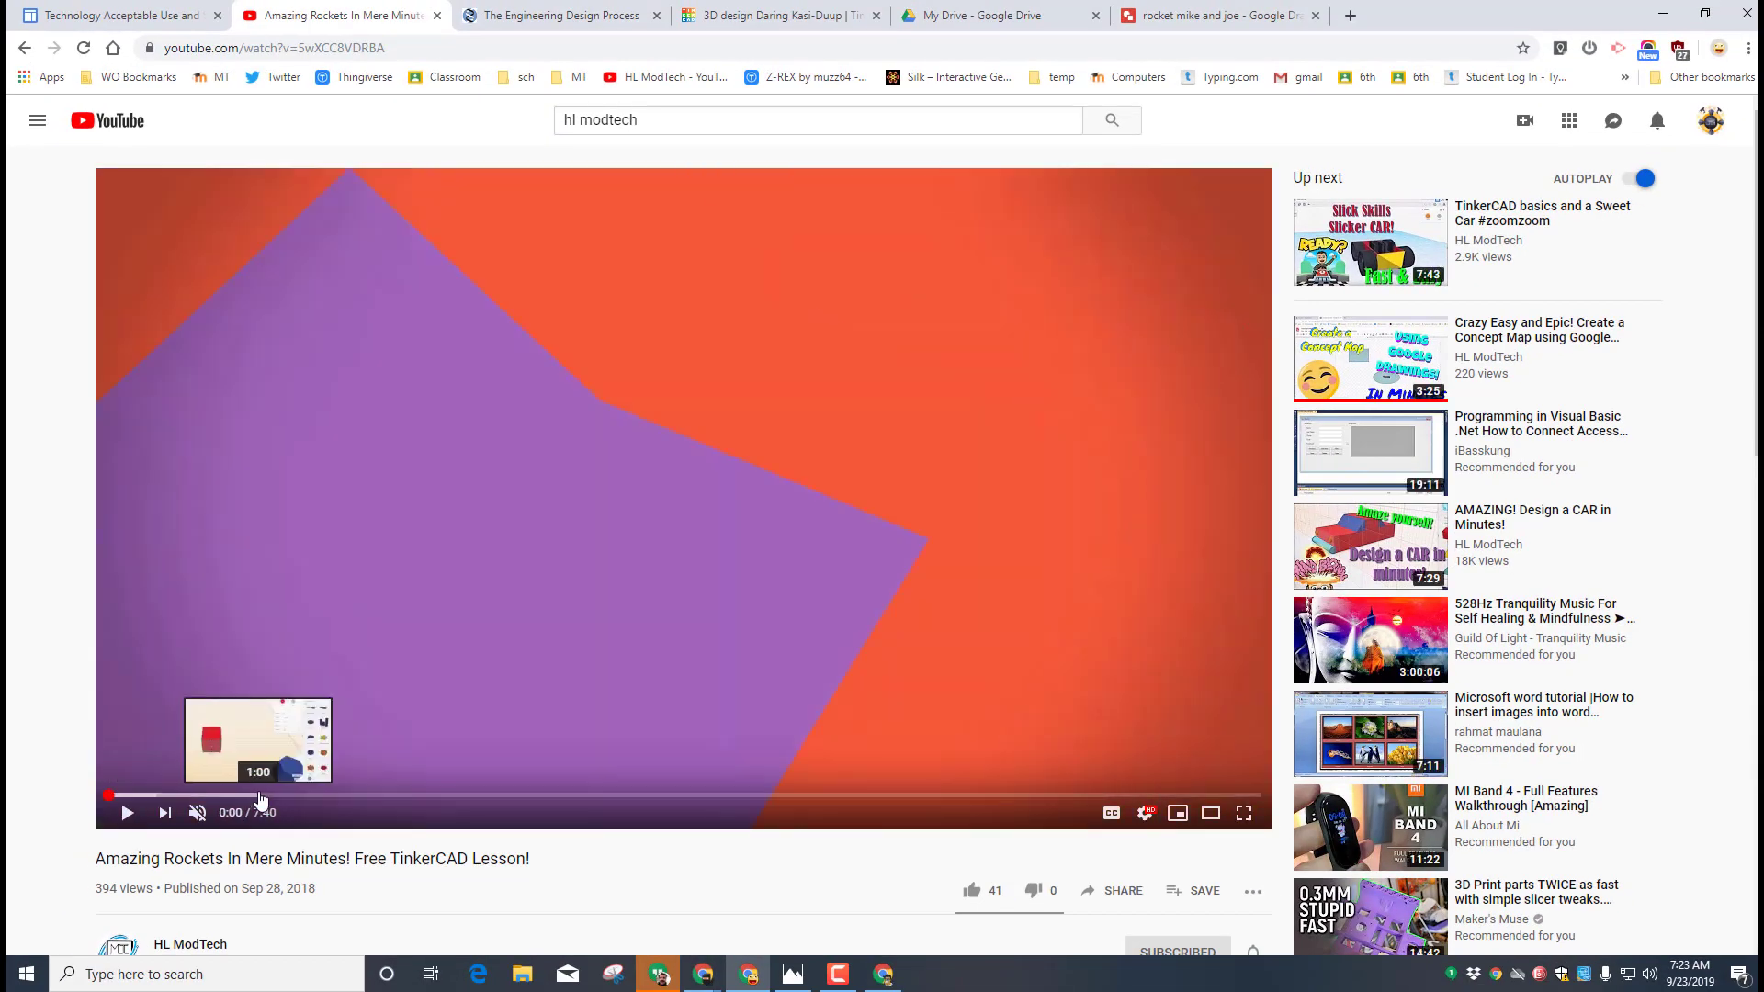